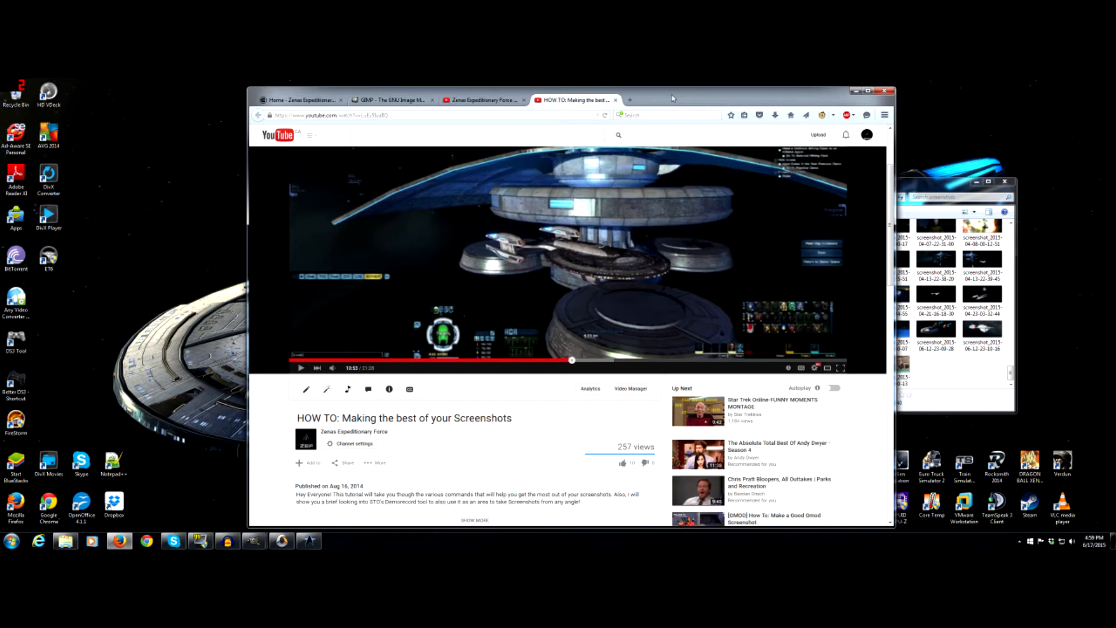
mouse_move(677, 184)
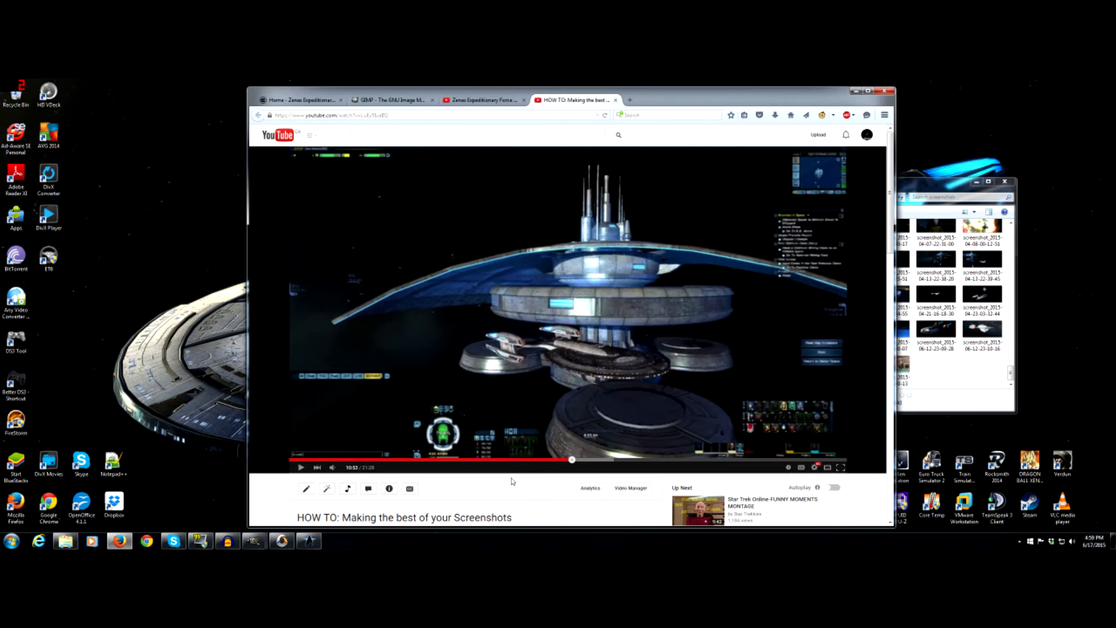
mouse_move(529, 477)
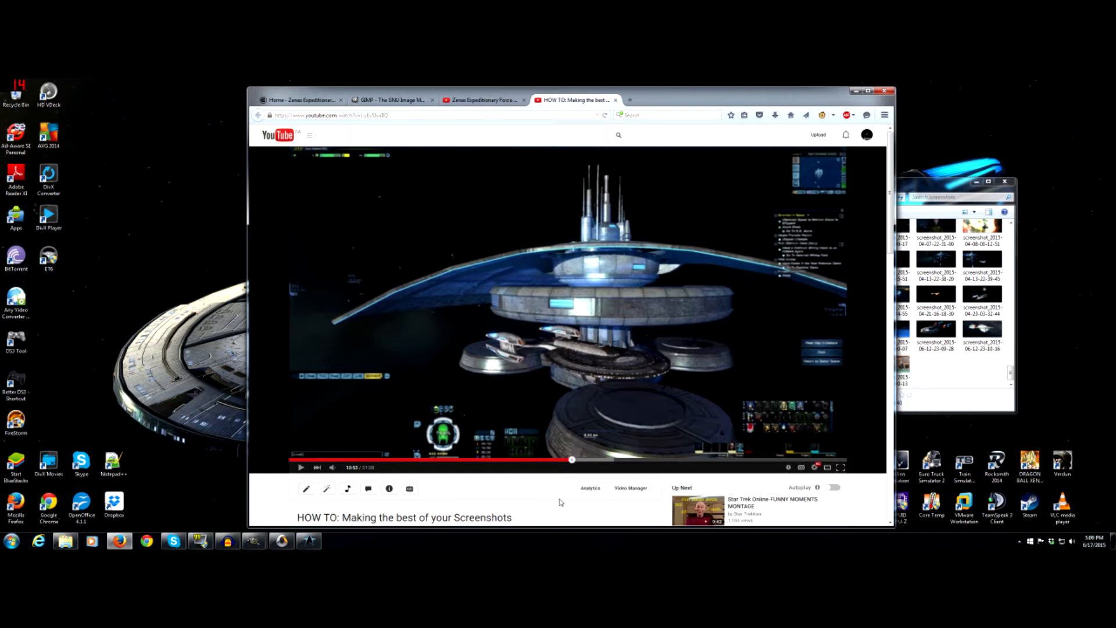
Scroll down the YouTube page below the screenshots tutorial video
scroll(down, 3)
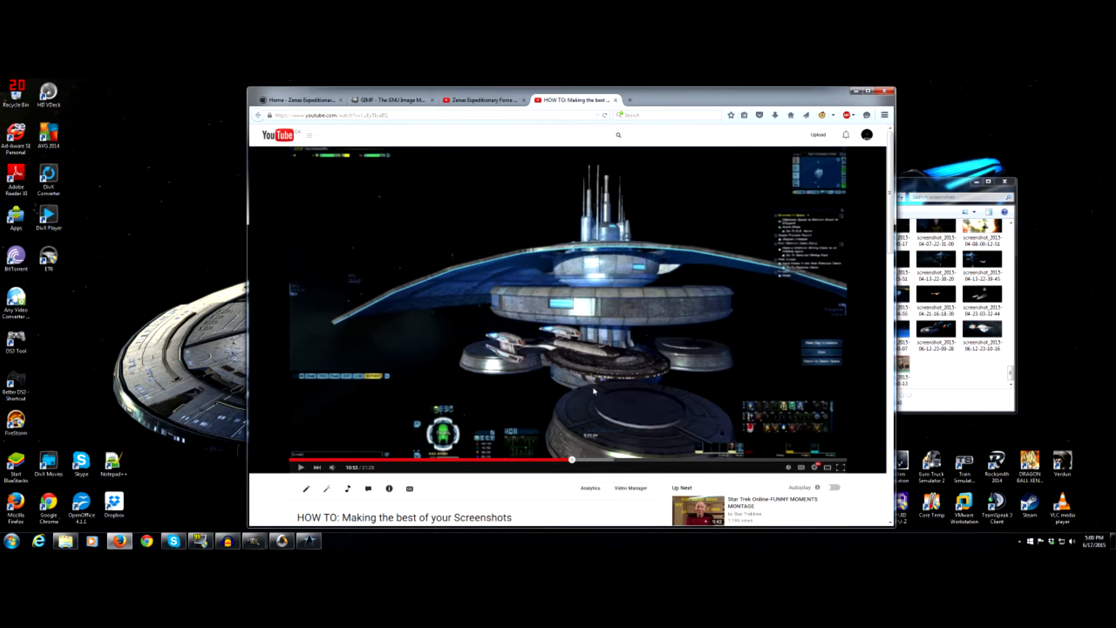
mouse_move(573, 271)
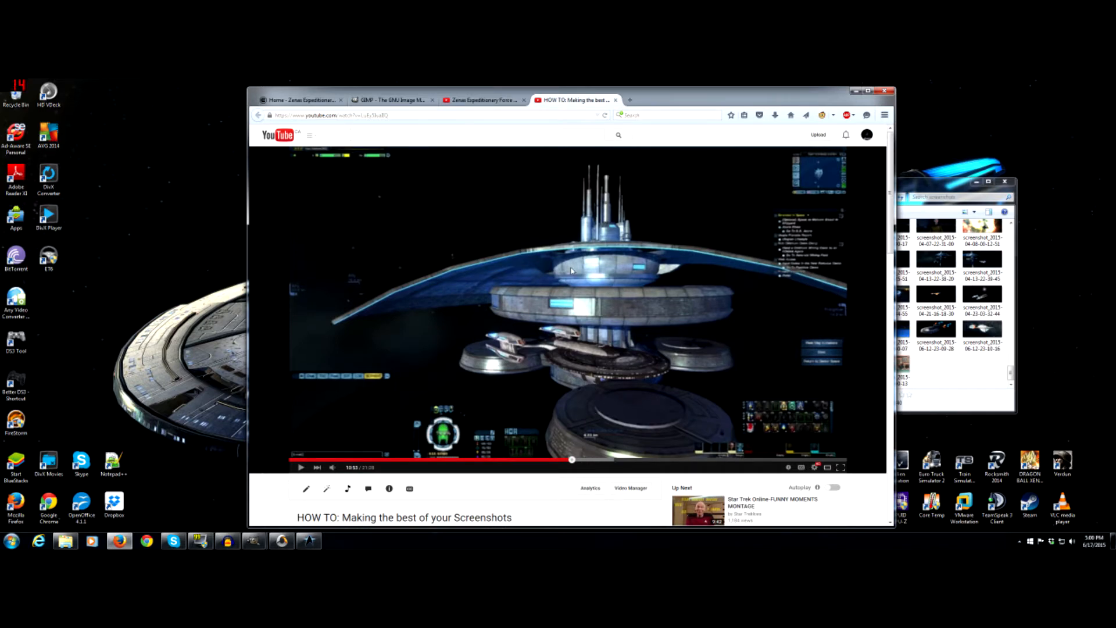
mouse_move(564, 258)
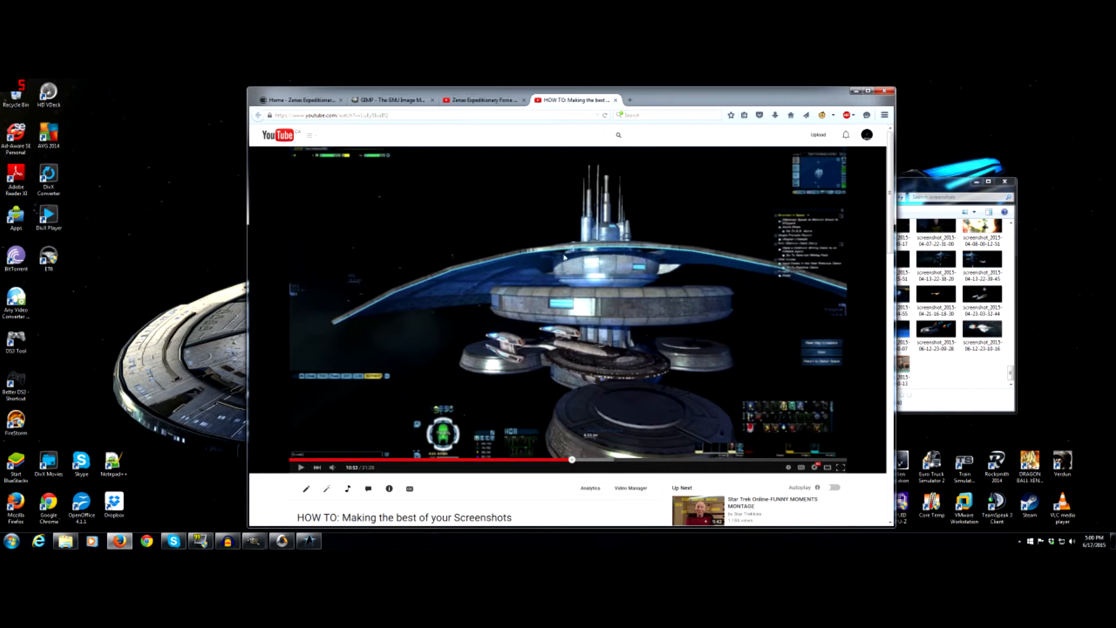
mouse_move(538, 285)
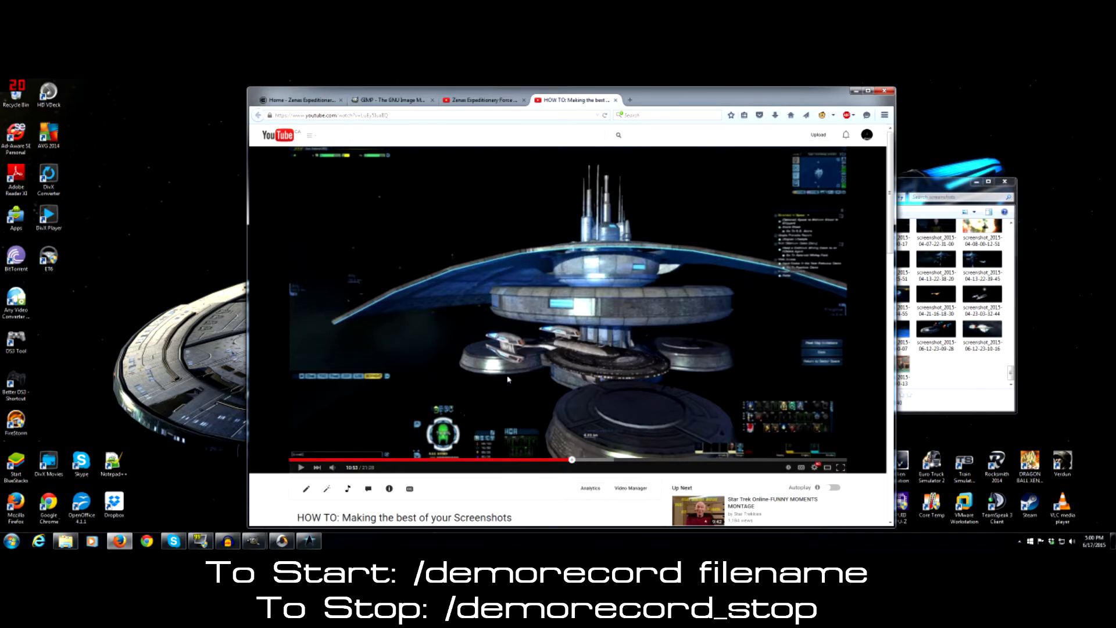
mouse_move(509, 394)
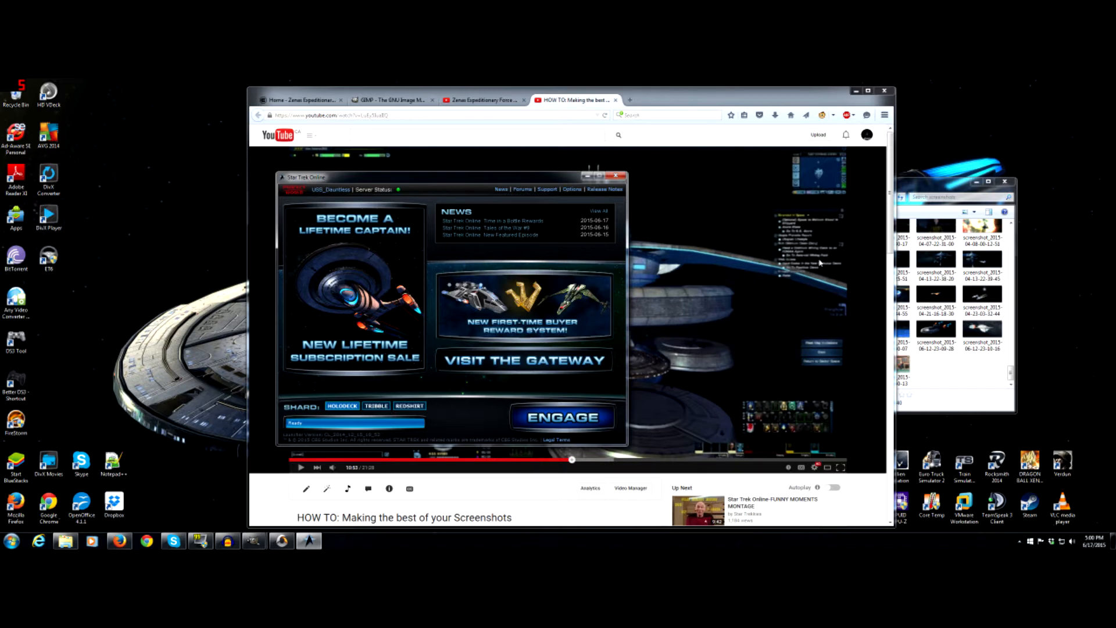
mouse_move(810, 287)
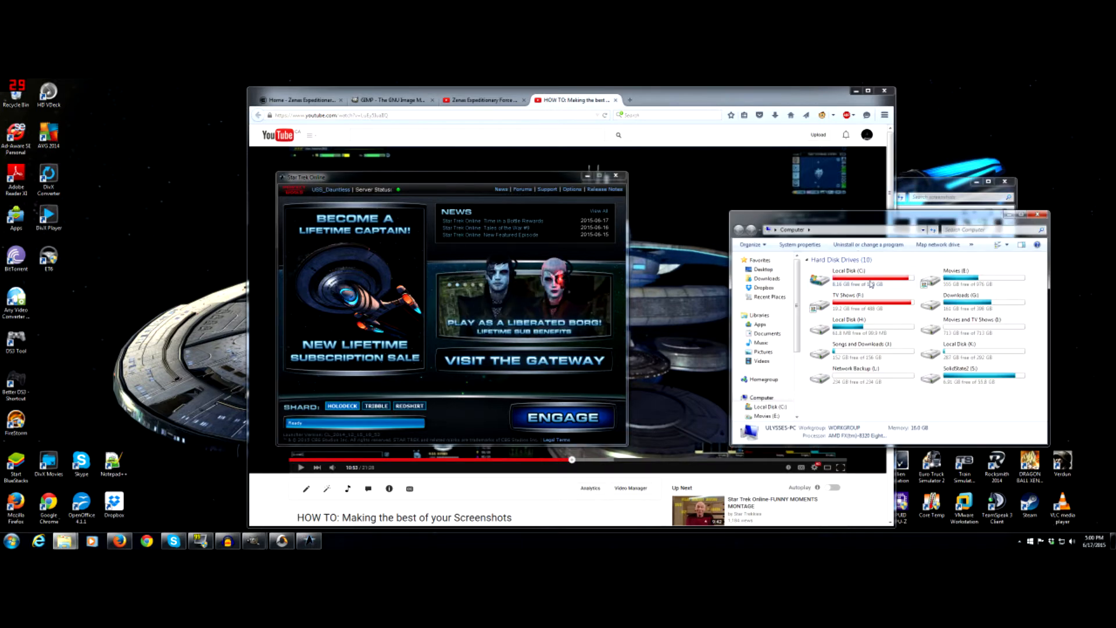
Navigate C: > Program Files (x86) > Perfect World Entertainment > Star Trek Online_en > Star Trek Online > Live
double_click(848, 272)
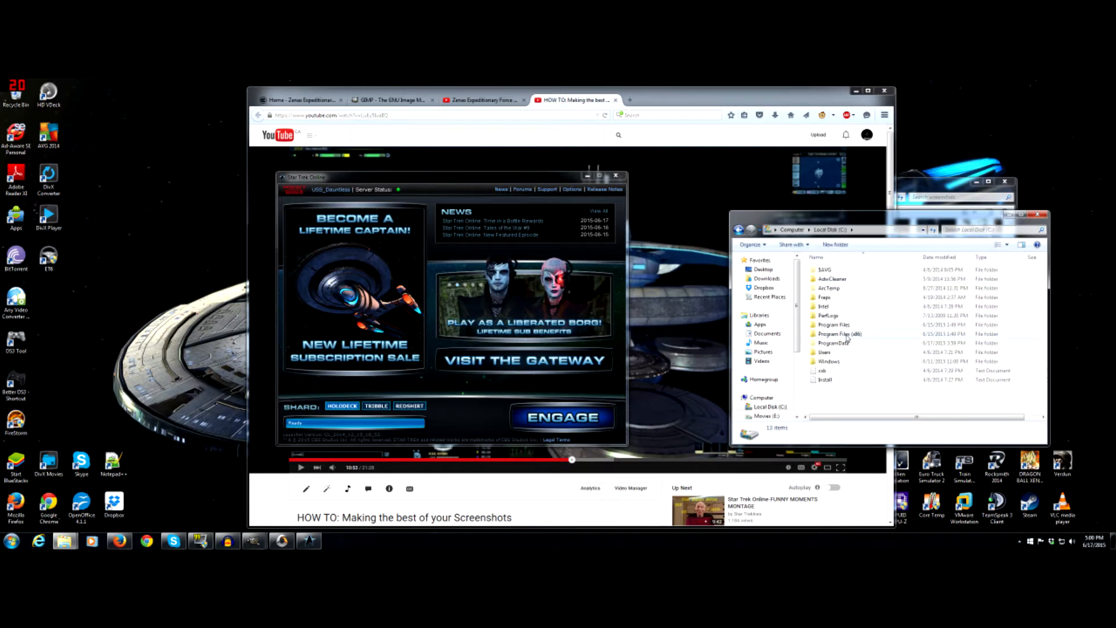
double_click(839, 334)
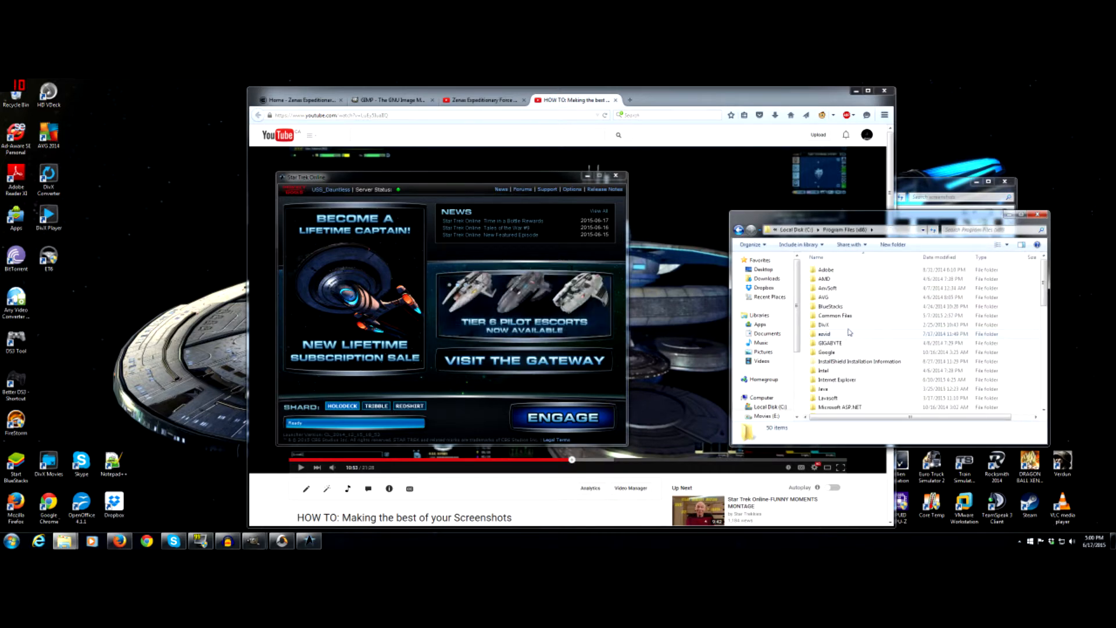
scroll(down, 3)
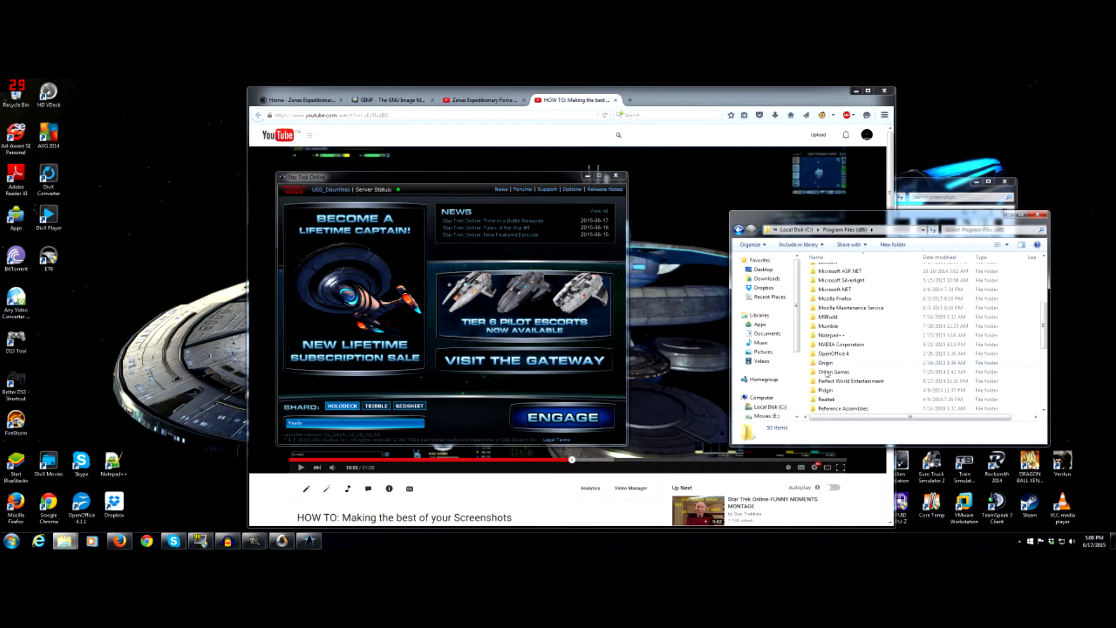
mouse_move(851, 381)
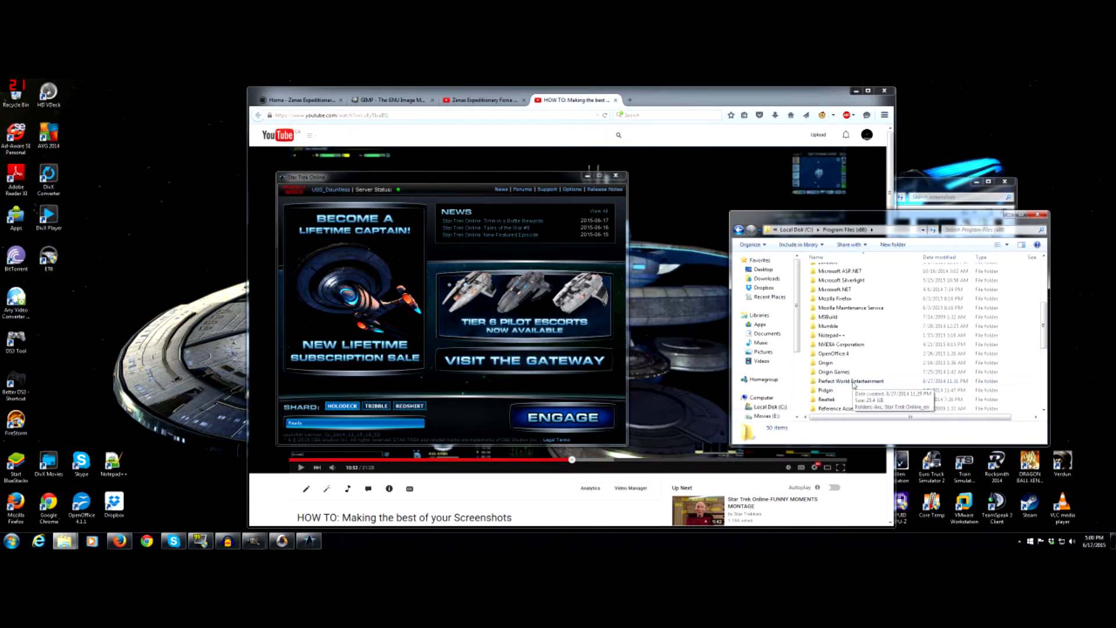
double_click(851, 382)
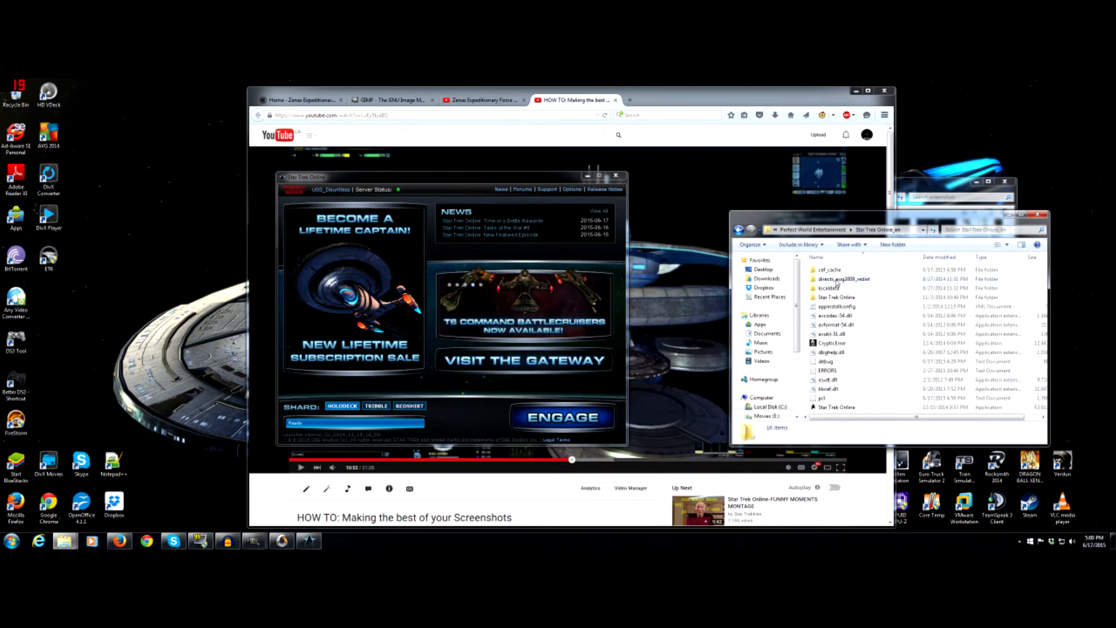
double_click(836, 298)
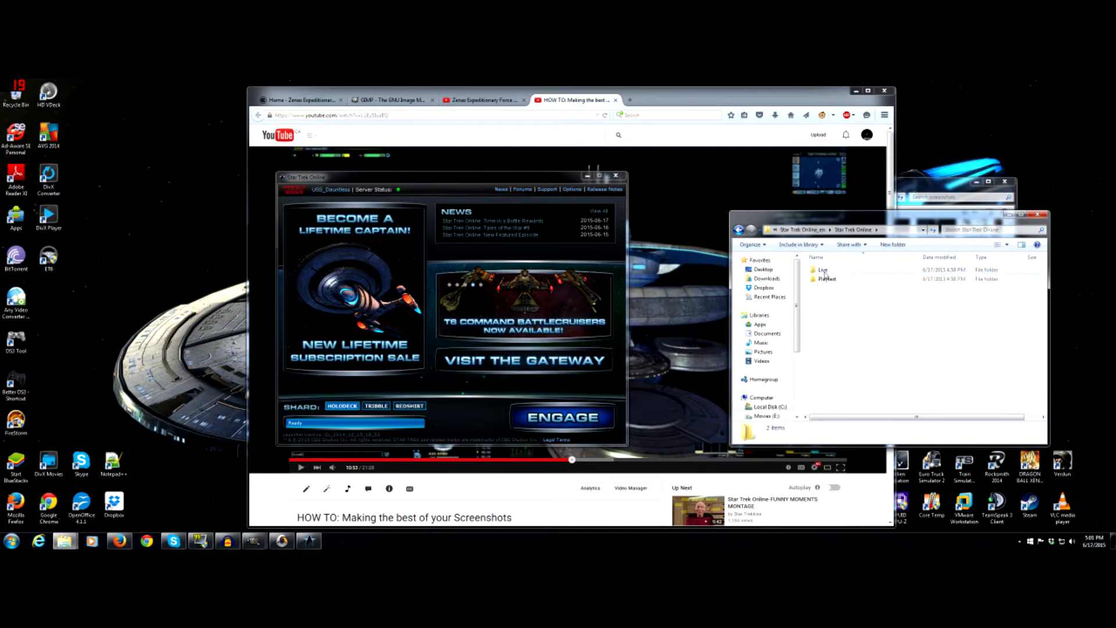
double_click(822, 270)
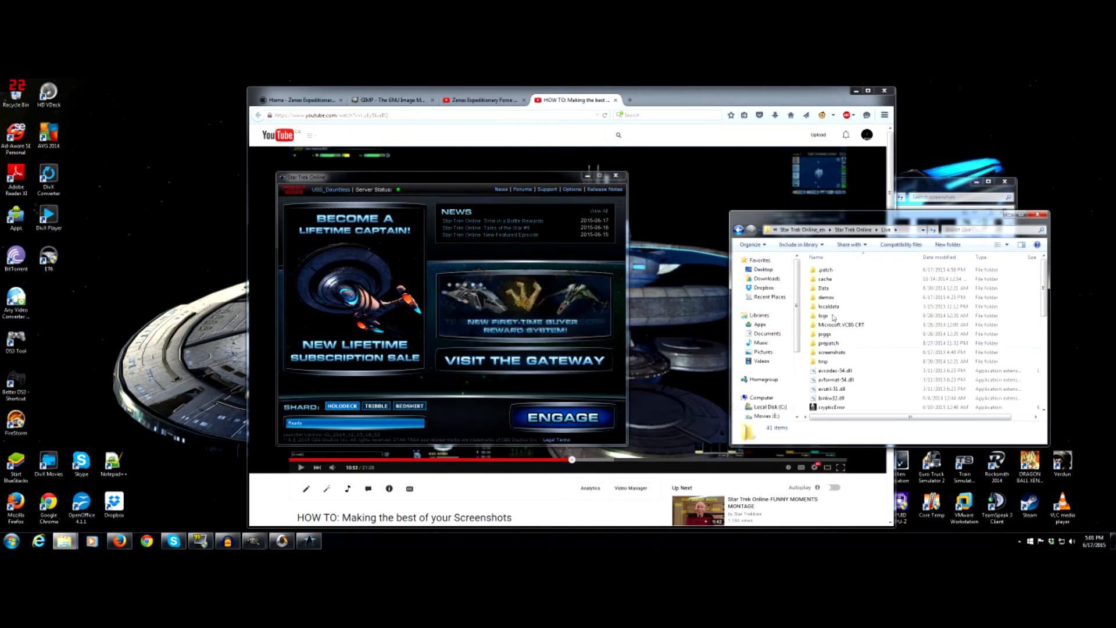
Look inside the demos folder, return to Live and point out the screenshots folder
double_click(826, 297)
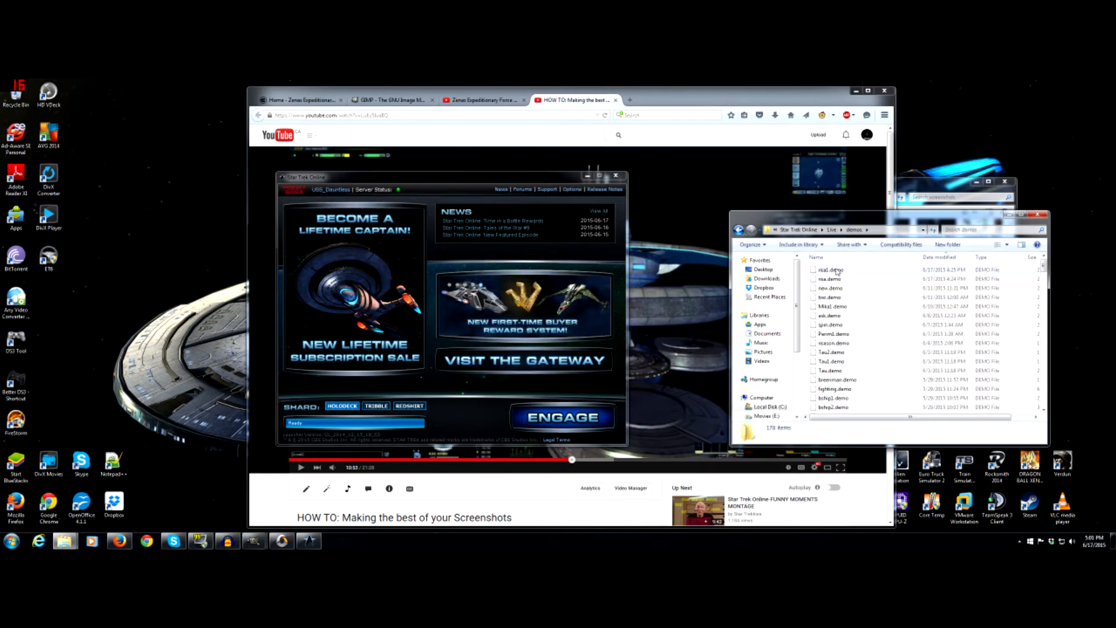
click(830, 269)
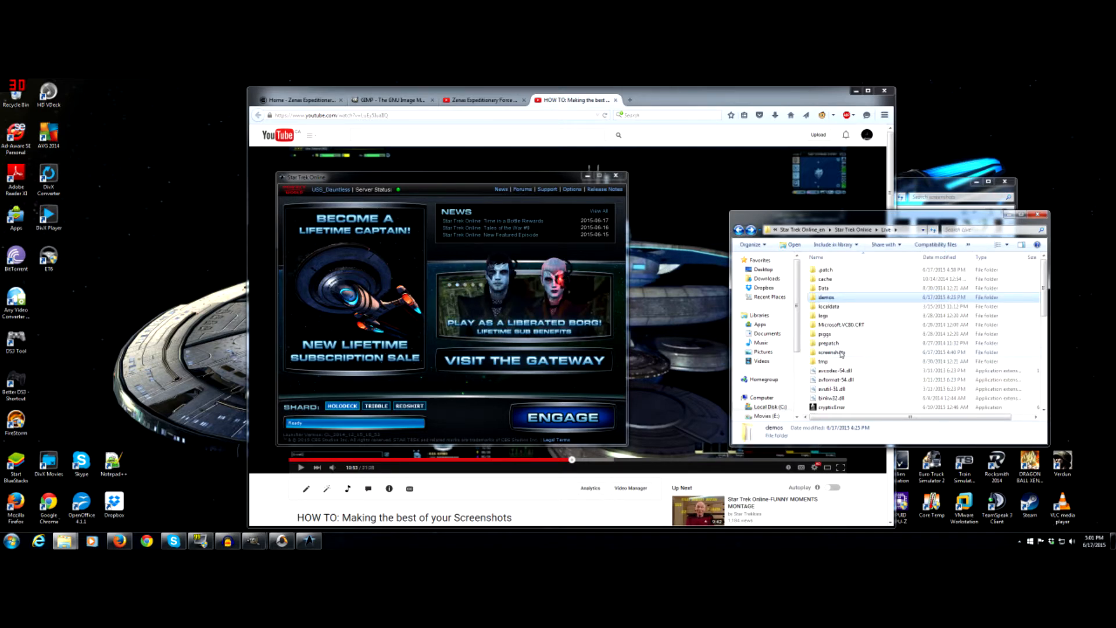
click(832, 352)
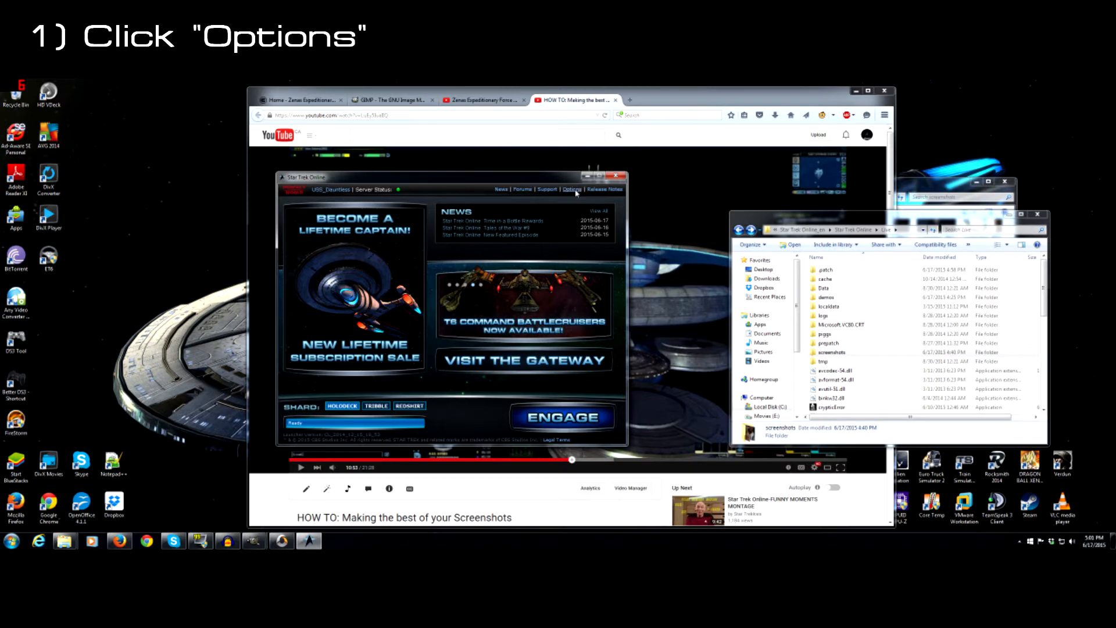
Enter the -demoplay demo file command line in launcher Options and save it
click(572, 190)
text(-demoplay nsa1.demo)
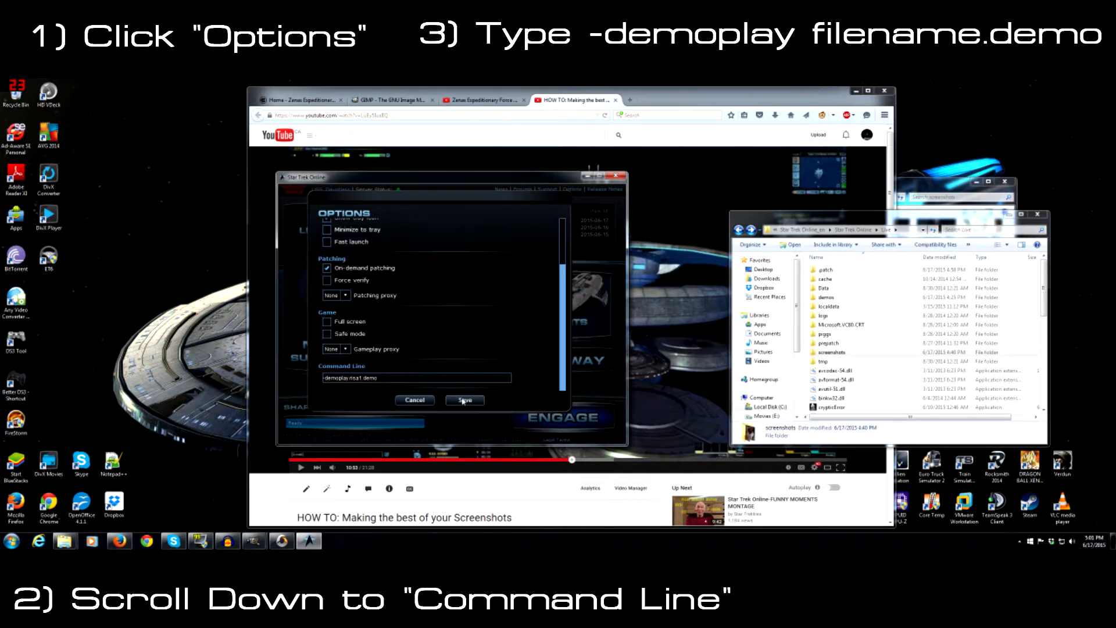
click(464, 399)
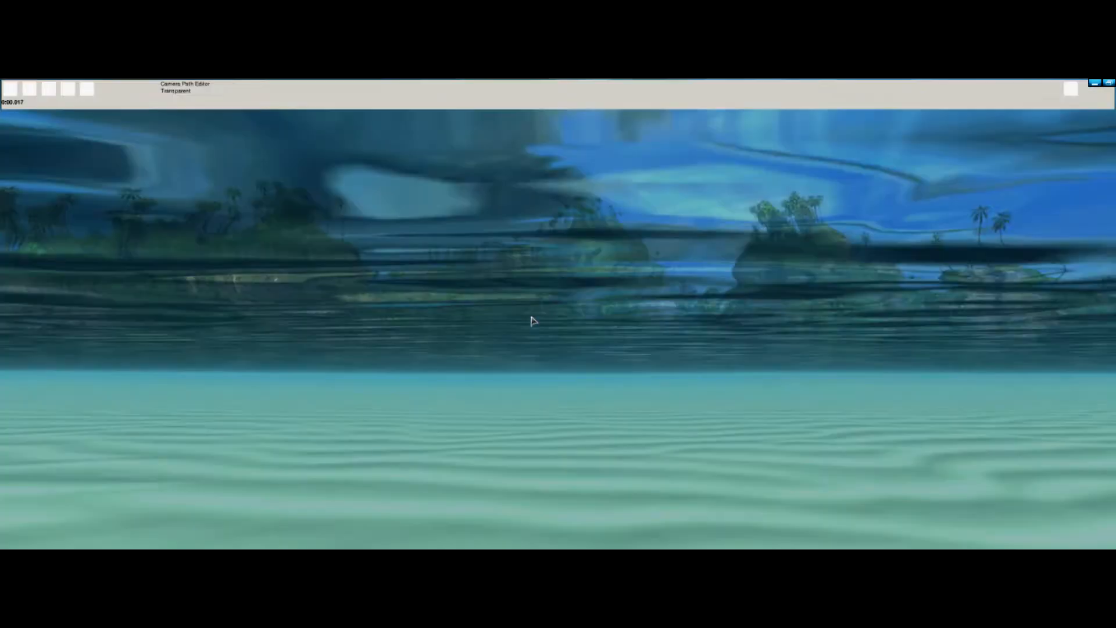
Play the demo, restart it from the beginning, then pause on the underwater character
click(28, 88)
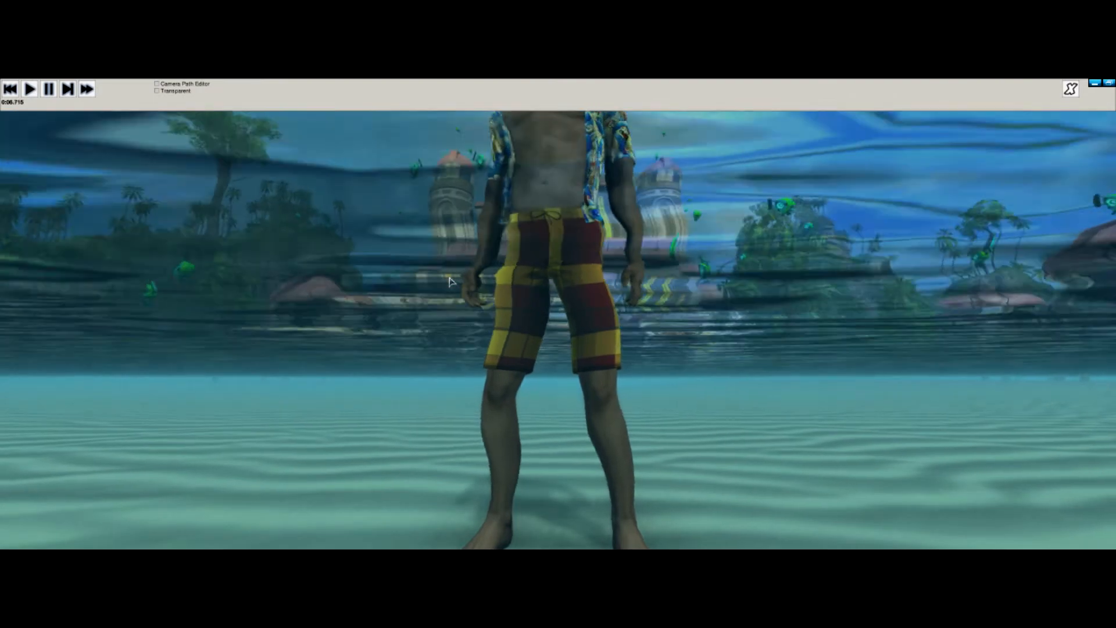
click(30, 88)
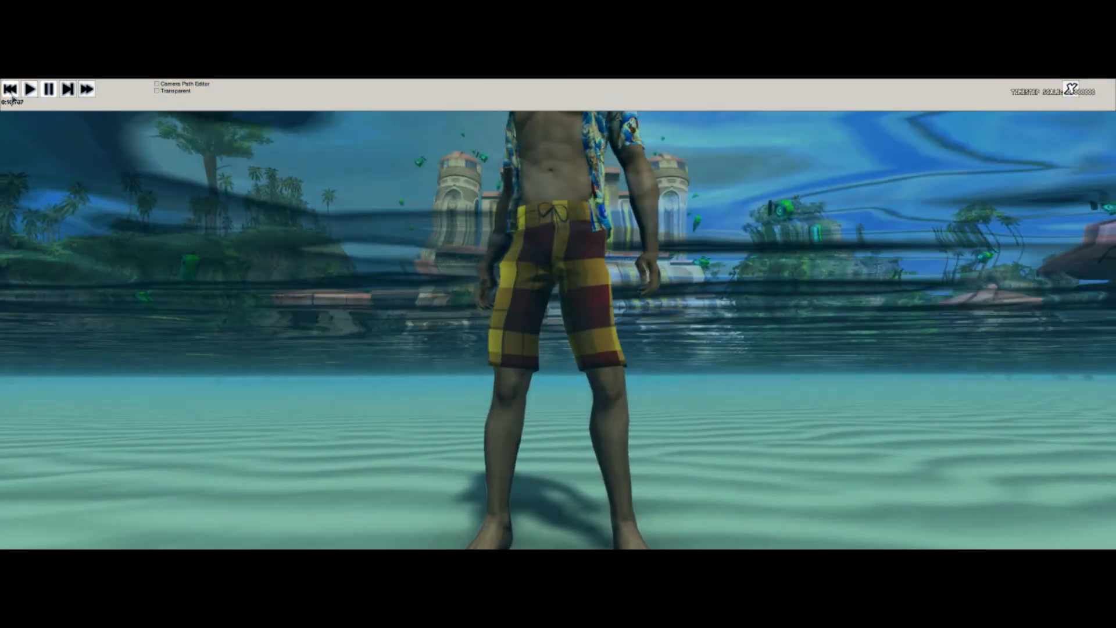
click(10, 89)
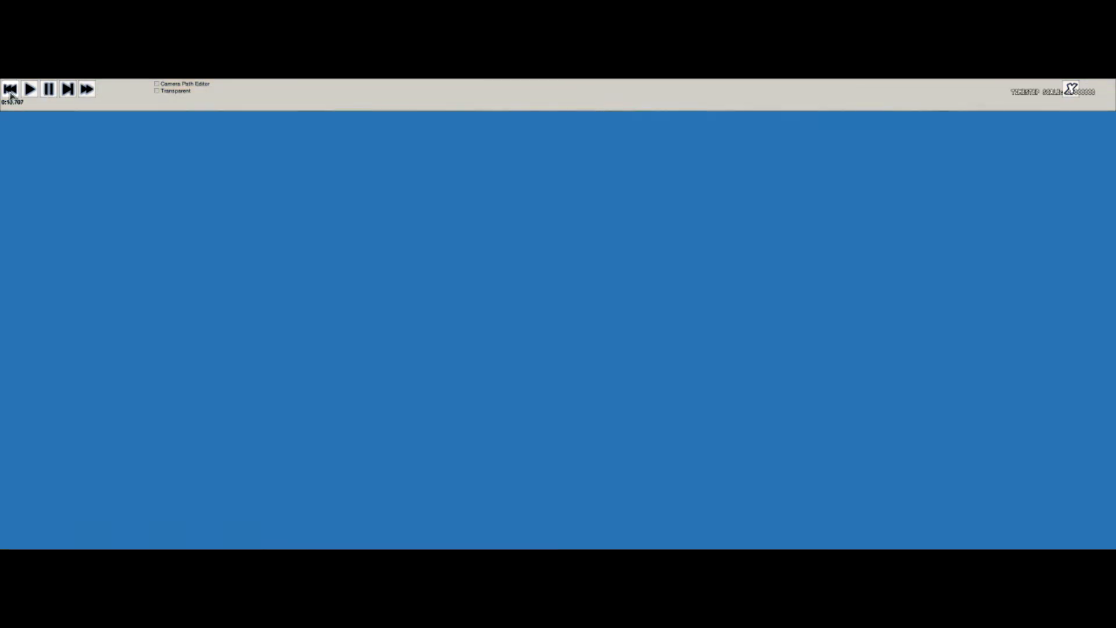
click(10, 89)
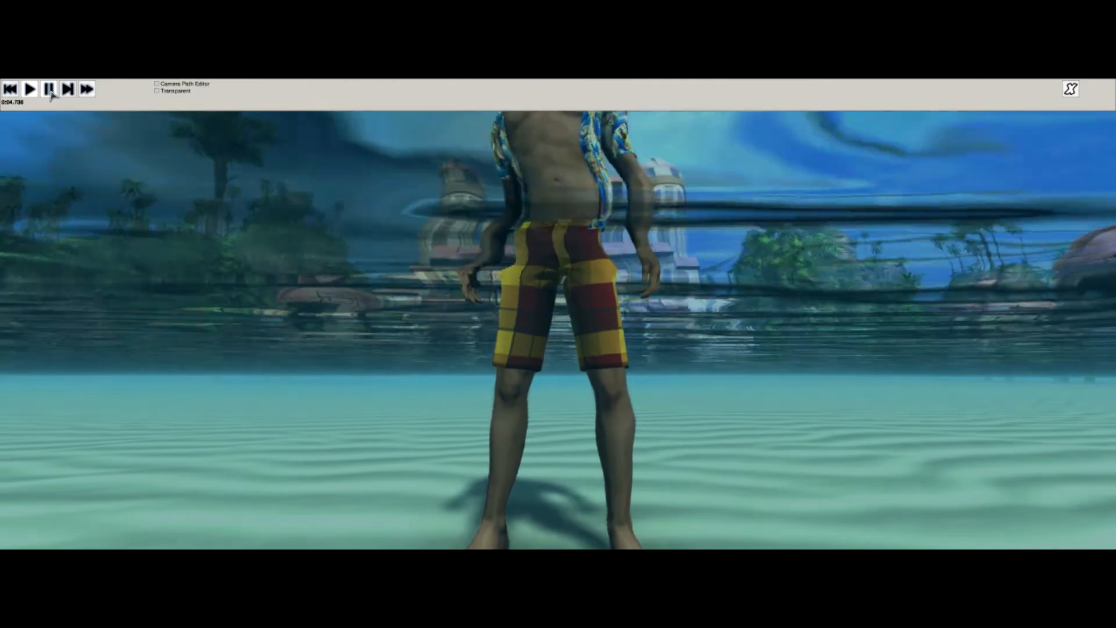
click(29, 88)
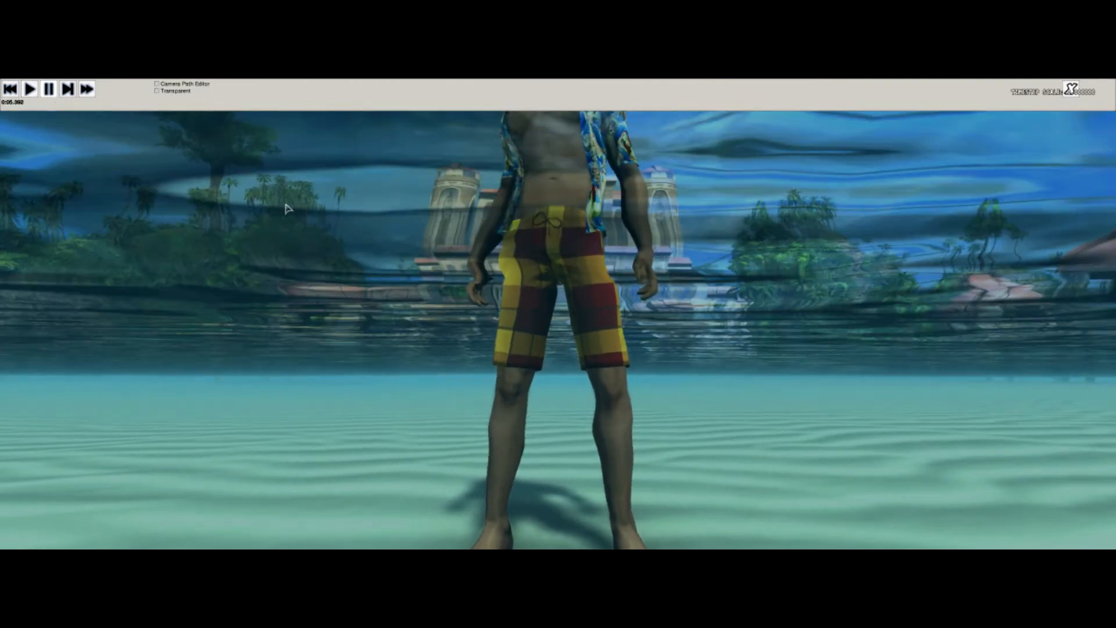
mouse_move(477, 233)
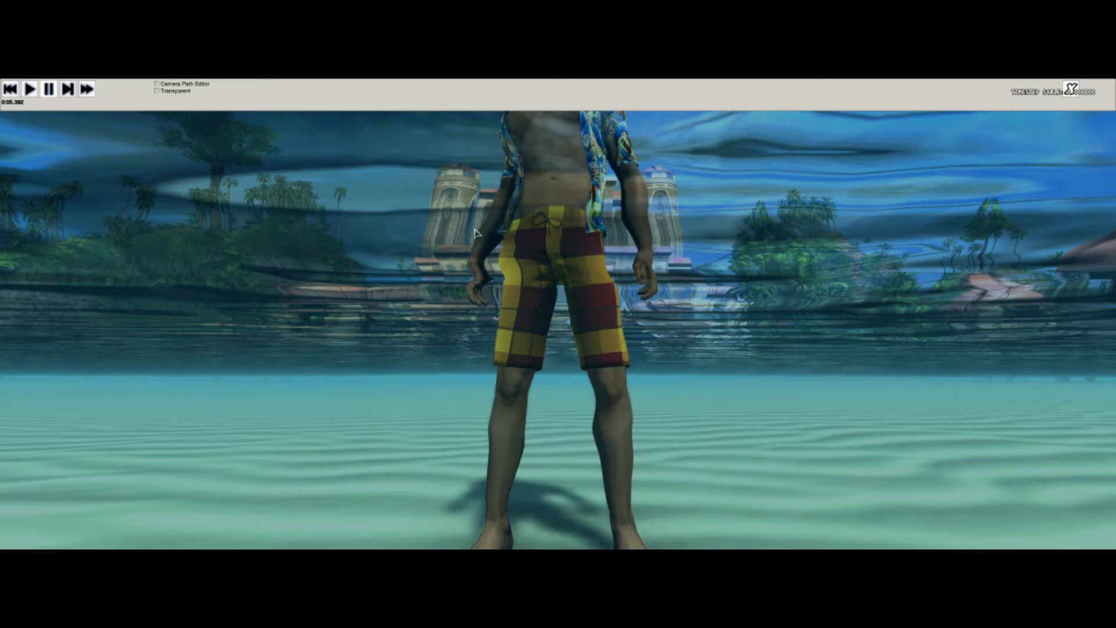
mouse_move(589, 242)
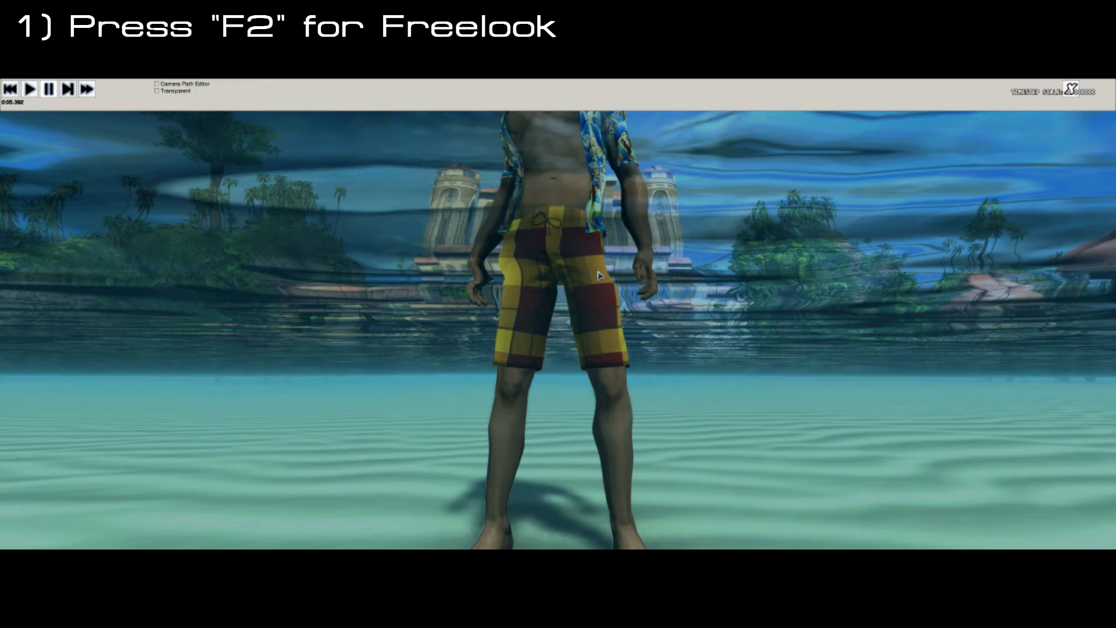
mouse_move(607, 335)
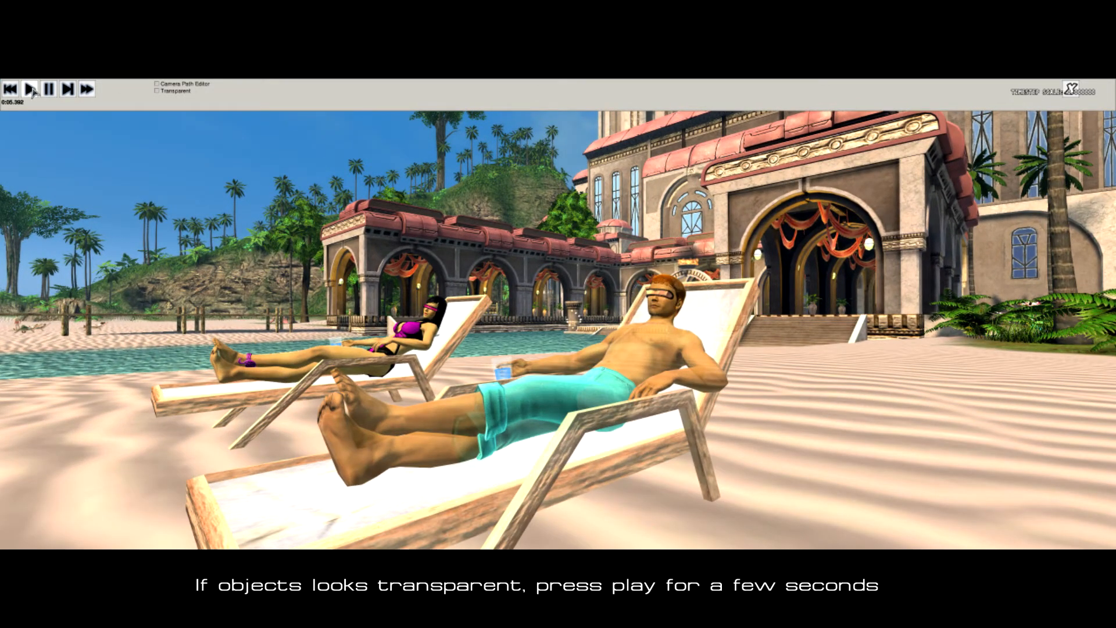
Play the demo a few seconds so the beach scene objects render solid
click(30, 89)
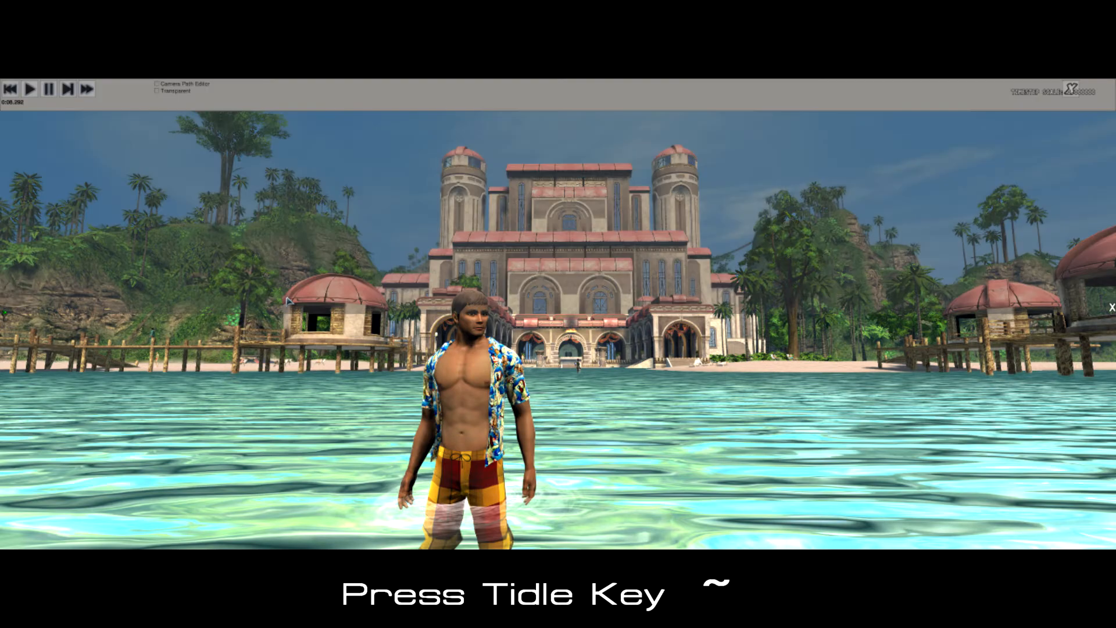
mouse_move(372, 135)
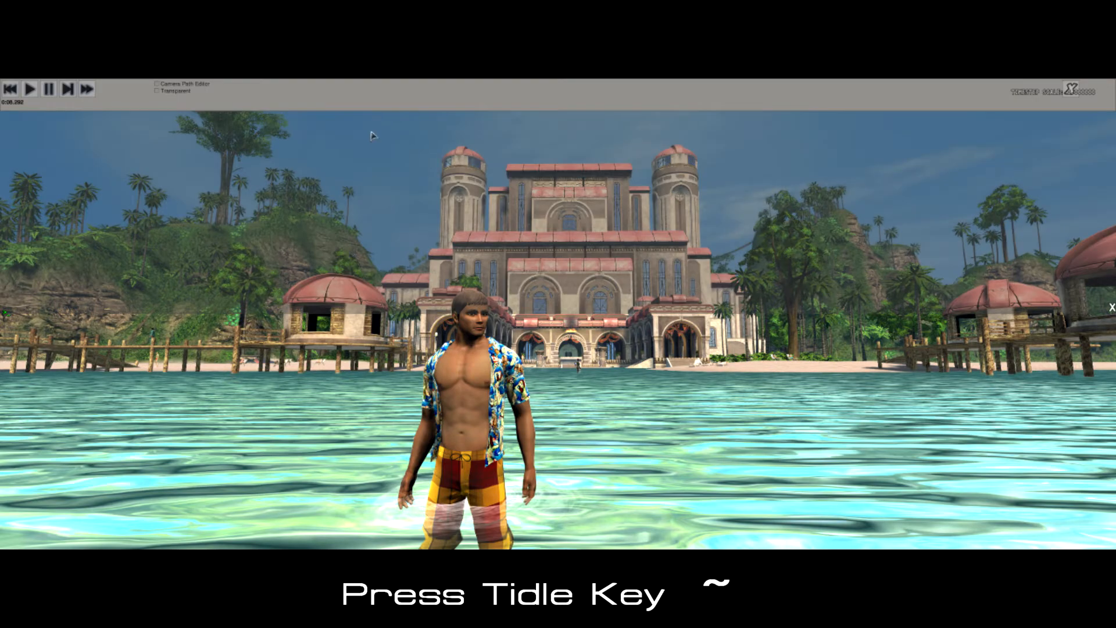
In the console set /FOV 20 for a tight shot, then restore /FOV 75
key(`)
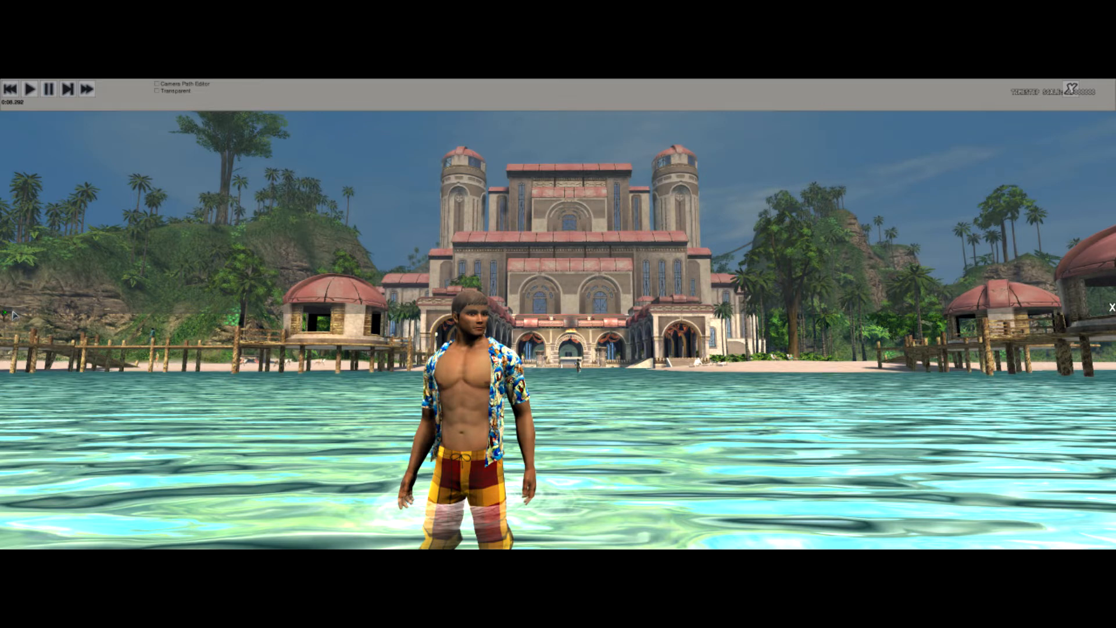
text(/FOV 20)
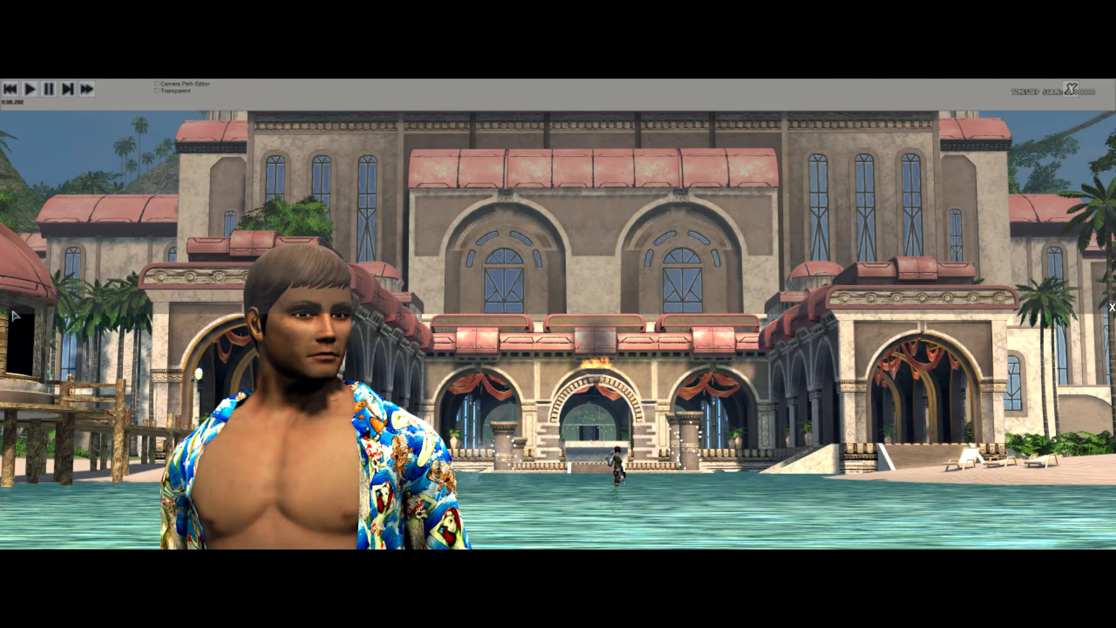
text(/FOV 75)
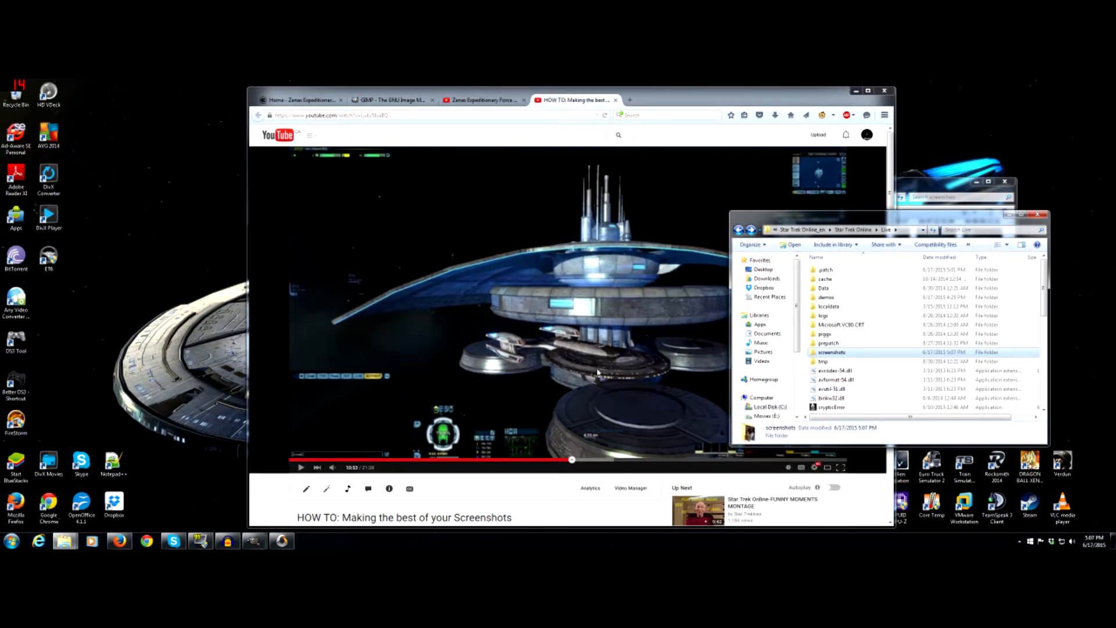
mouse_move(849, 297)
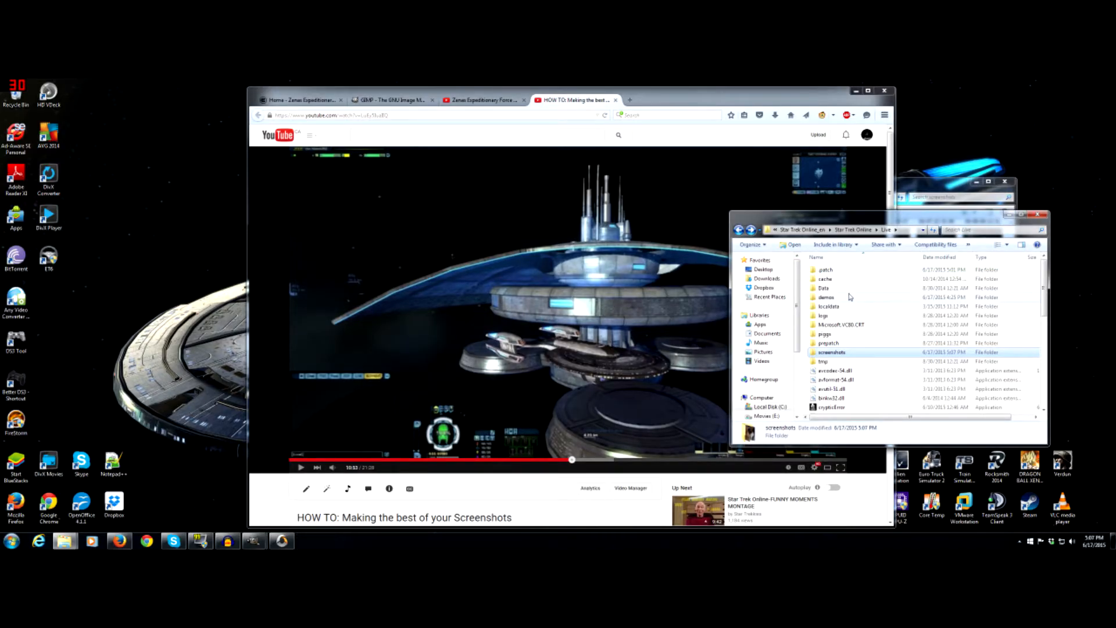
mouse_move(855, 373)
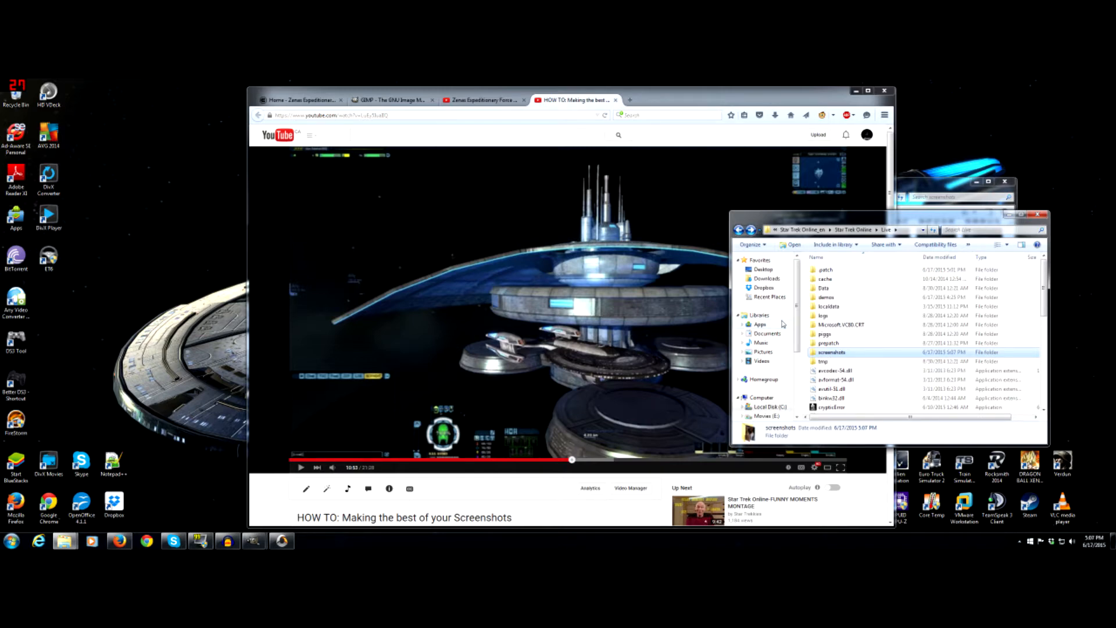
Navigate from Local Disk (C:) through Star Trek Online_en and Live into the screenshots folder
click(767, 407)
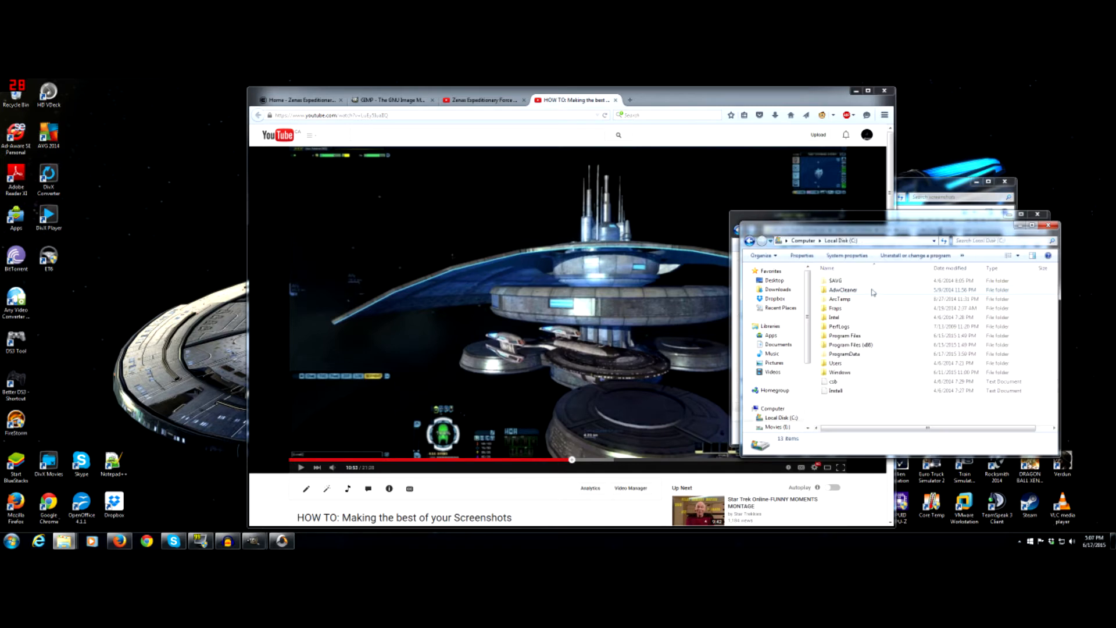
double_click(850, 345)
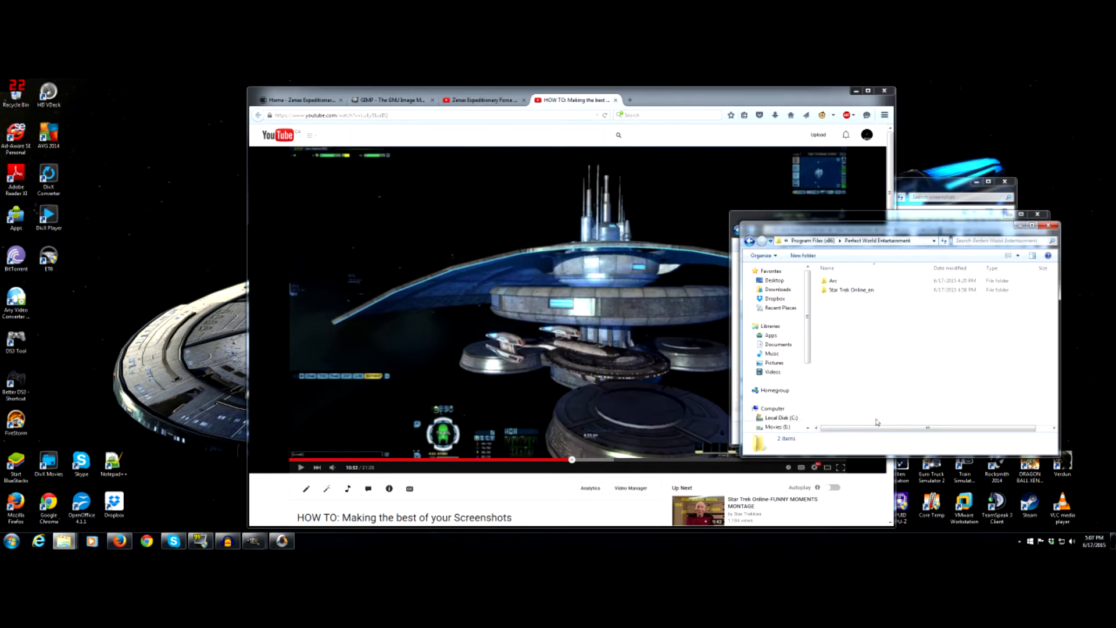
double_click(851, 290)
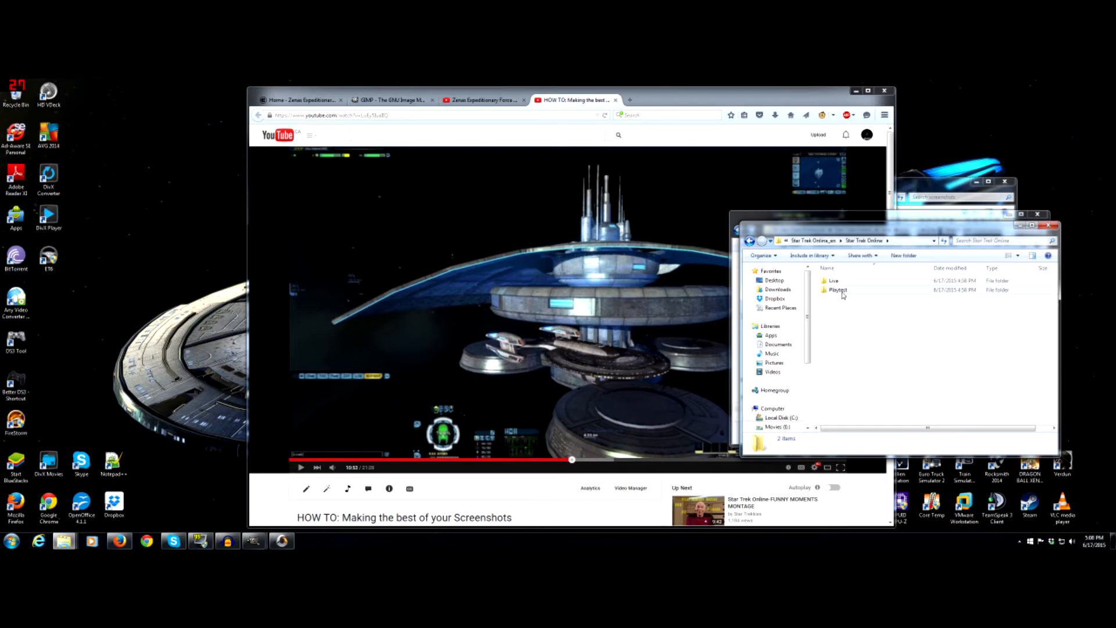
double_click(833, 280)
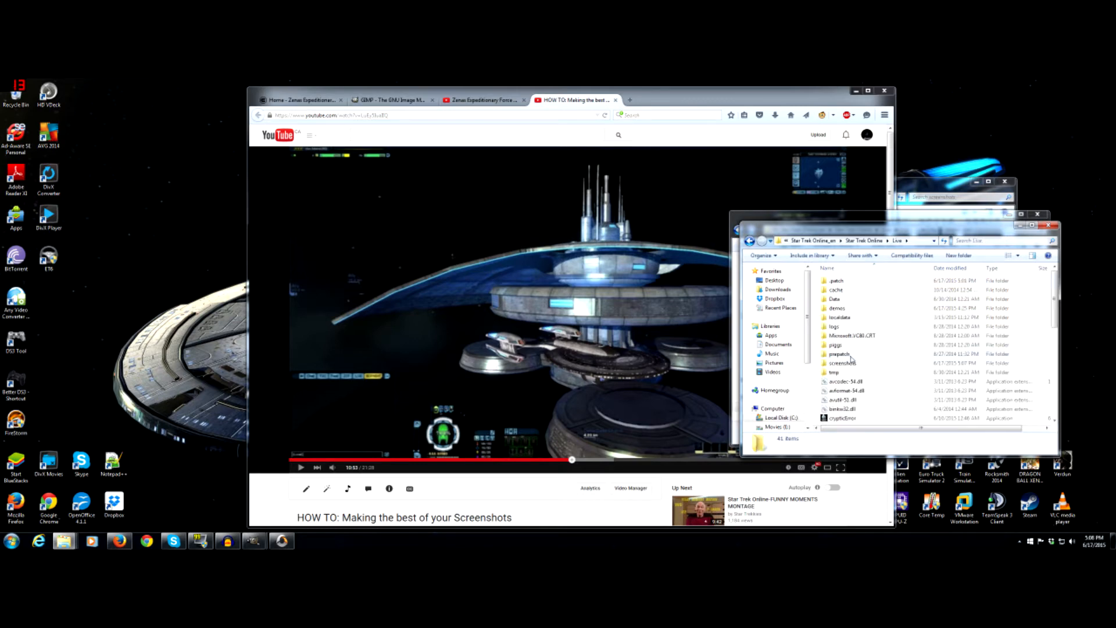
double_click(843, 363)
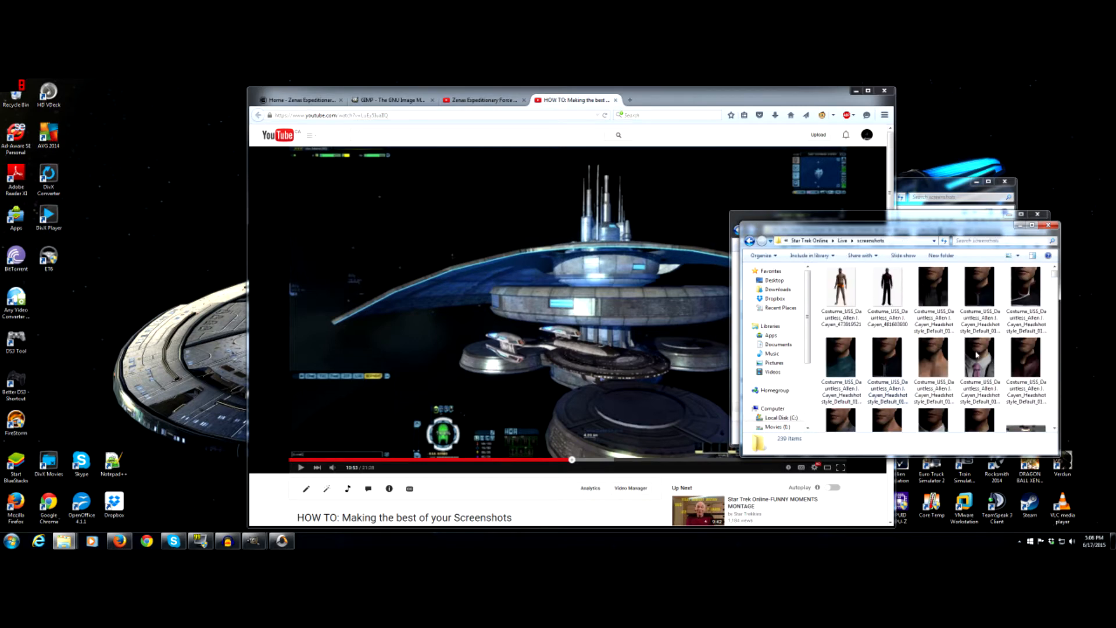
Select the newest screenshot, dated 06-17
scroll(down, 3)
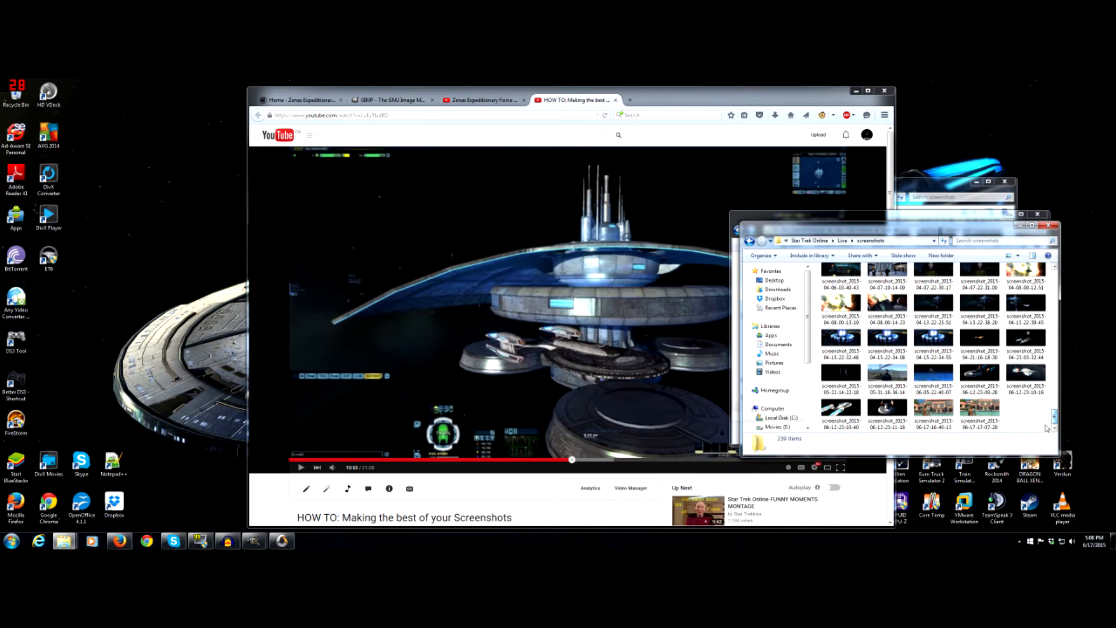
click(980, 415)
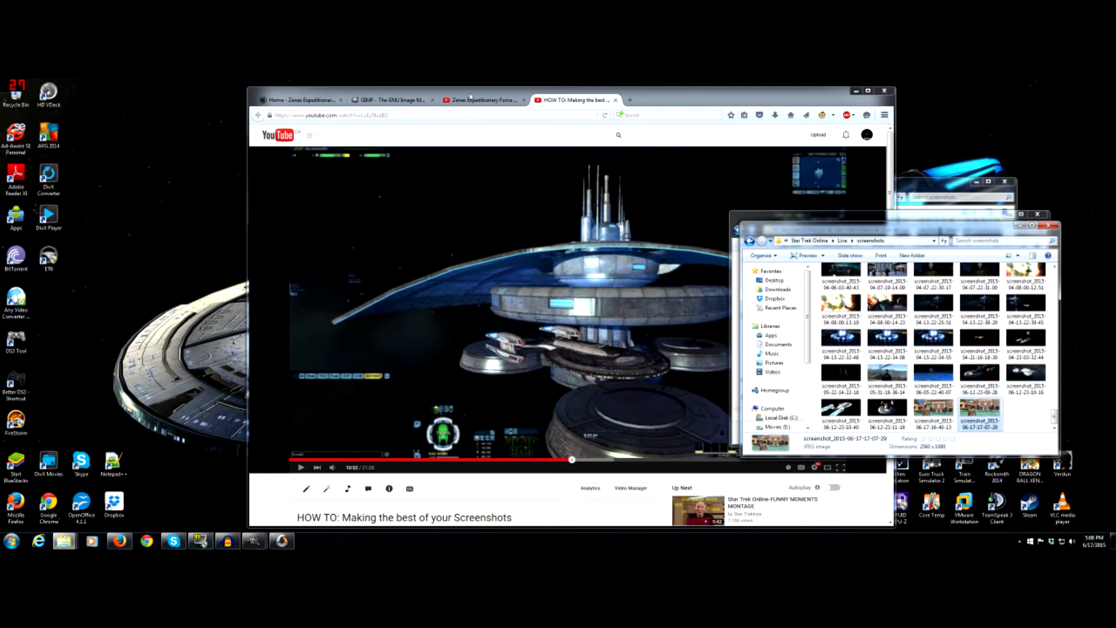
Switch to the gimp.org tab in Firefox for the GIMP download
click(390, 100)
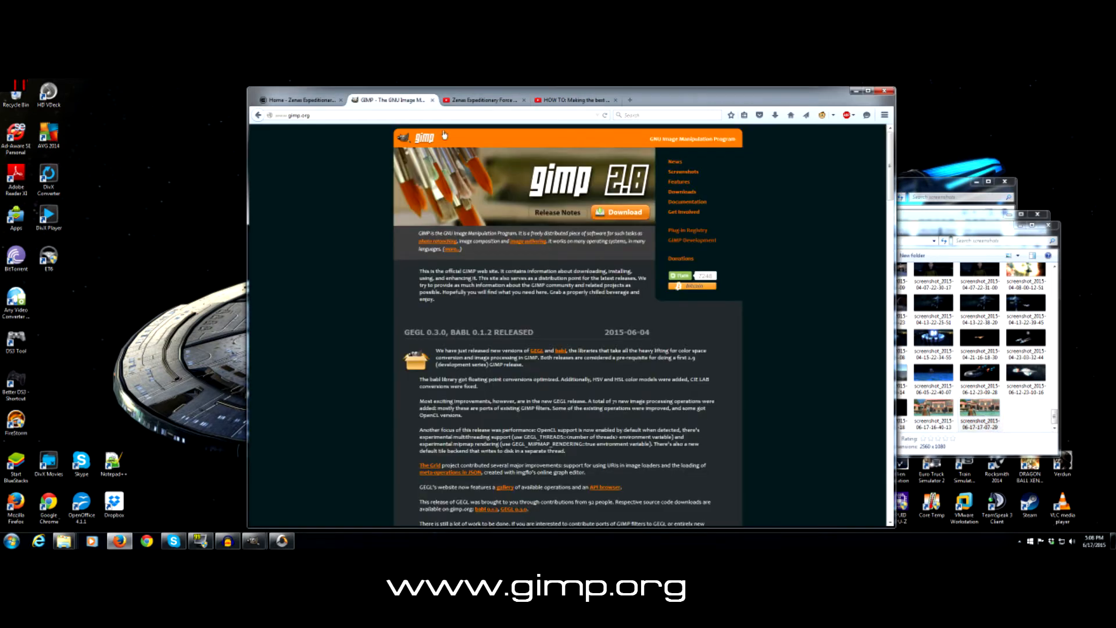
mouse_move(633, 199)
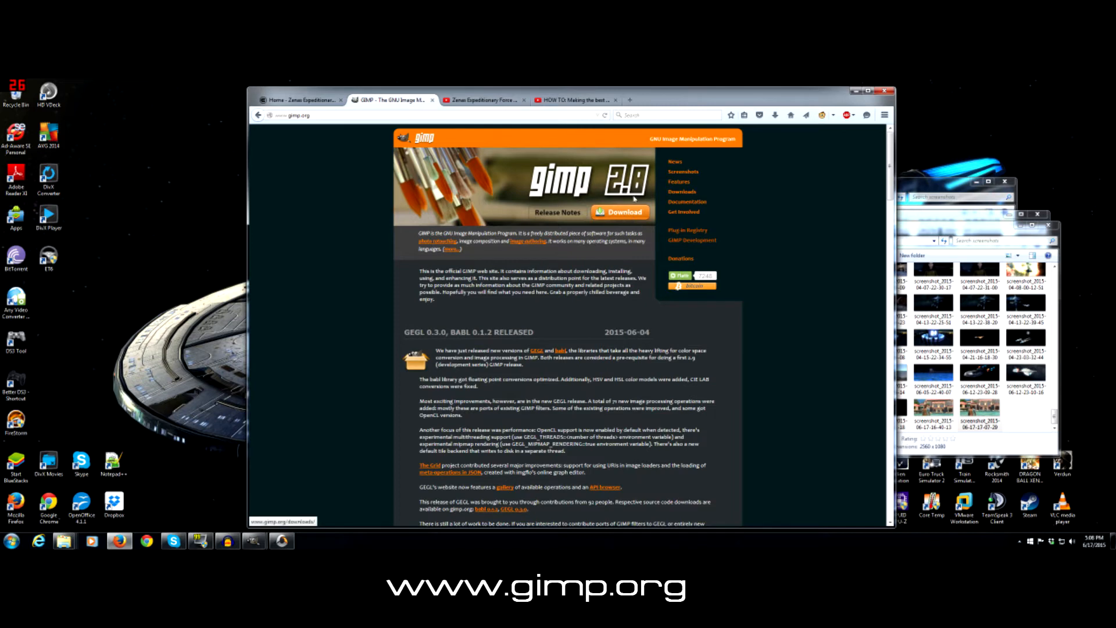
mouse_move(636, 200)
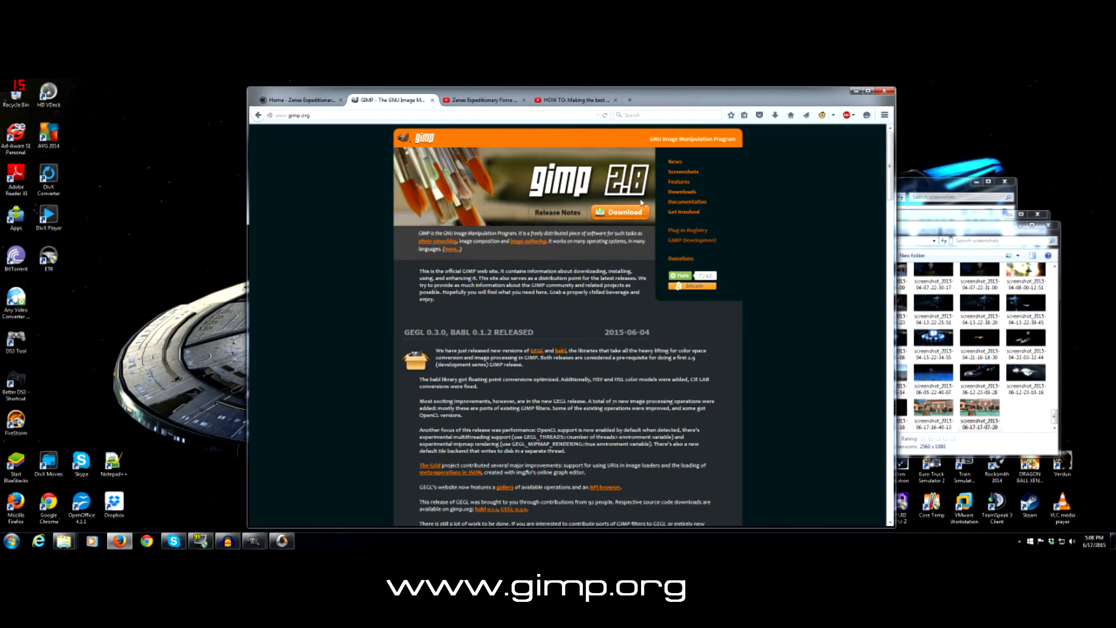
mouse_move(620, 212)
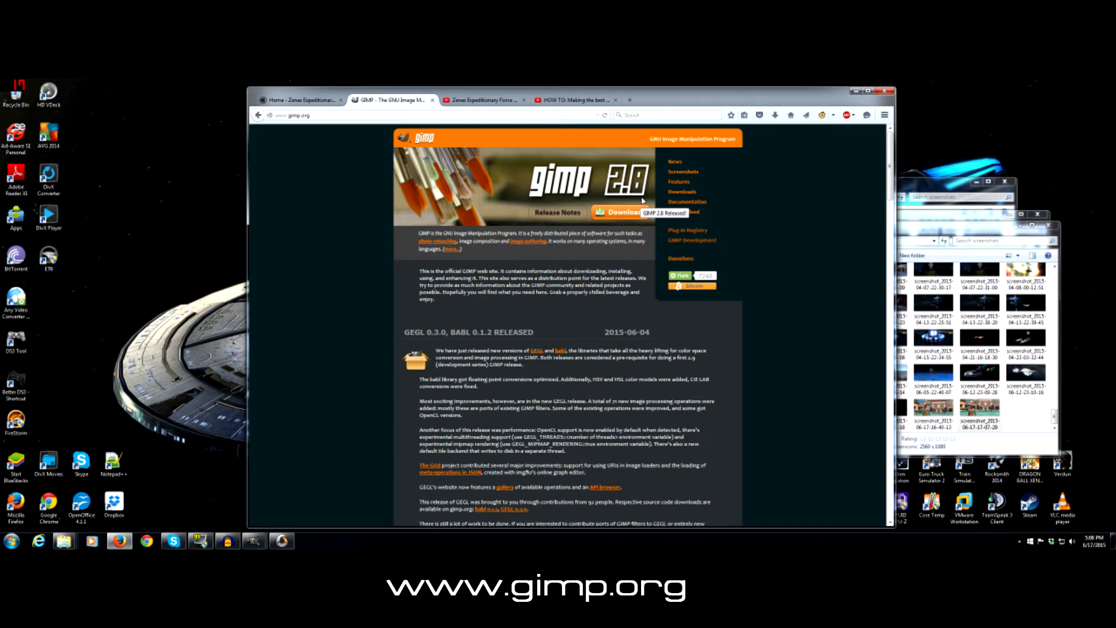
mouse_move(637, 212)
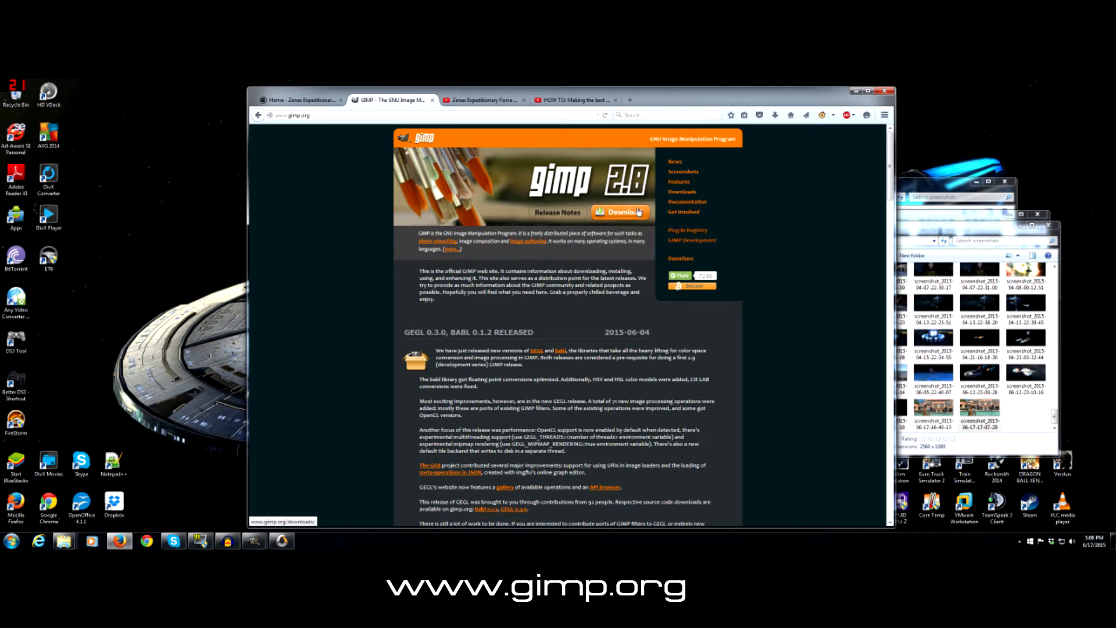
mouse_move(548, 202)
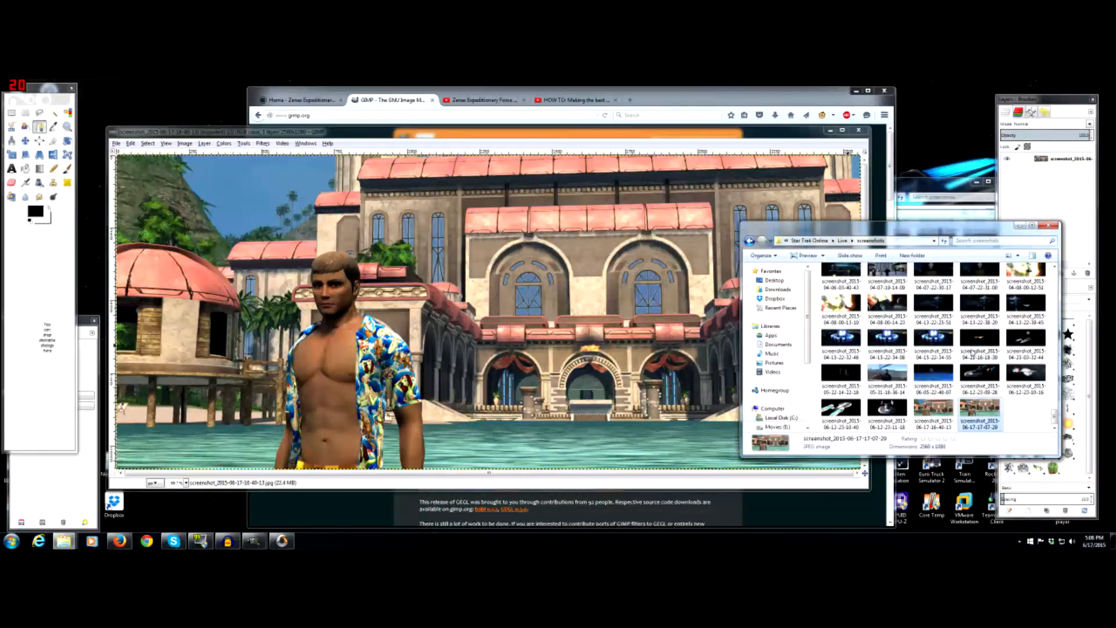
Bring the newest screenshot into GIMP from the Explorer selection
right_click(980, 423)
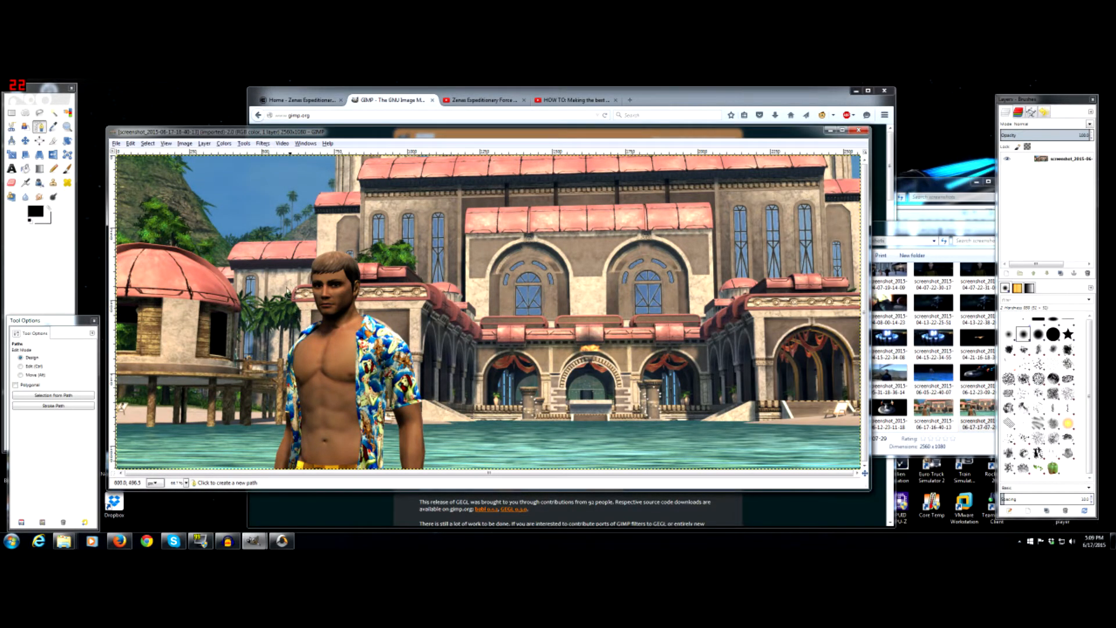
mouse_move(207, 242)
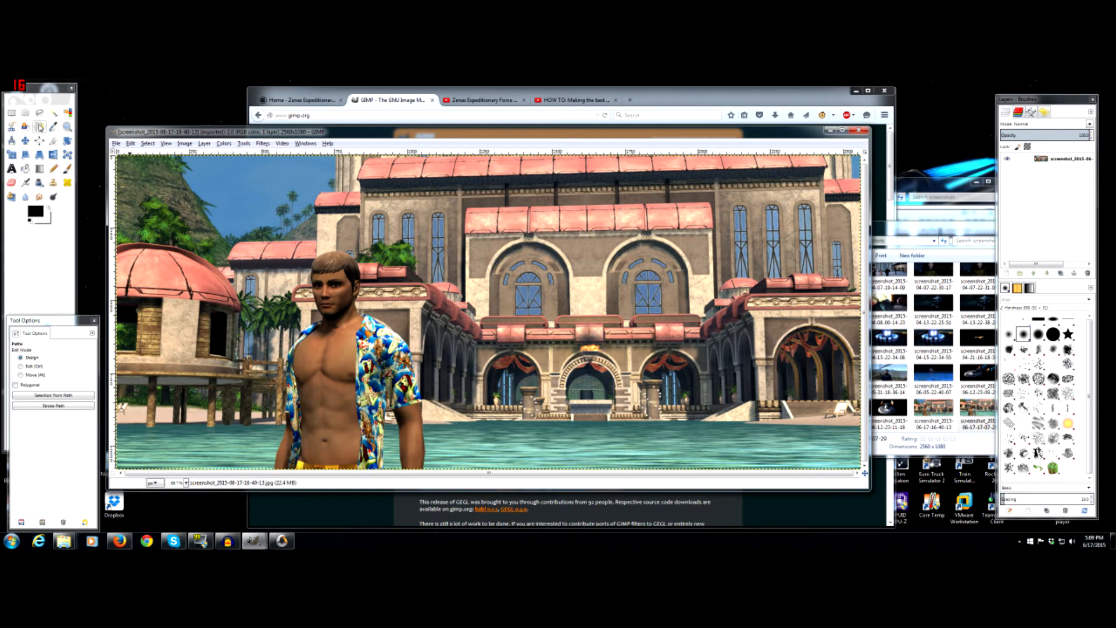
mouse_move(41, 126)
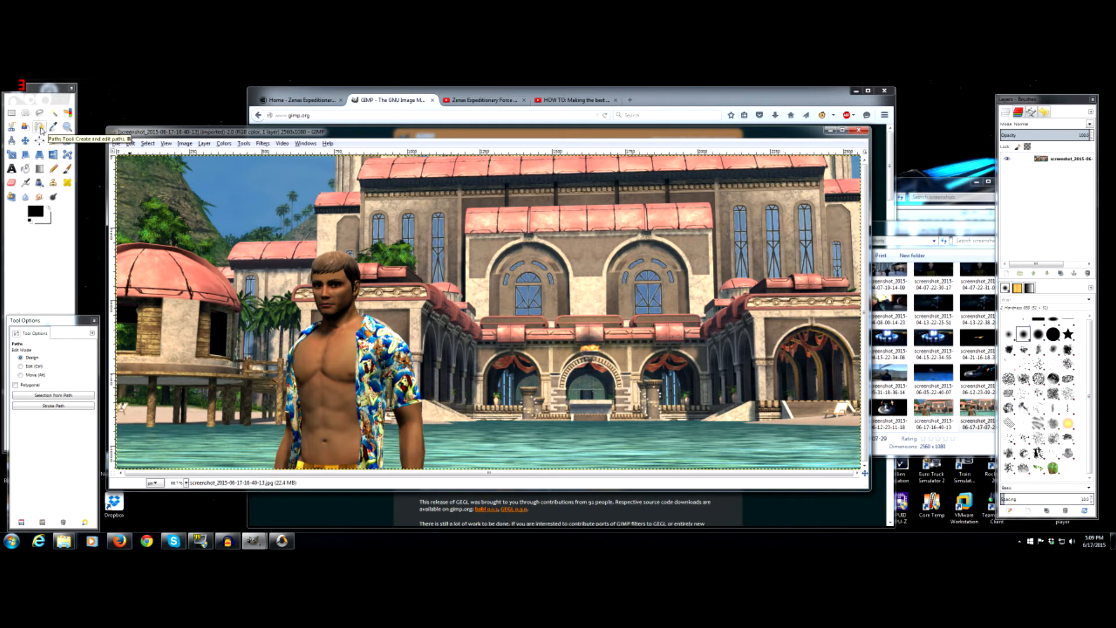
With the Paths tool, place anchor points along the character's outline and face, zooming for detail
click(41, 126)
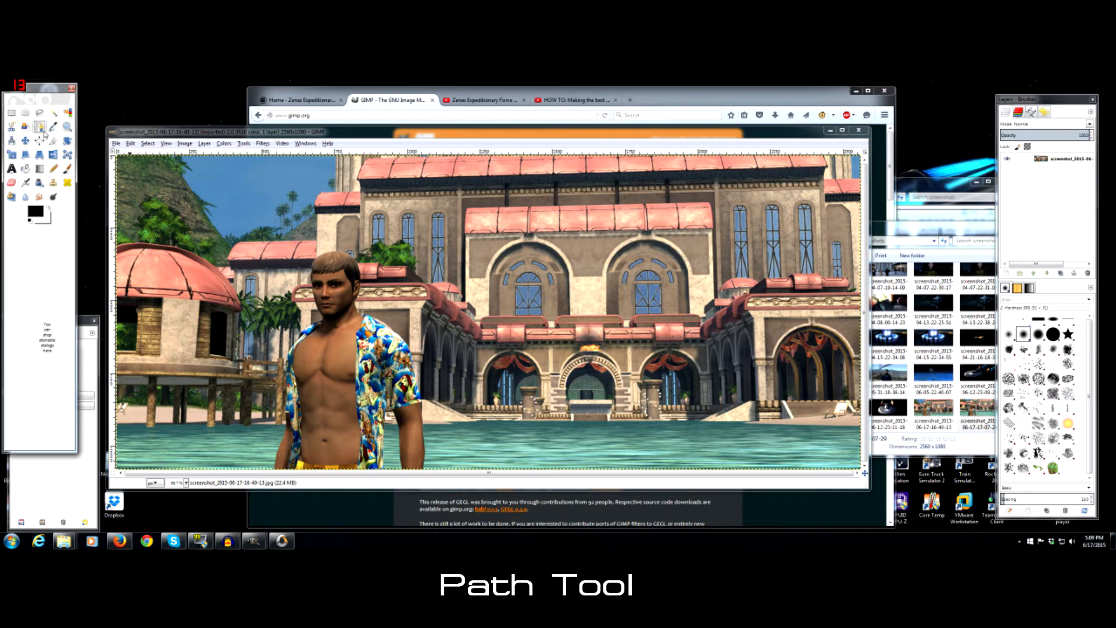
click(40, 126)
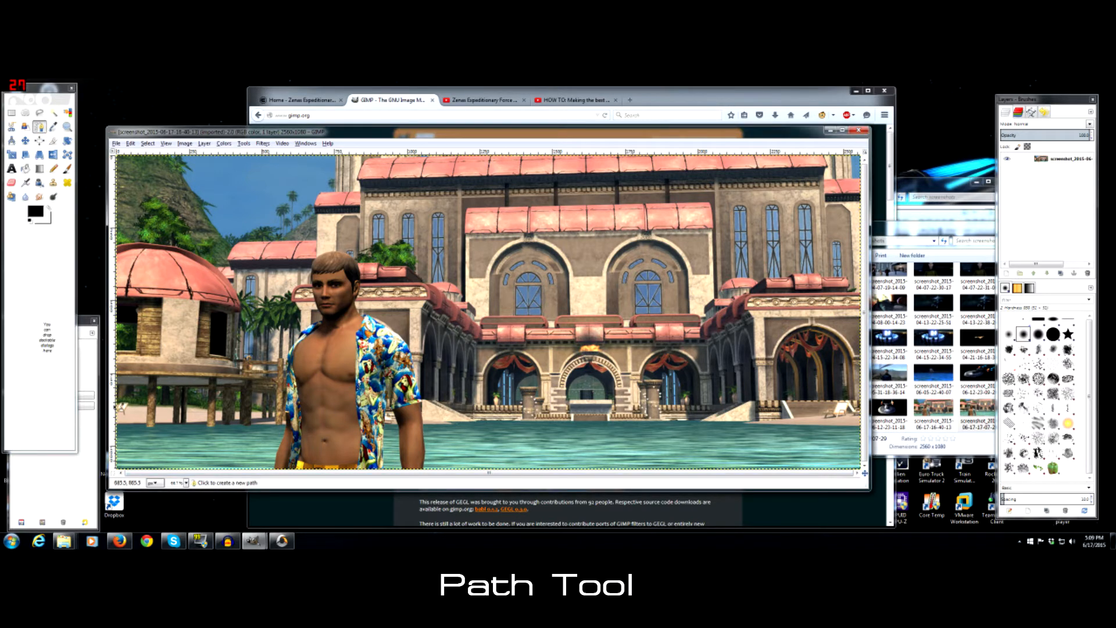
mouse_move(283, 365)
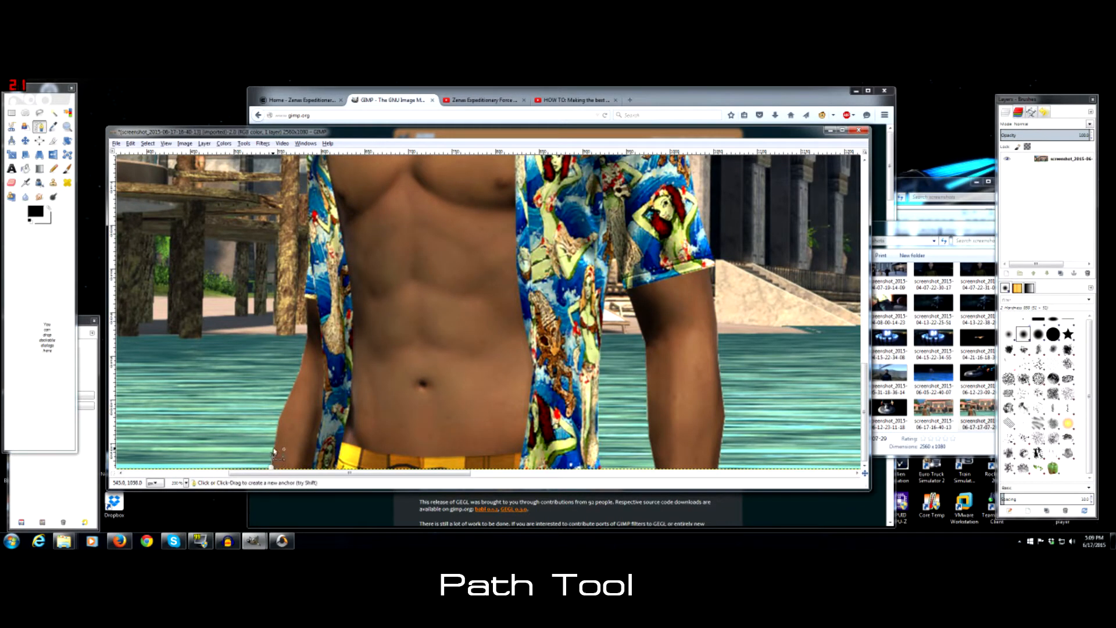
click(289, 402)
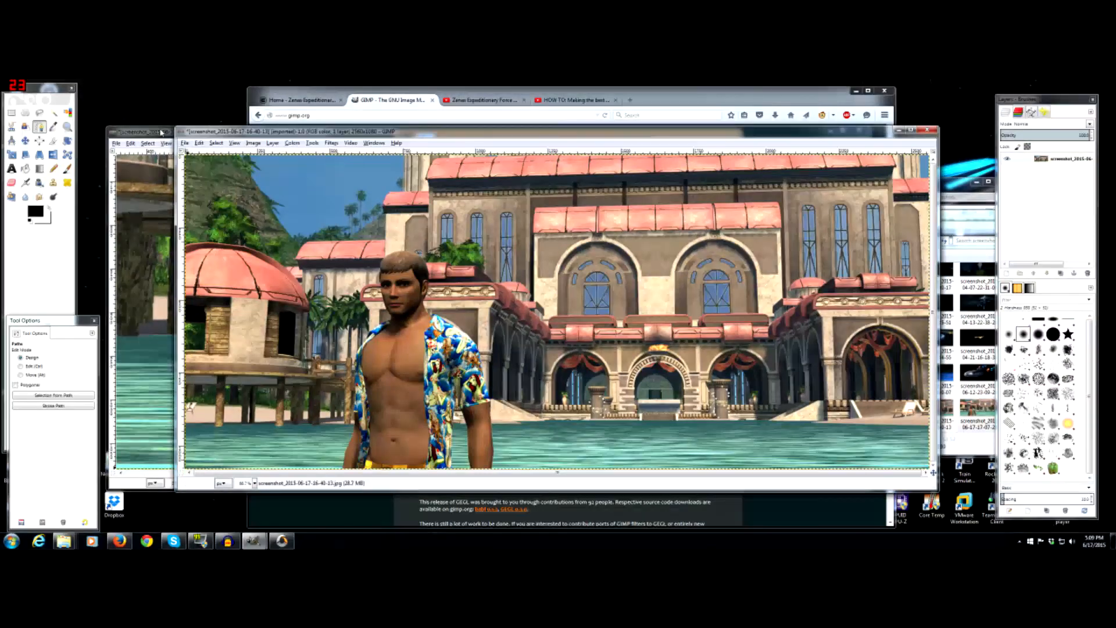
mouse_move(362, 439)
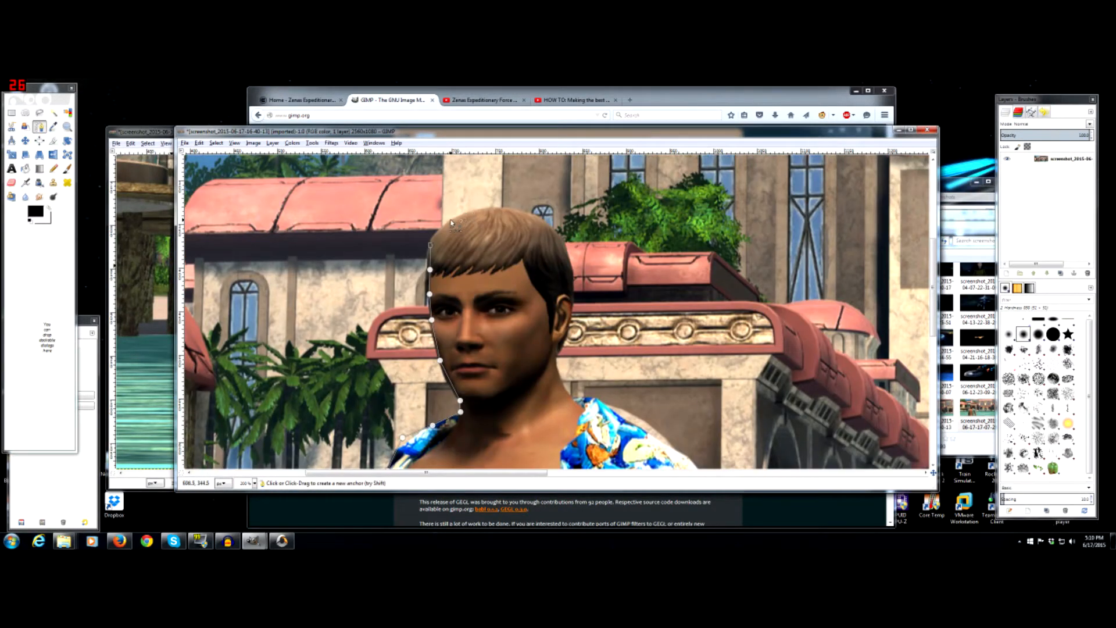
click(512, 212)
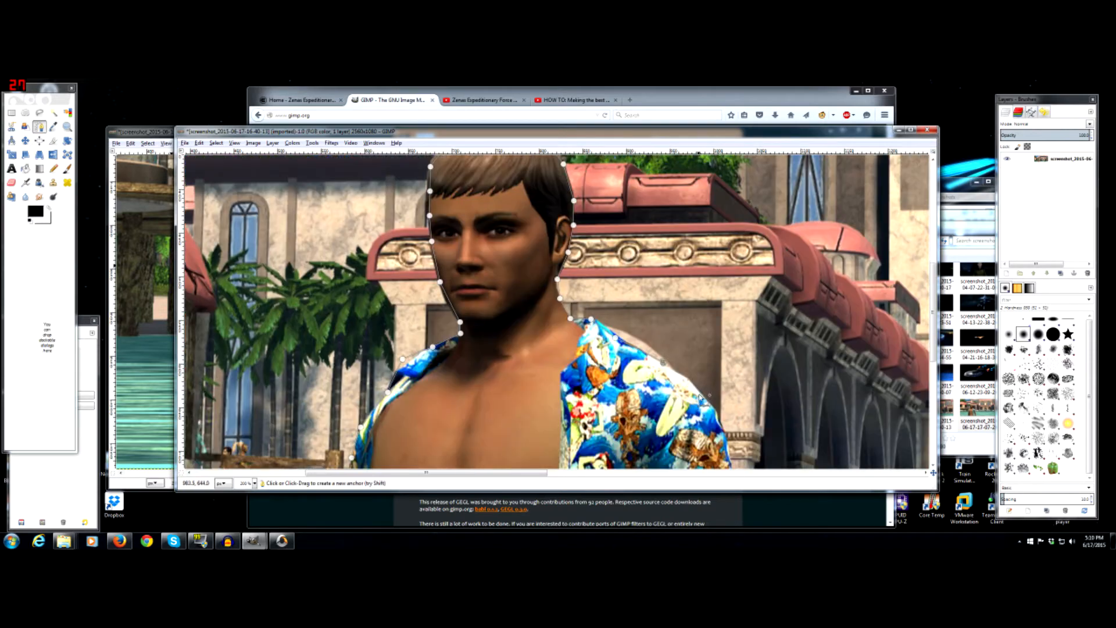
scroll(down, 3)
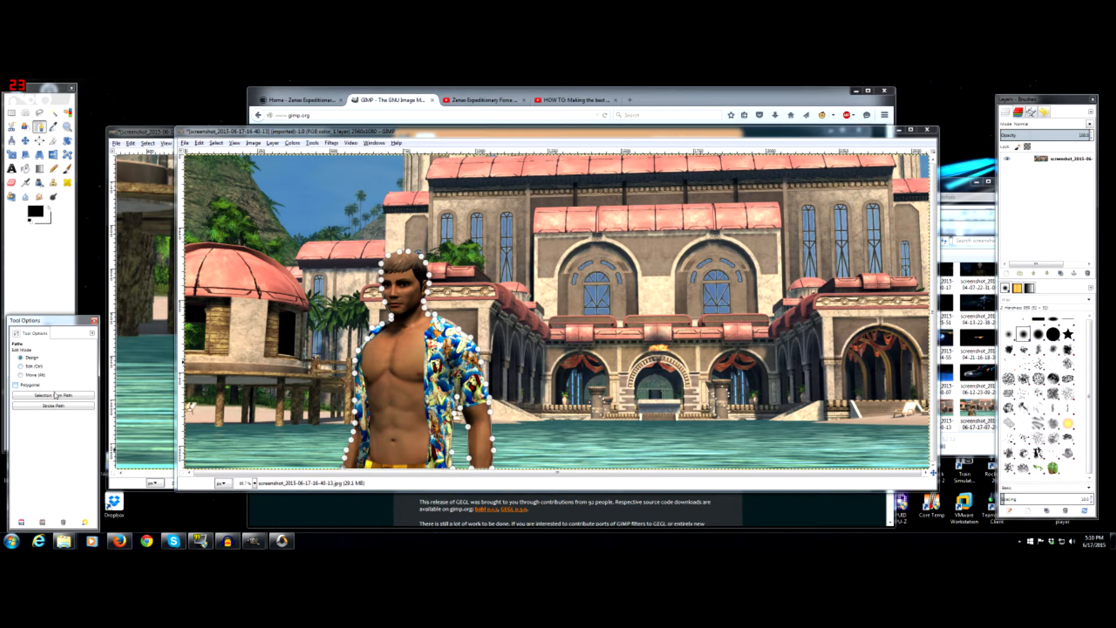
Convert the traced character path to a selection and invert it to select the background
click(53, 394)
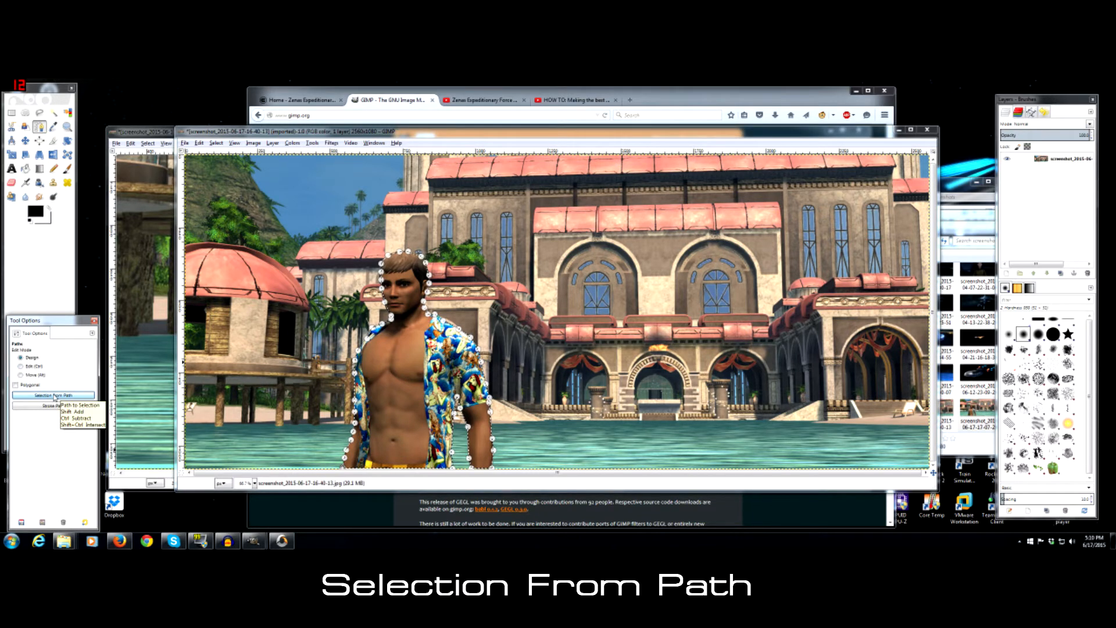
click(54, 395)
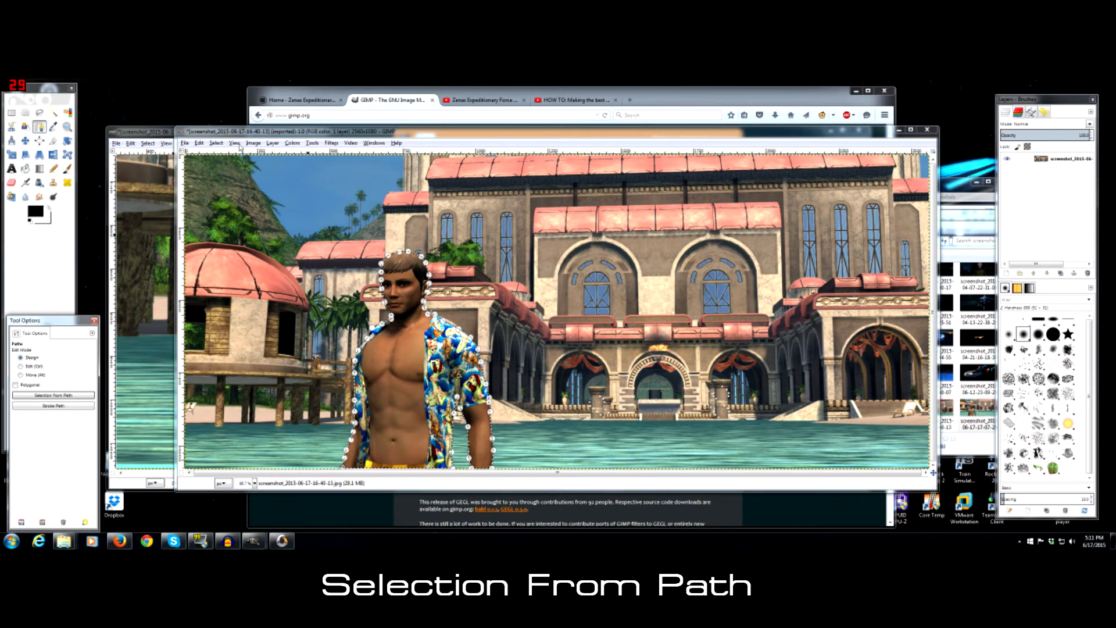
click(216, 142)
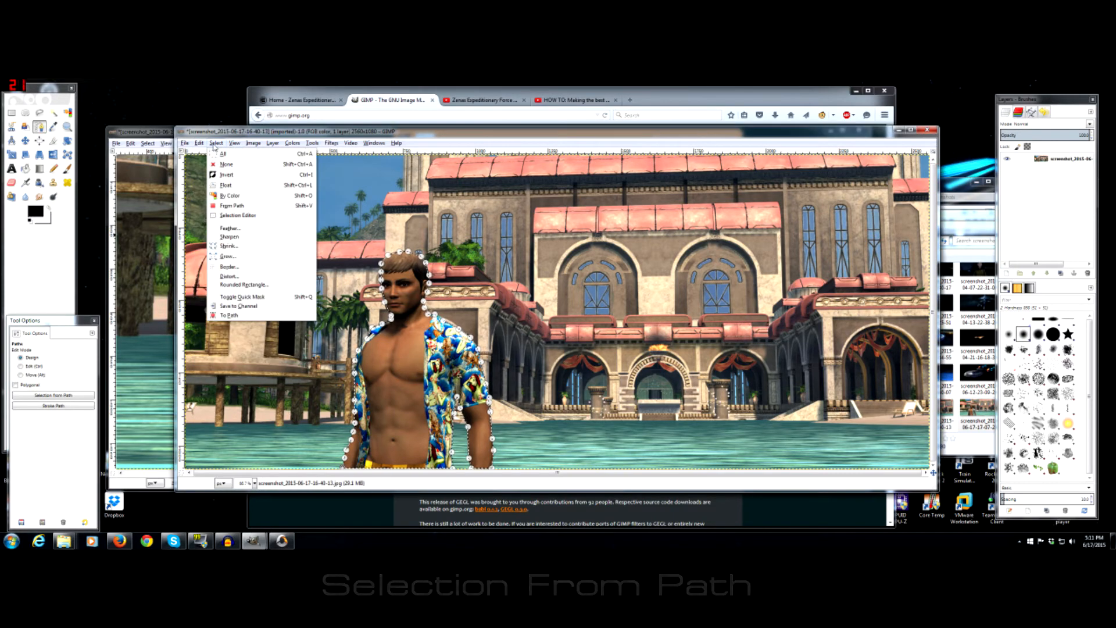
mouse_move(227, 175)
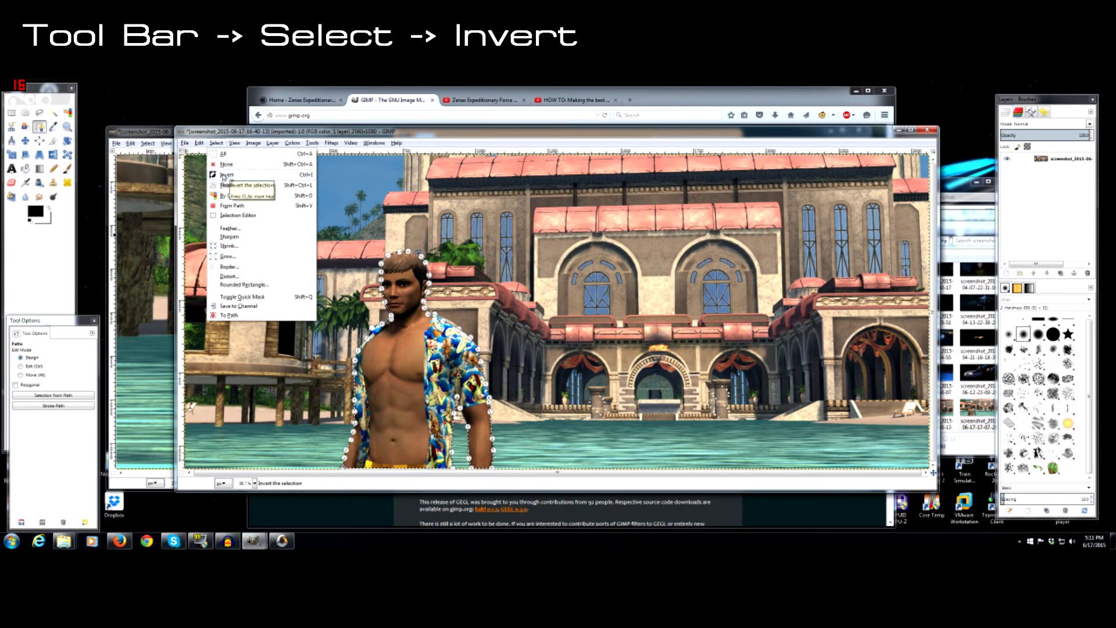
click(232, 173)
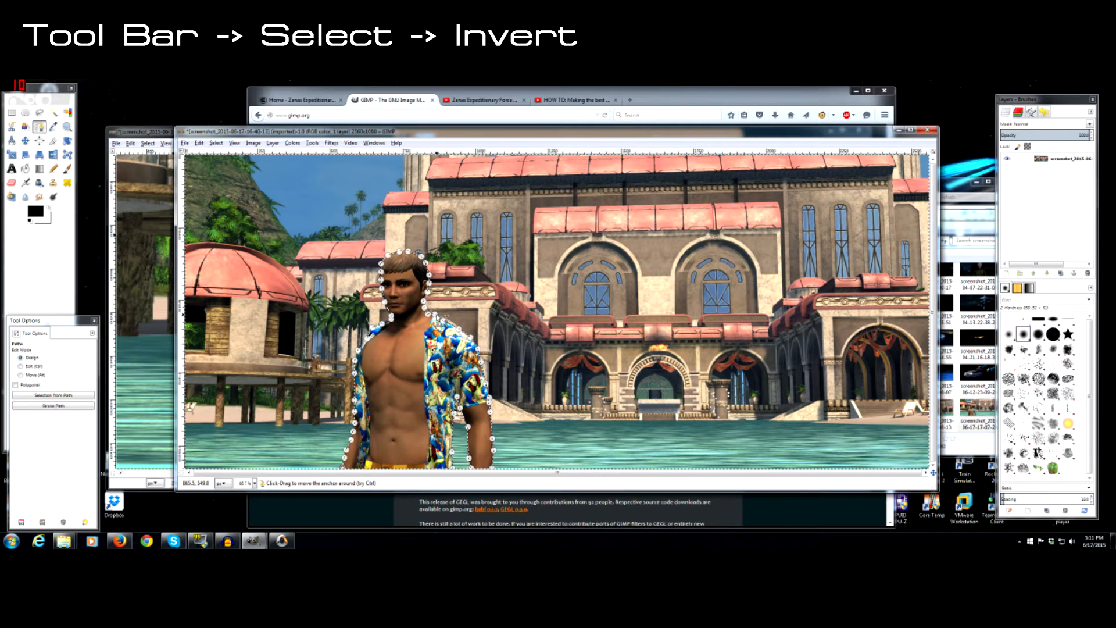
mouse_move(419, 230)
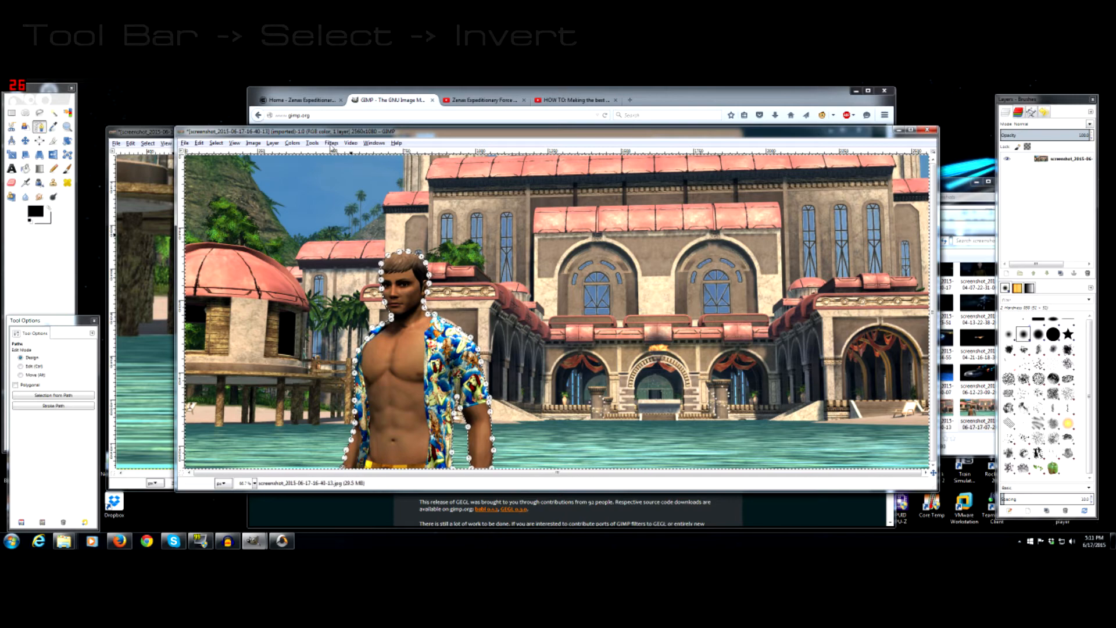
Apply a Gaussian blur to the selected background, then undo it to retry
click(272, 142)
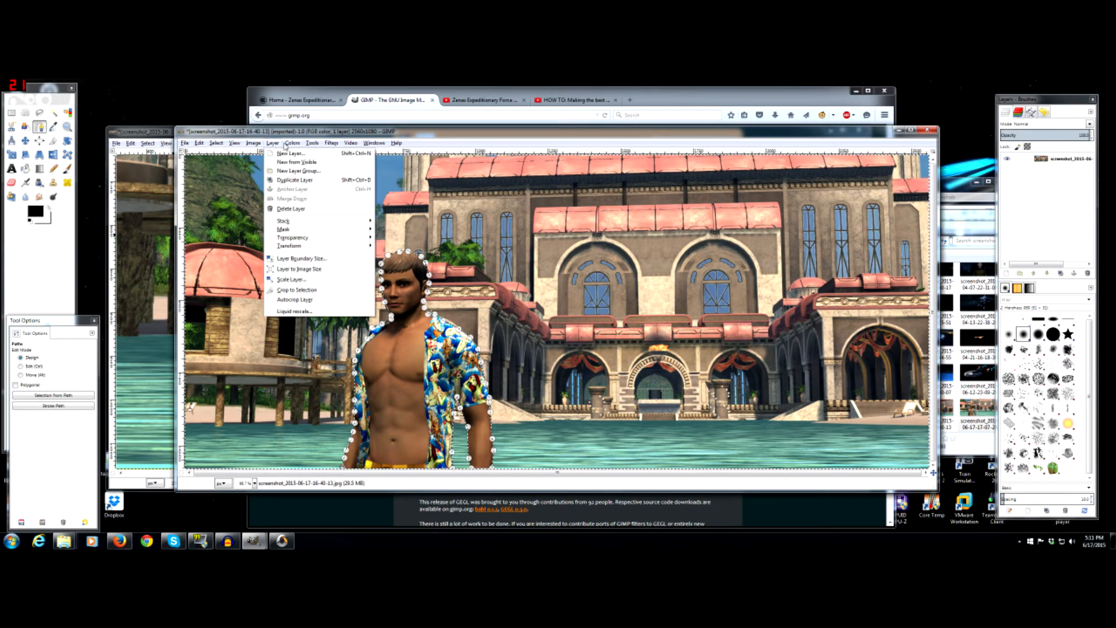
click(332, 141)
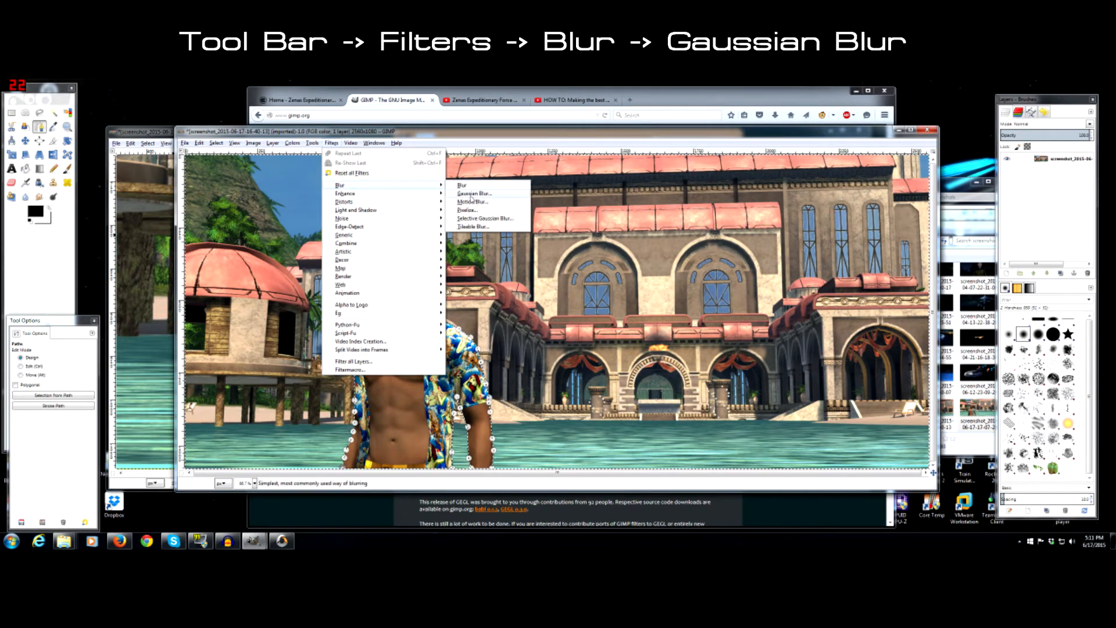
click(475, 194)
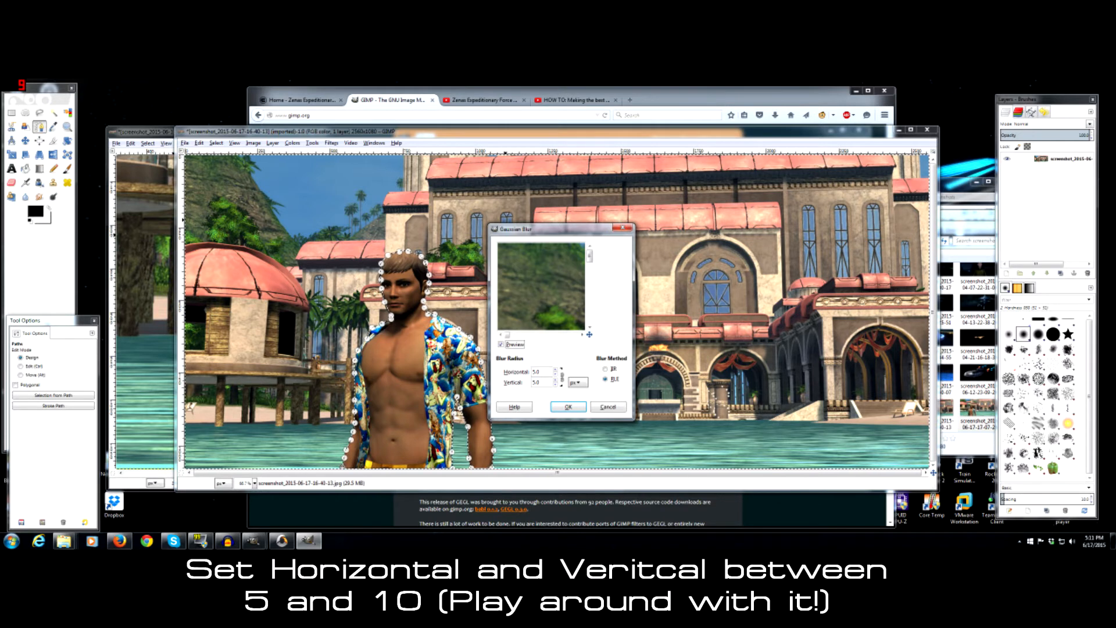
triple_click(540, 372)
text(10)
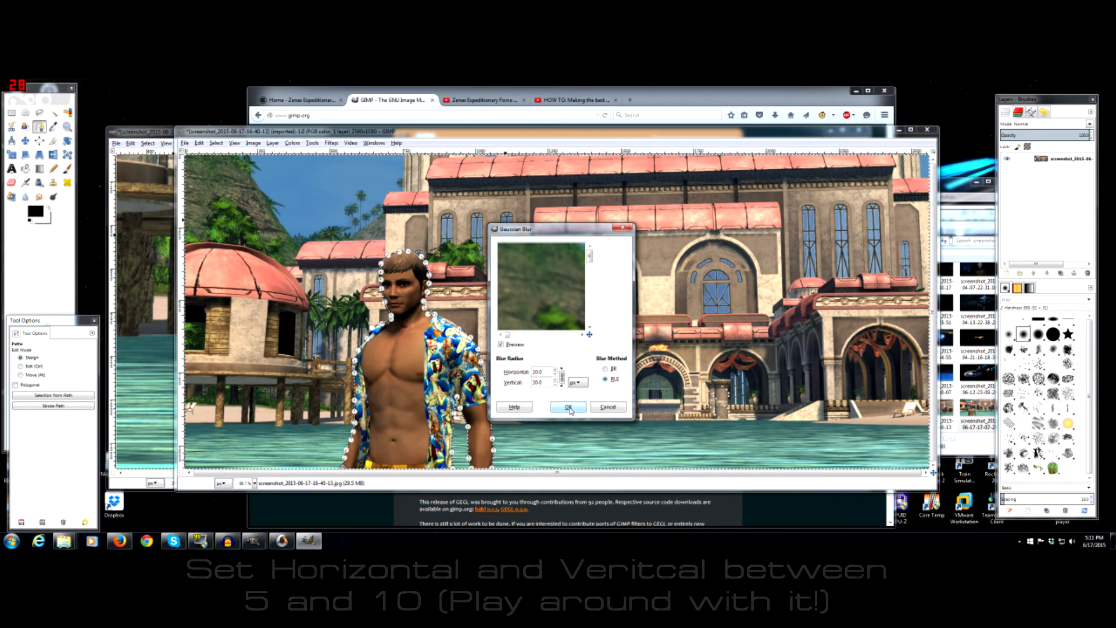
click(570, 407)
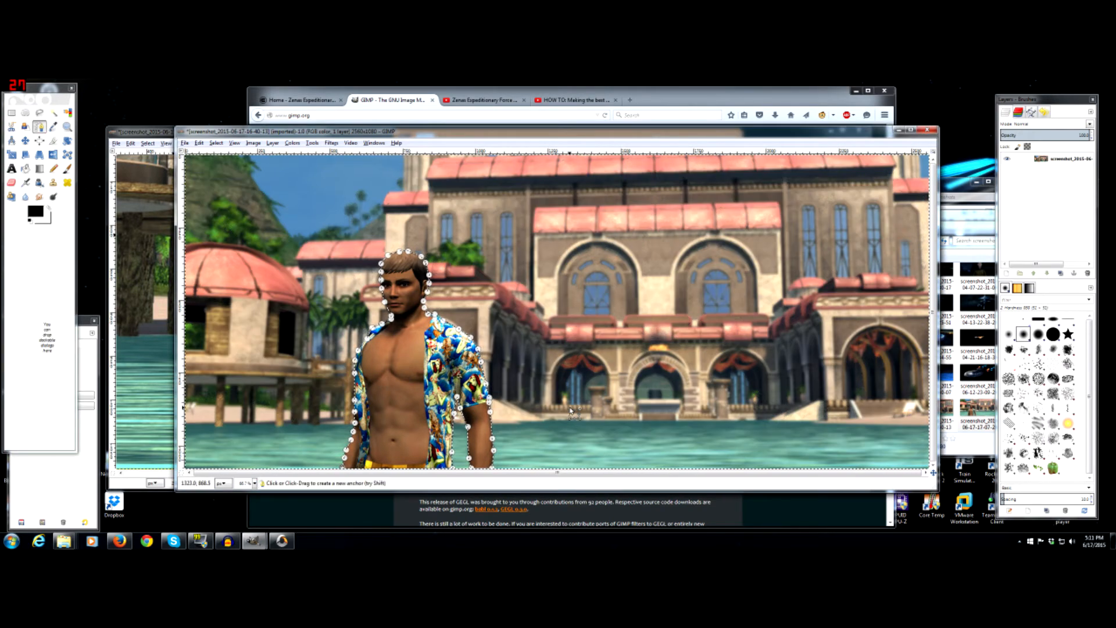
mouse_move(511, 349)
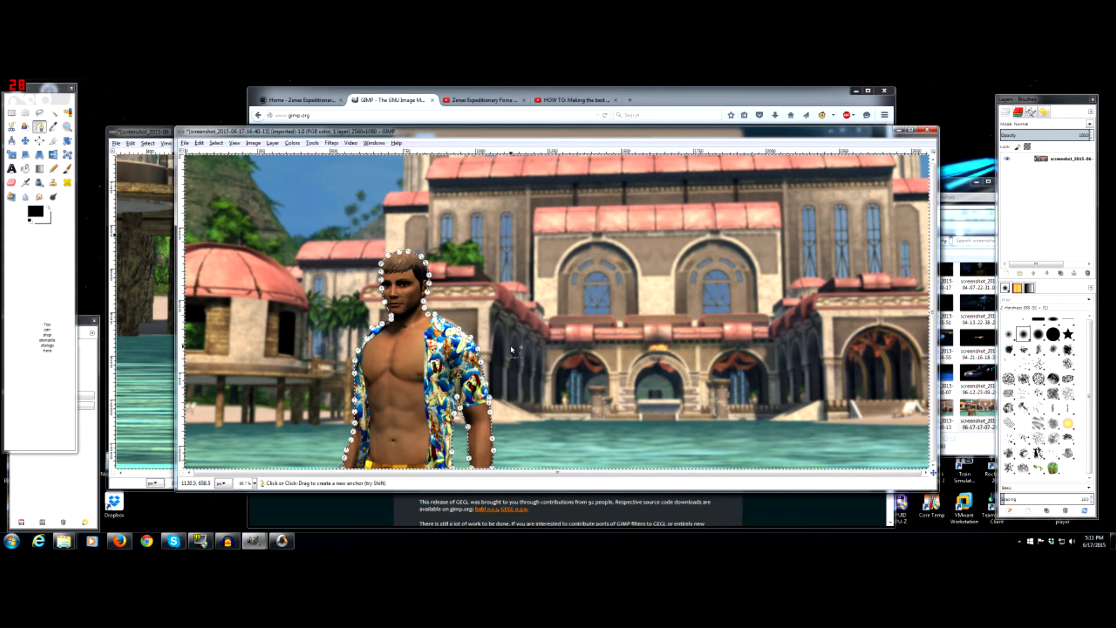
key(ctrl+z)
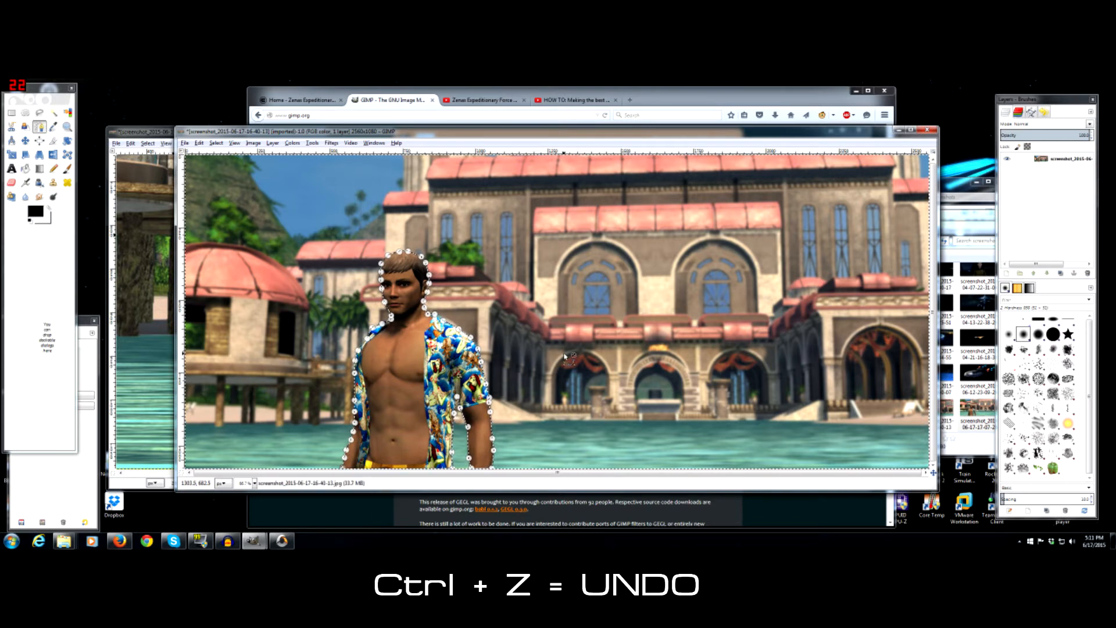
Reapply the Gaussian blur to the background through repeated Filters runs until it holds
click(330, 142)
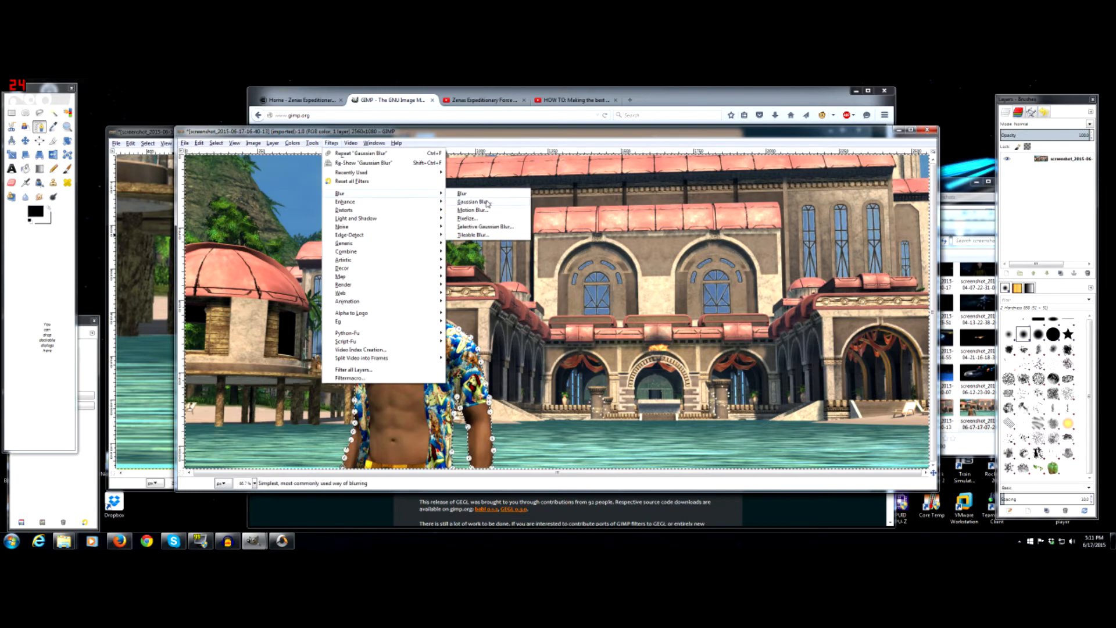
click(472, 203)
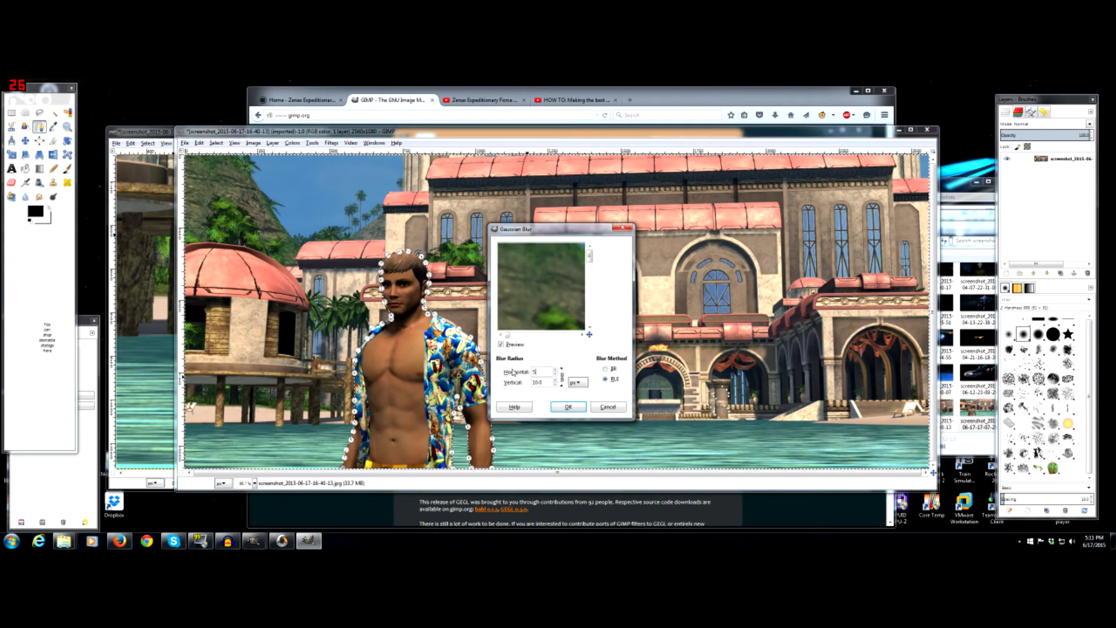
click(567, 407)
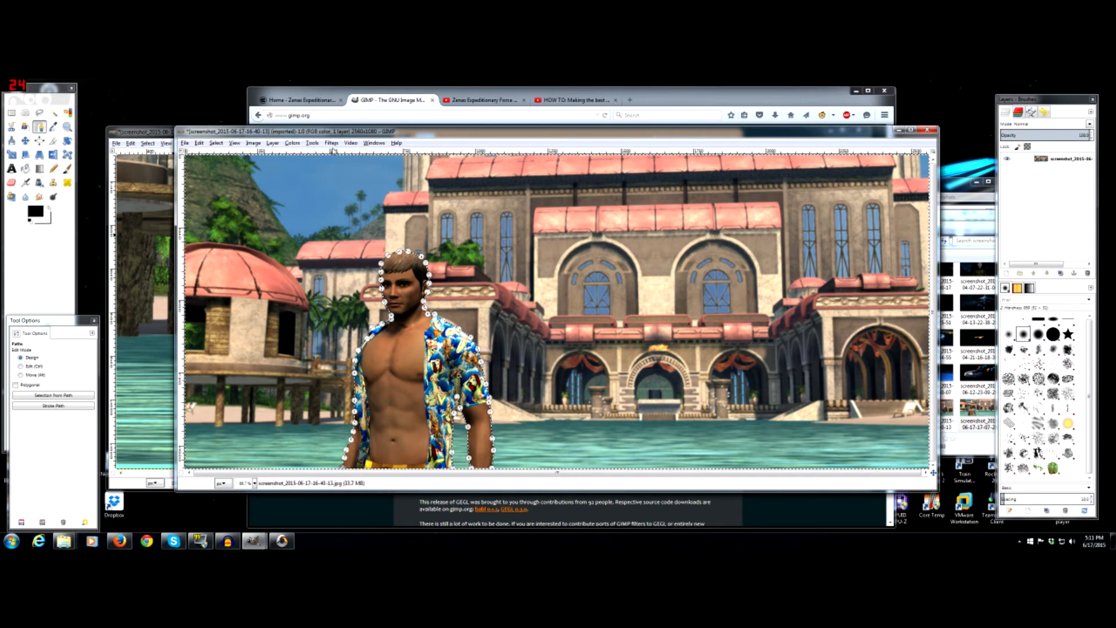
click(331, 142)
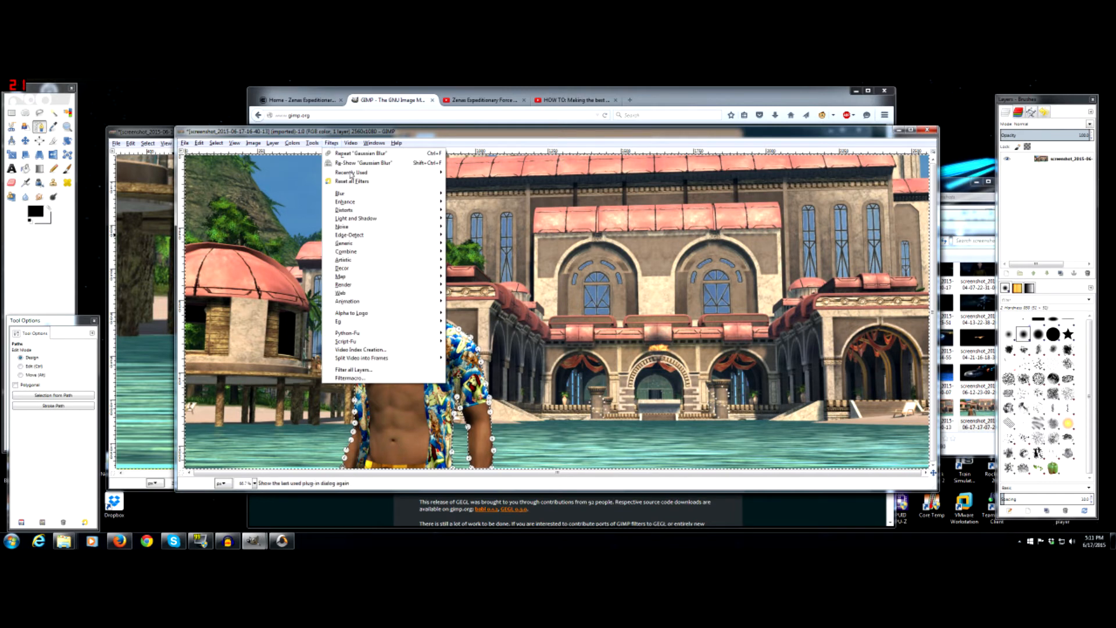
click(363, 163)
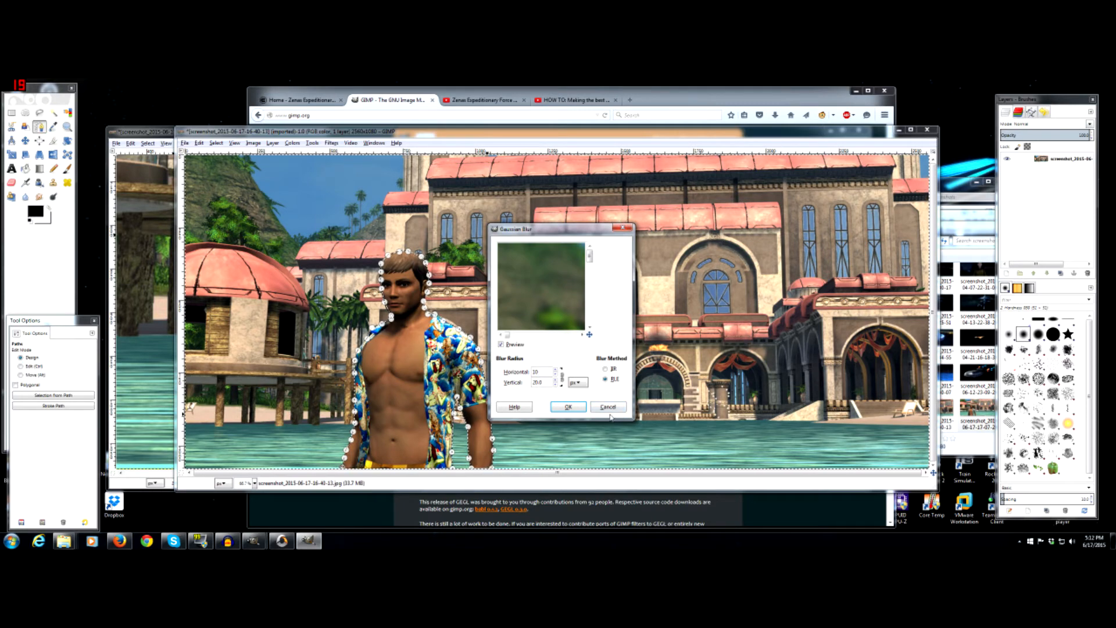
click(569, 407)
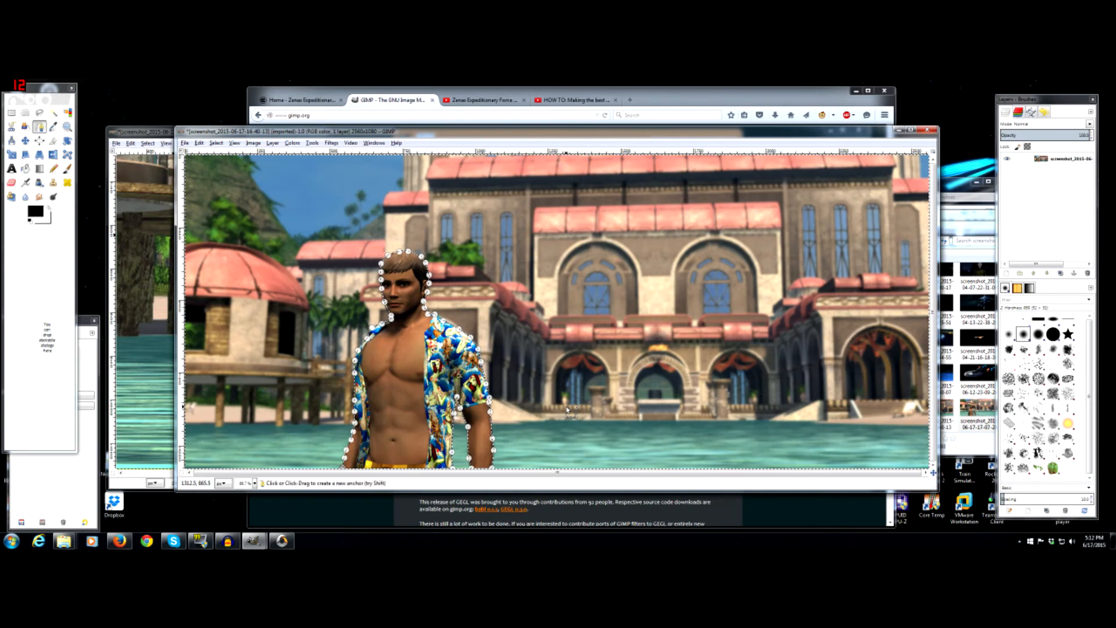
mouse_move(464, 249)
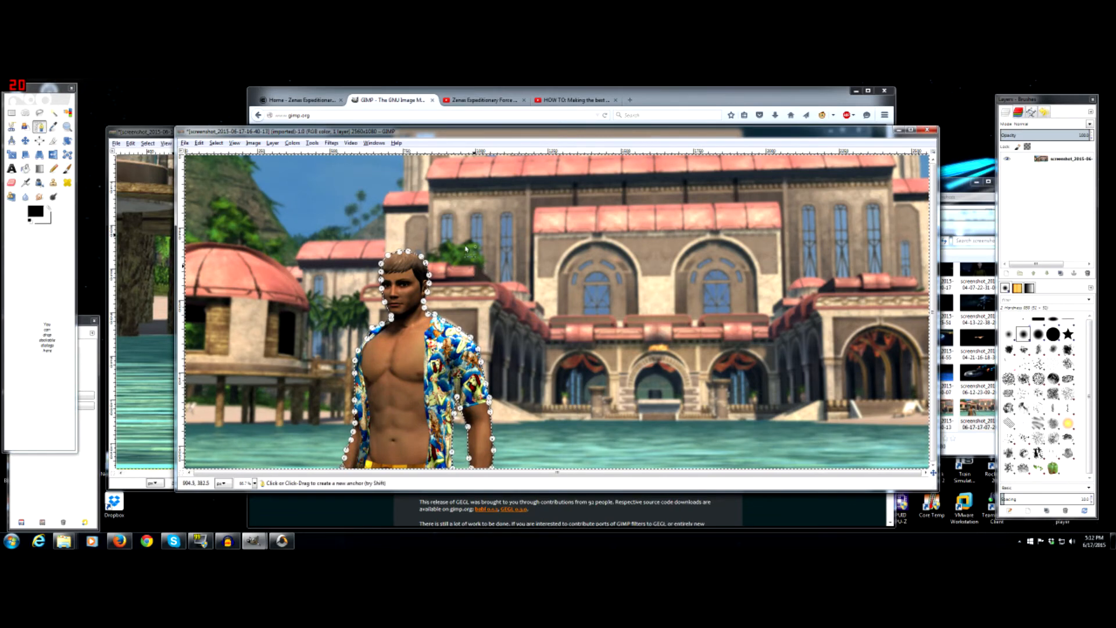
click(332, 143)
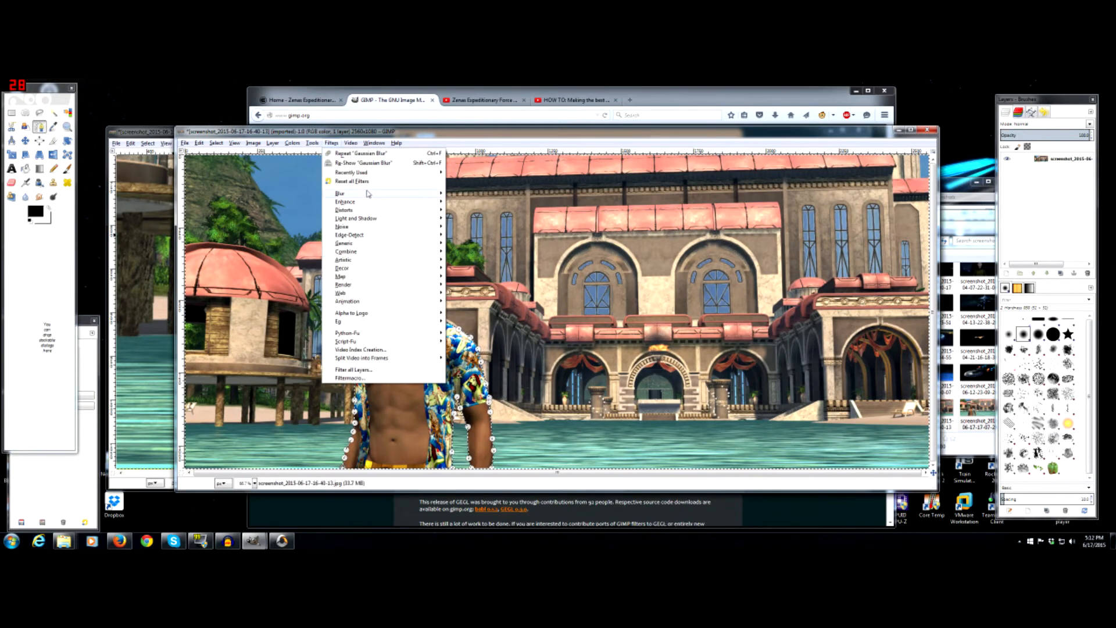
click(340, 193)
text(5)
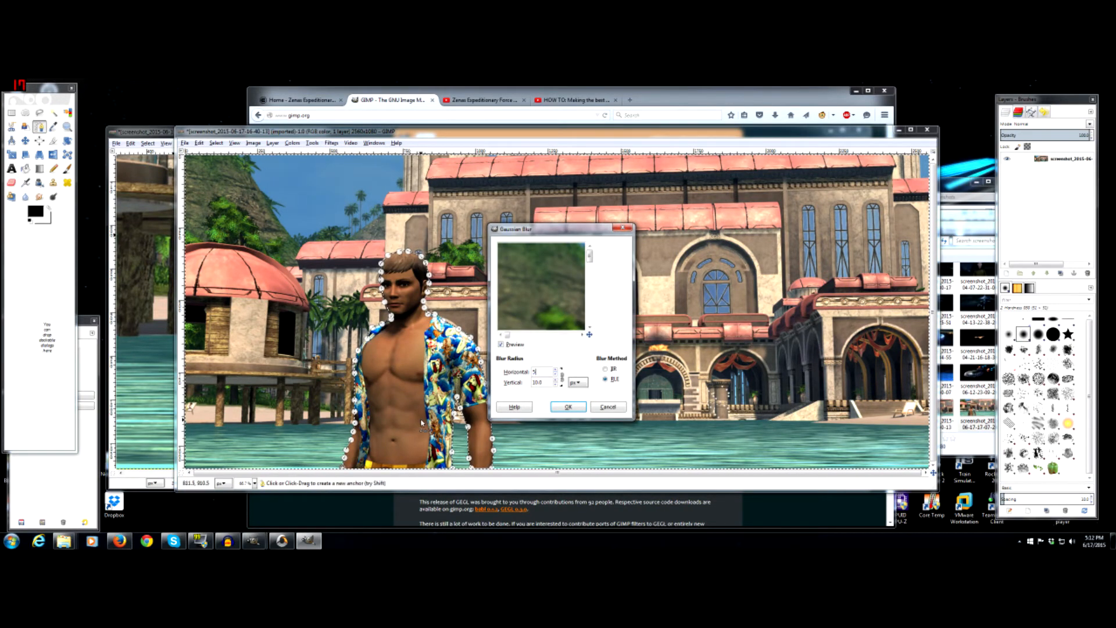
click(568, 407)
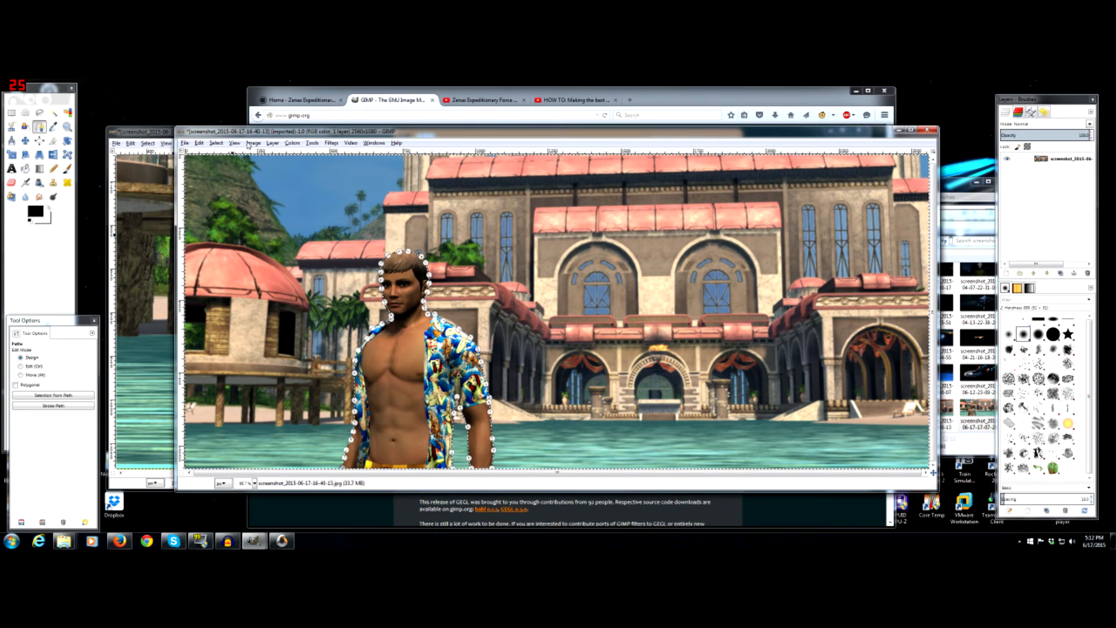
click(253, 143)
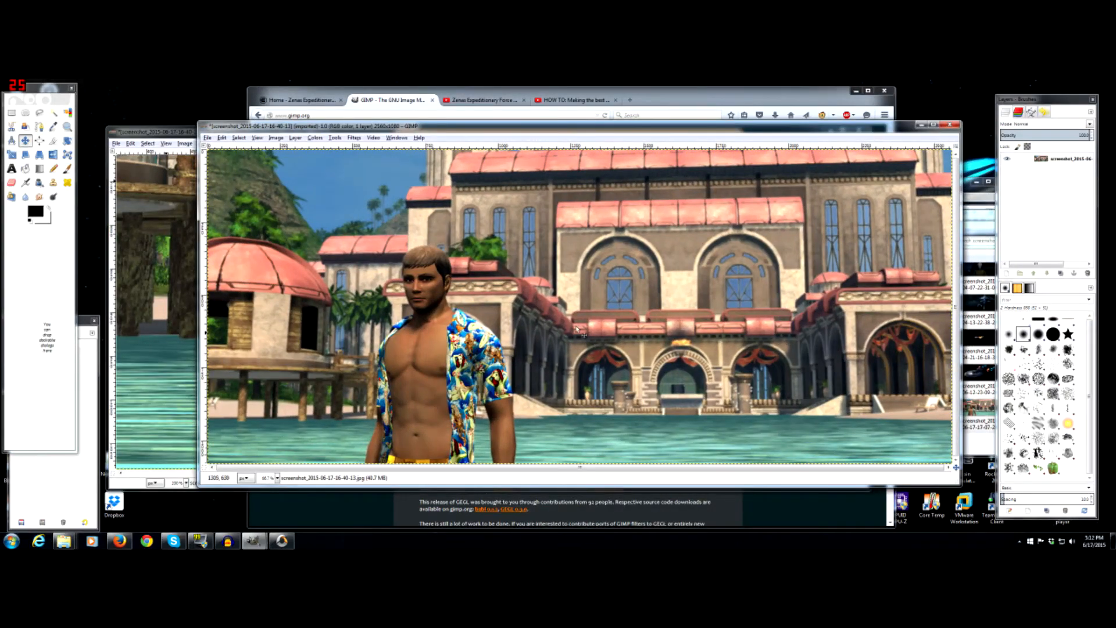
Adjust the image's colour saturation with Hue-Saturation
click(315, 138)
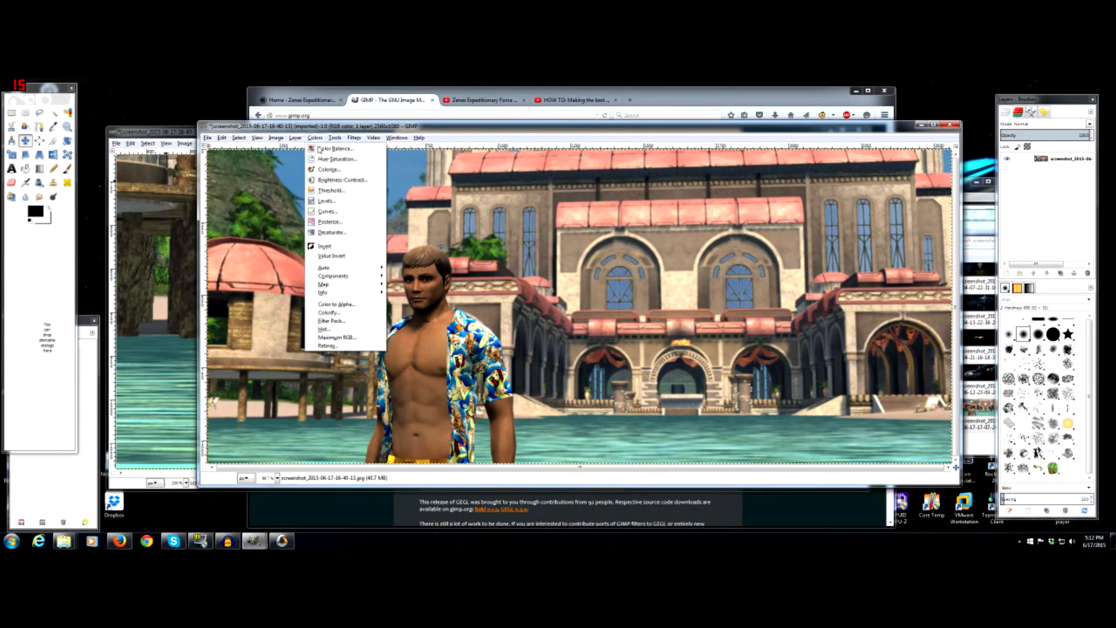
click(337, 159)
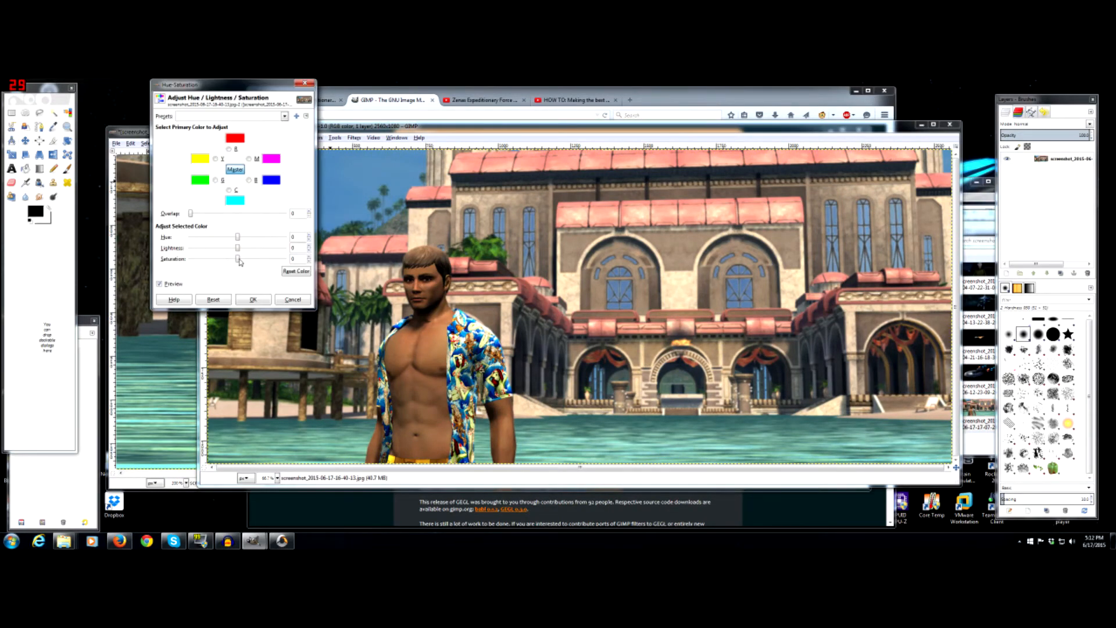
drag(238, 258, 239, 258)
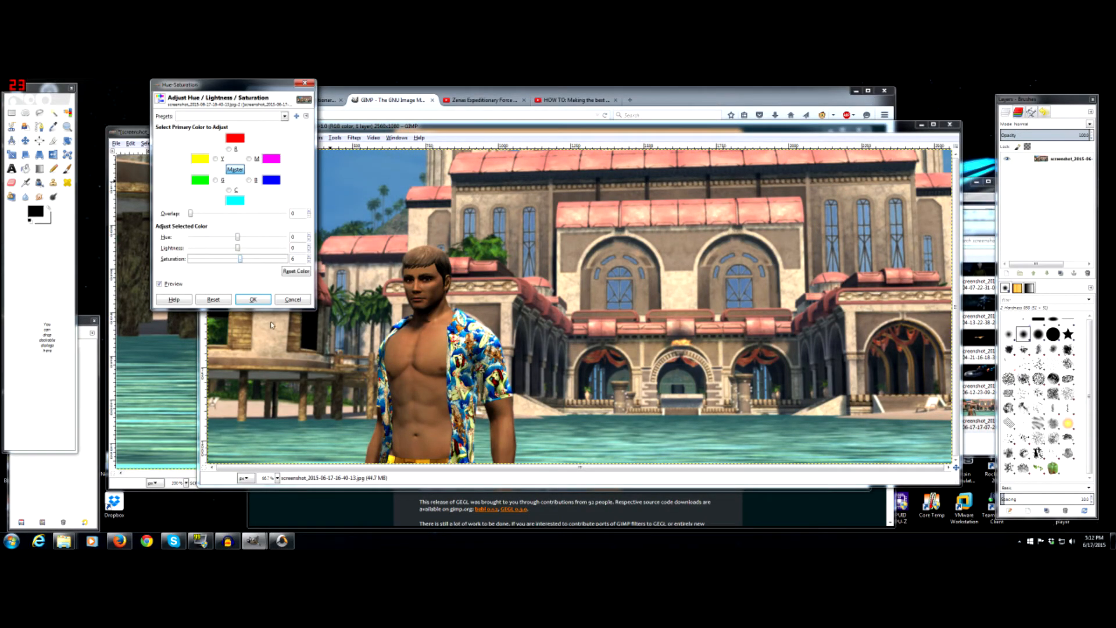
click(252, 299)
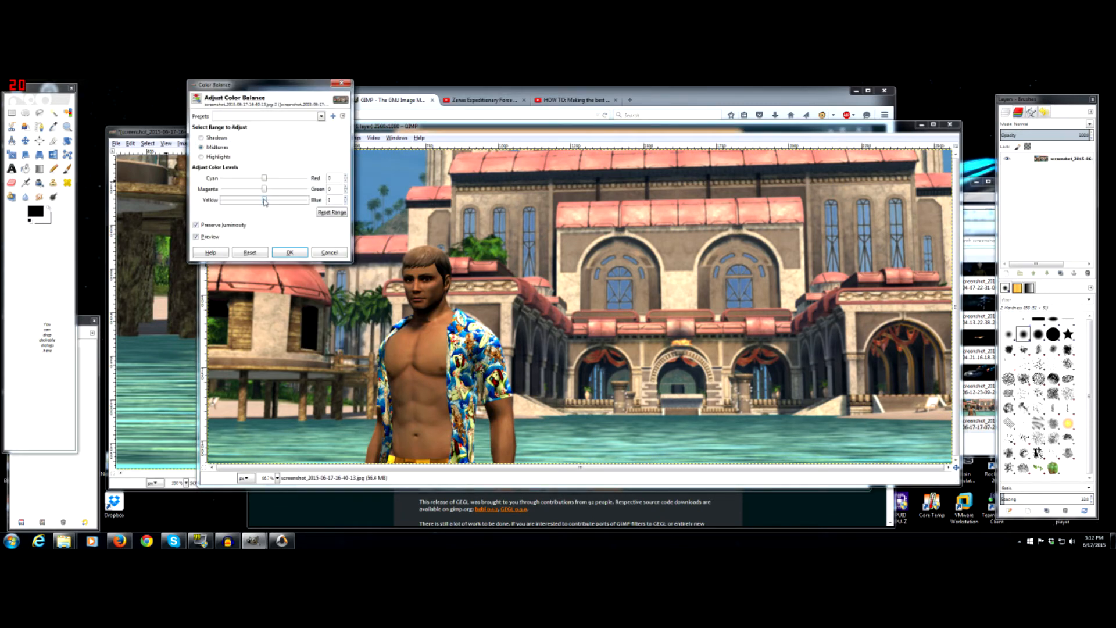
Shift the midtones' cyan–red colour balance and apply it
drag(245, 178, 265, 178)
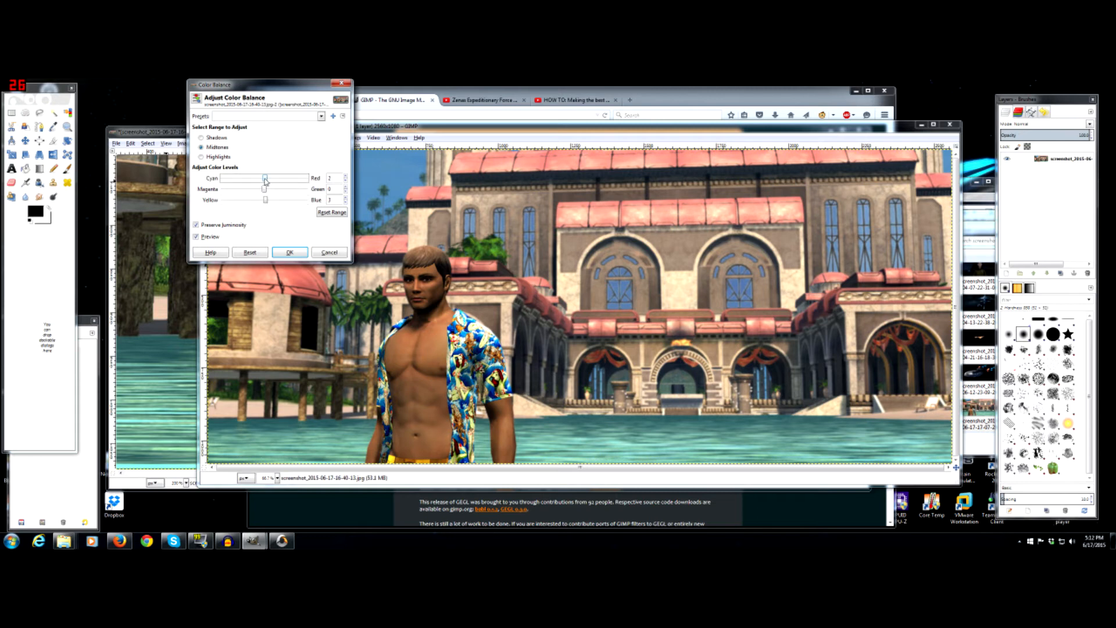
click(289, 252)
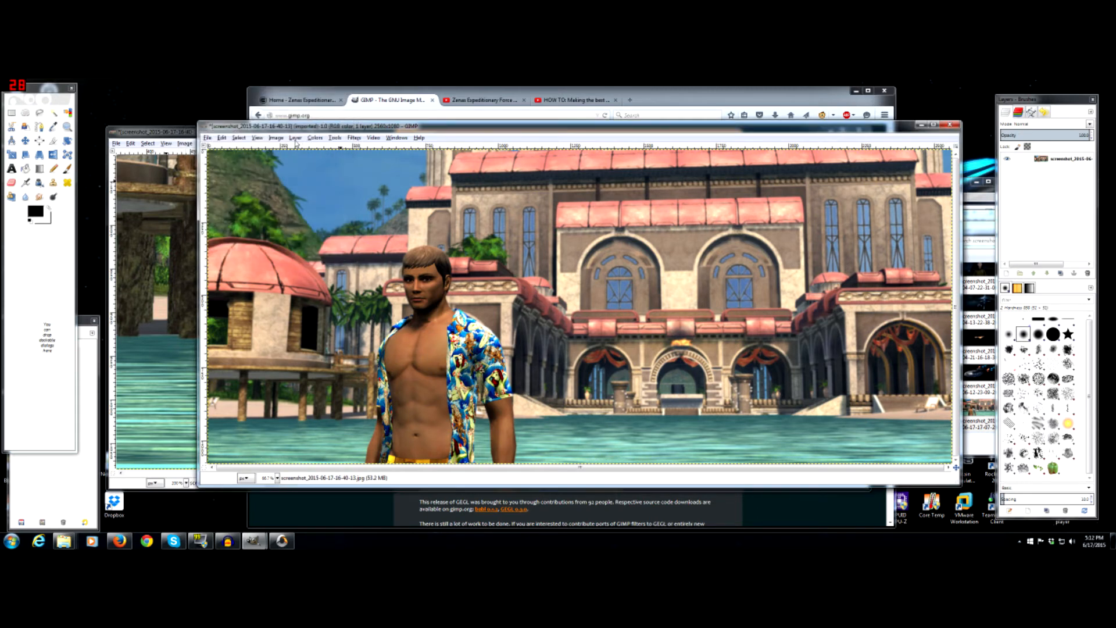
click(315, 137)
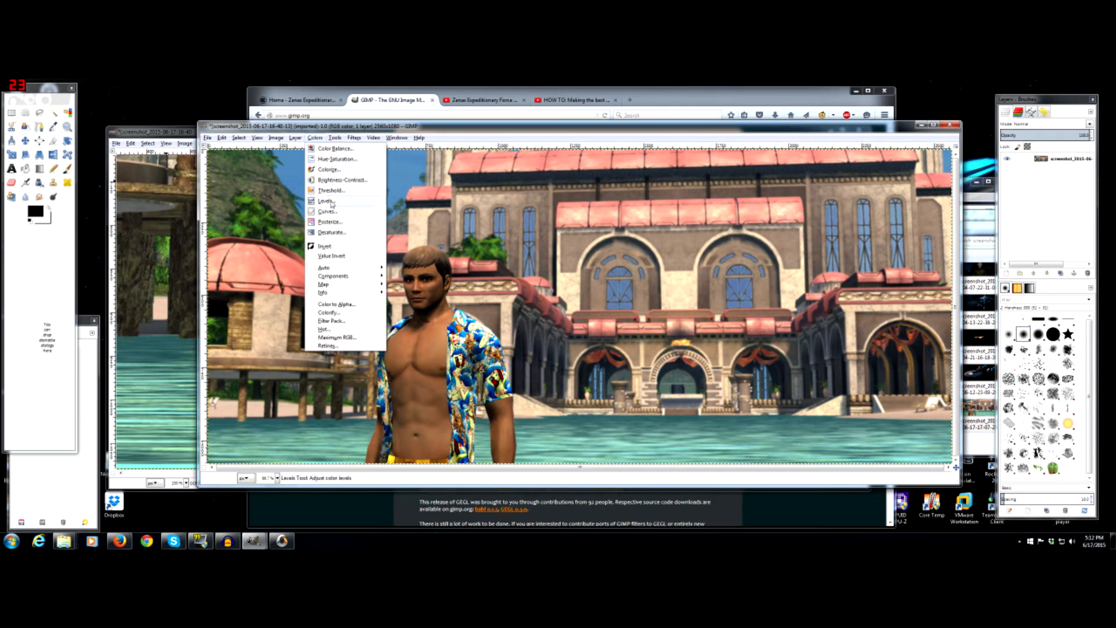
Set the Levels midtone input to about 1.05 to brighten the midtones slightly
click(325, 201)
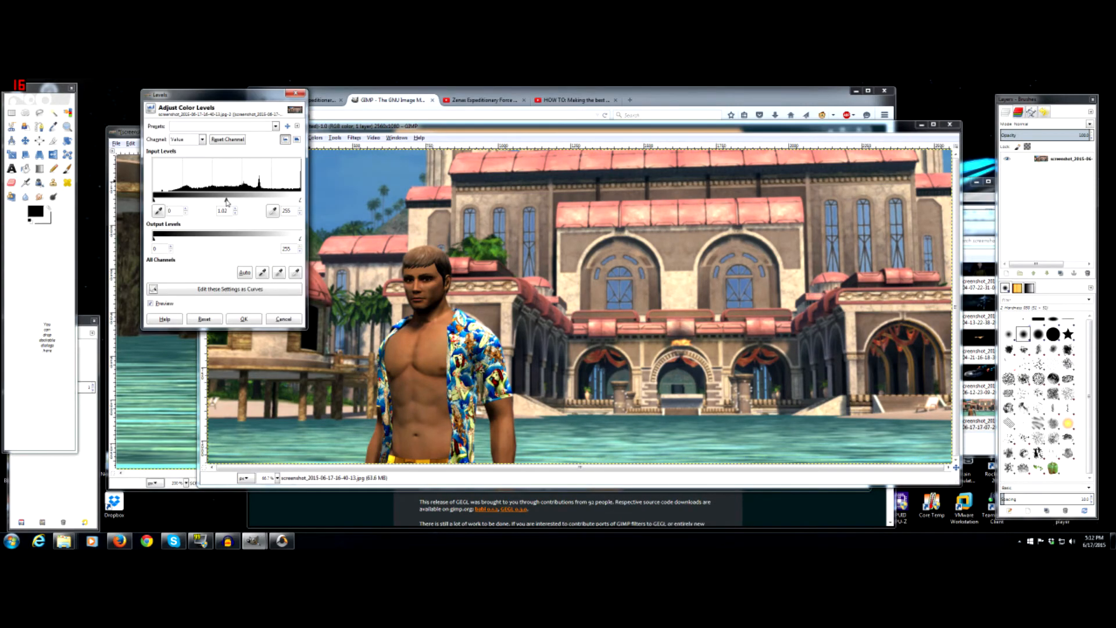
drag(228, 201, 249, 201)
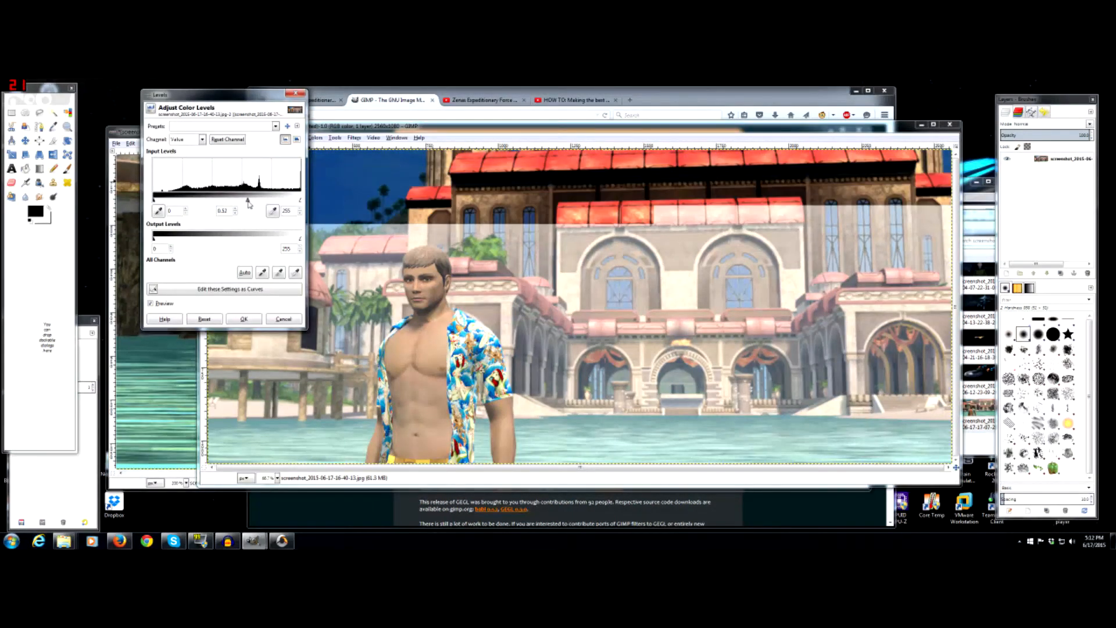
drag(246, 201, 226, 201)
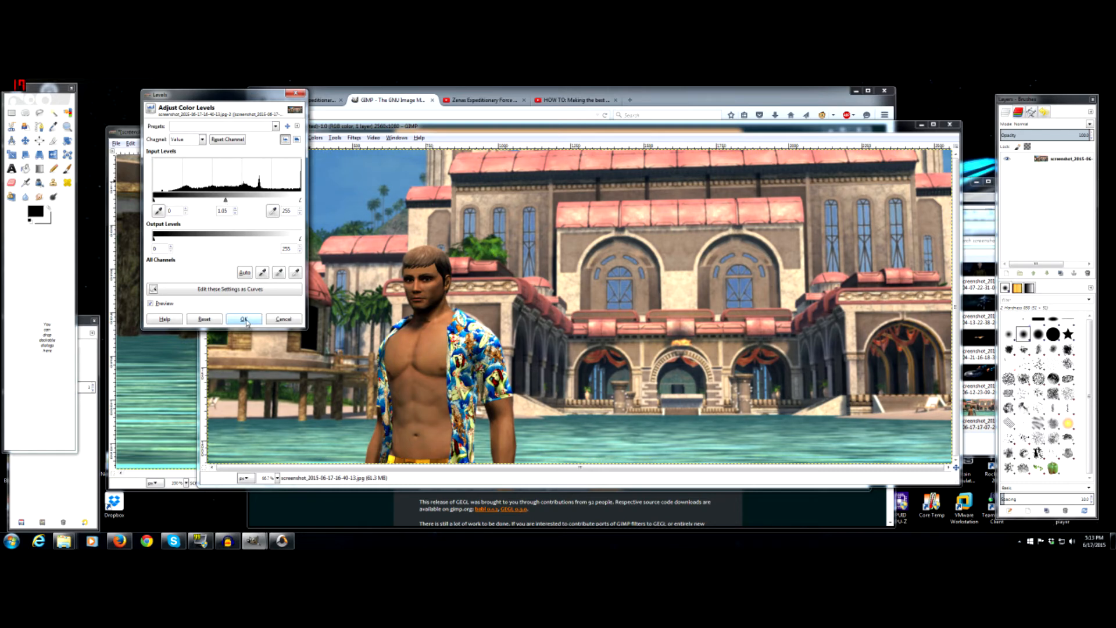
click(245, 318)
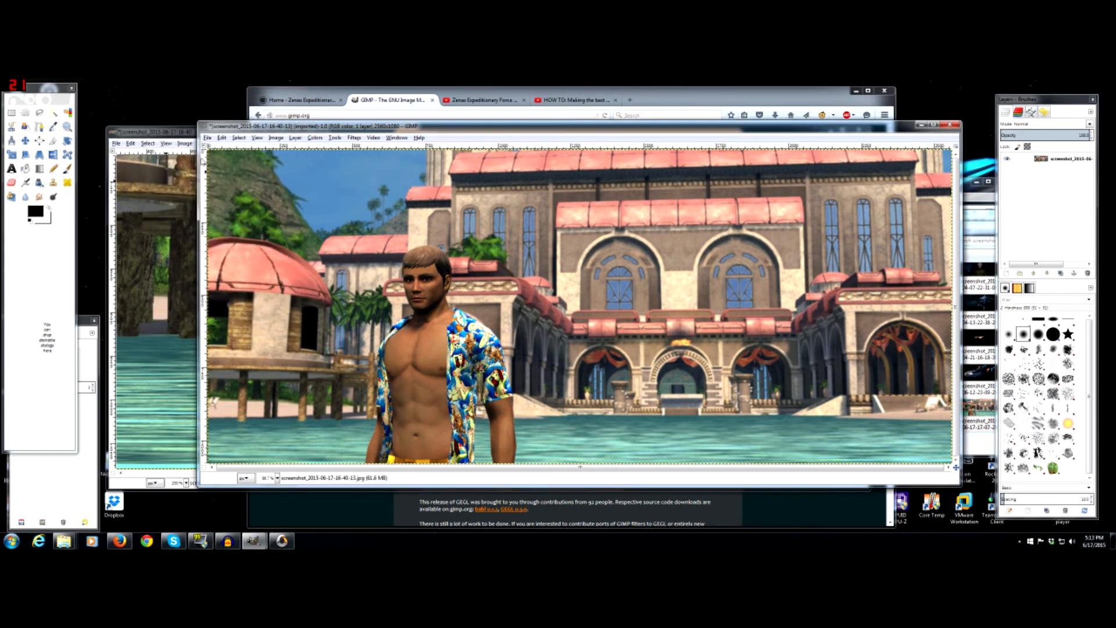
click(207, 138)
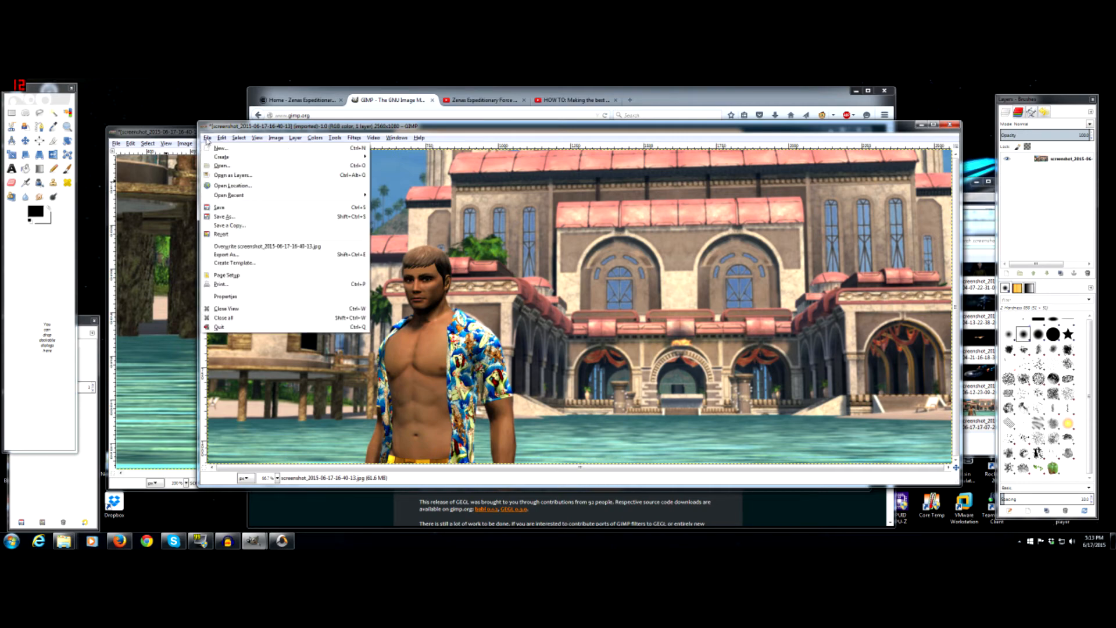
mouse_move(227, 255)
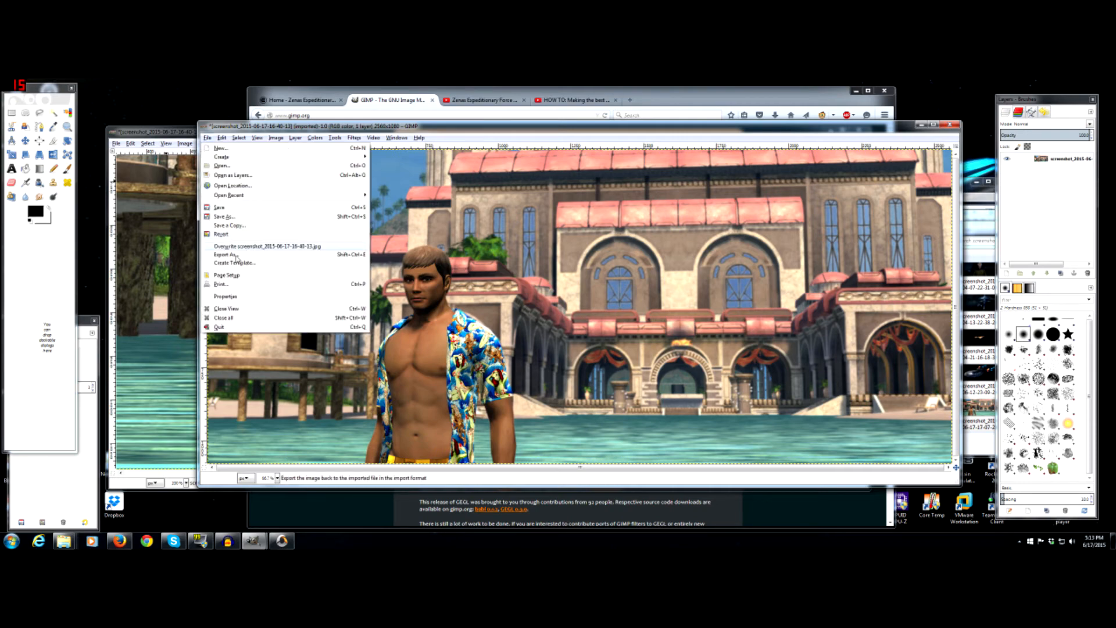
Export the image as beach.jpg into the Screens folder, confirming the JPEG options
click(227, 255)
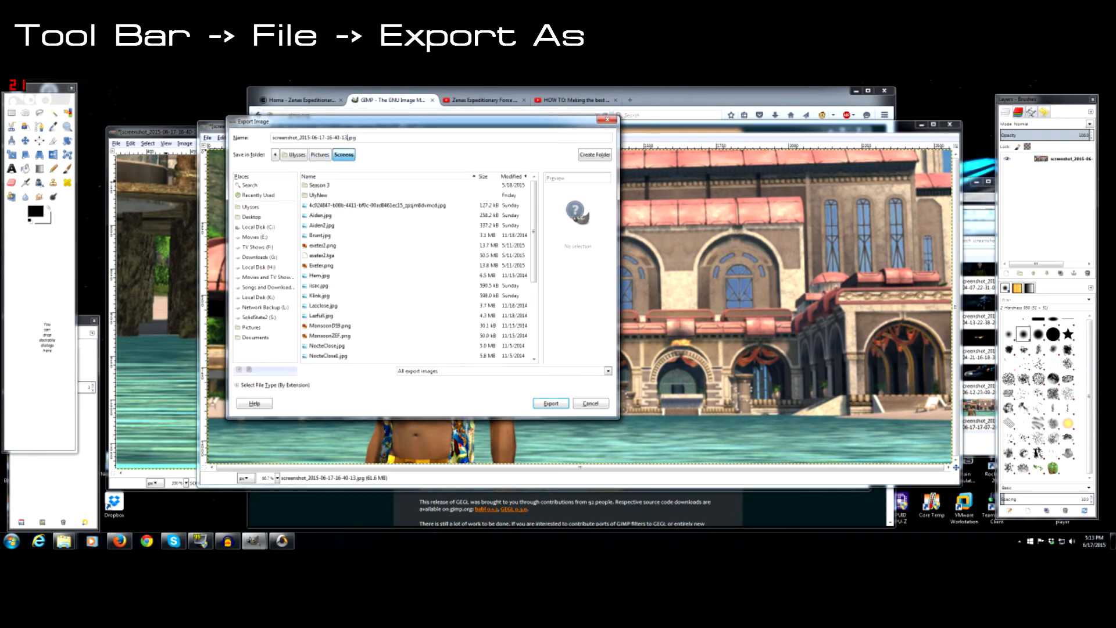
triple_click(306, 137)
text(beach)
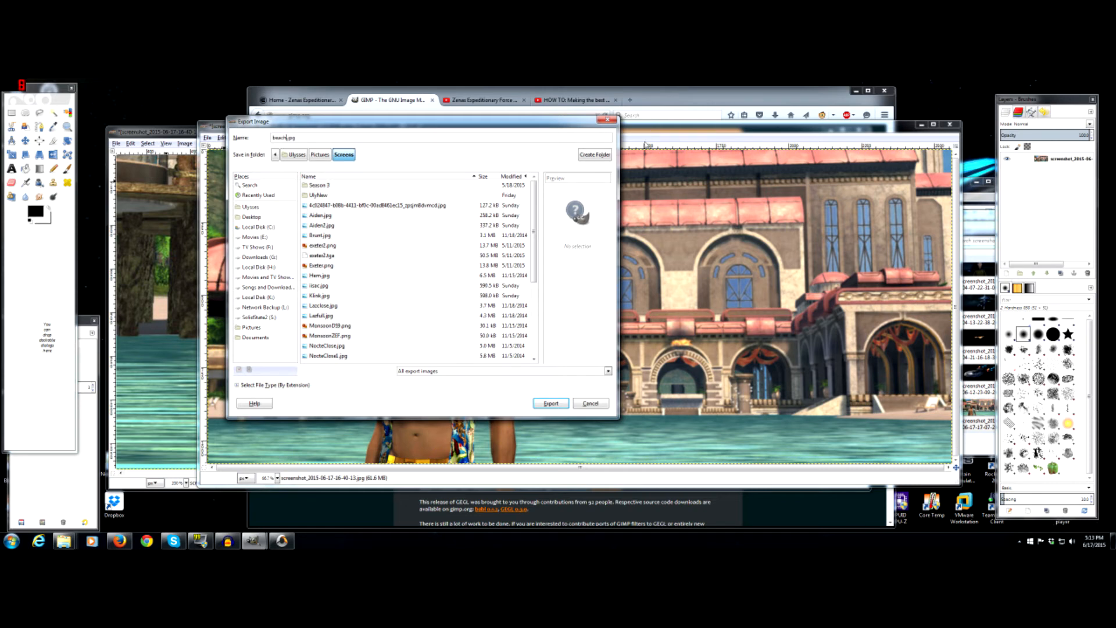
click(550, 403)
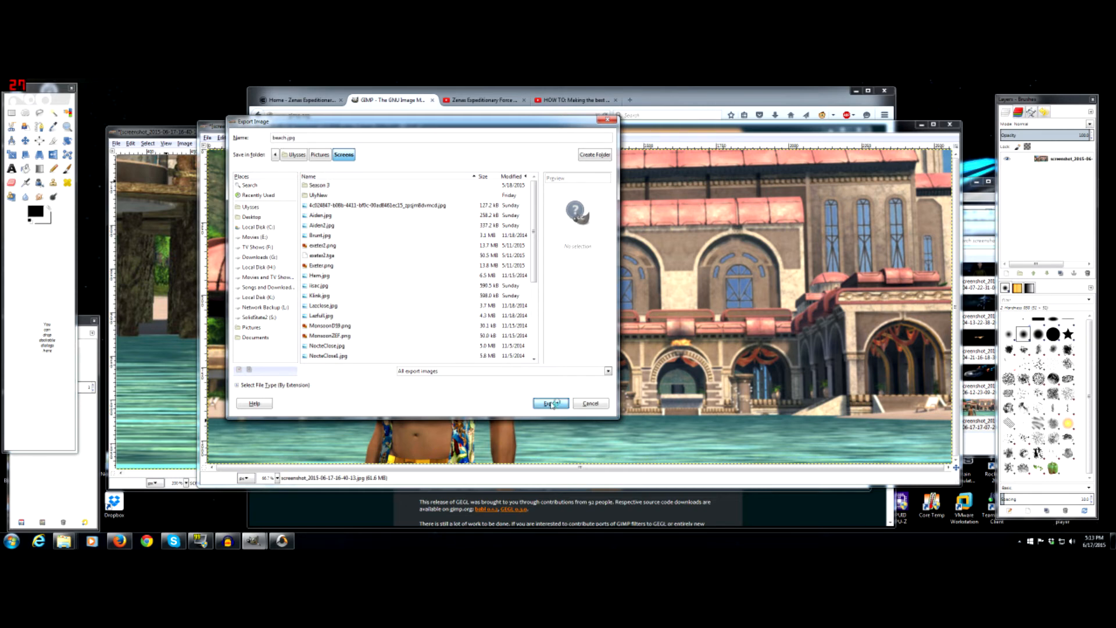
click(550, 403)
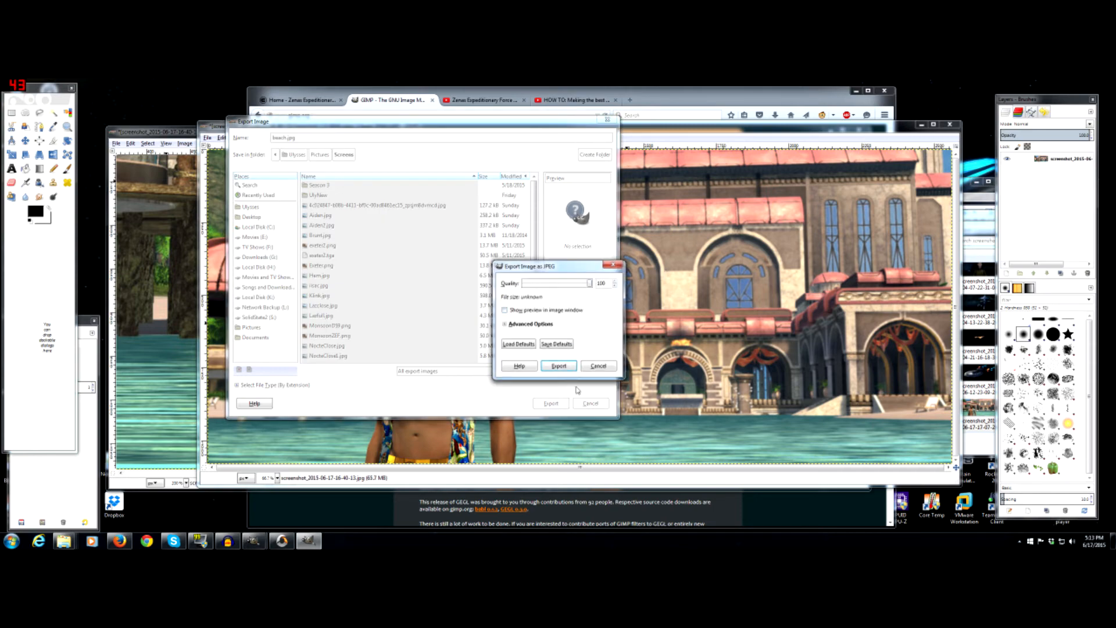
click(560, 365)
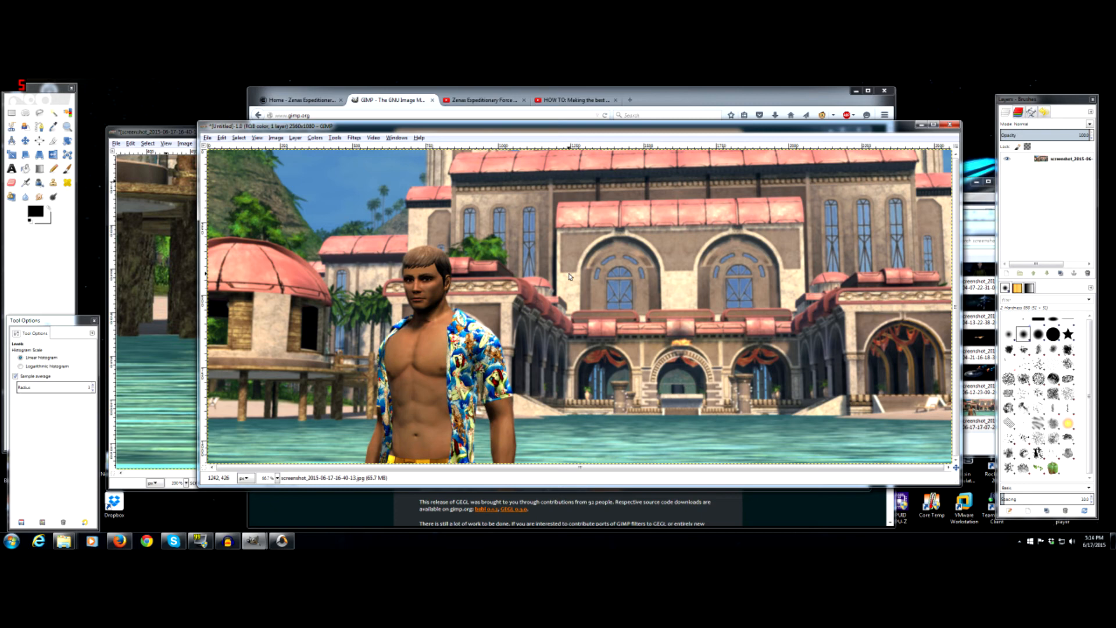
mouse_move(570, 269)
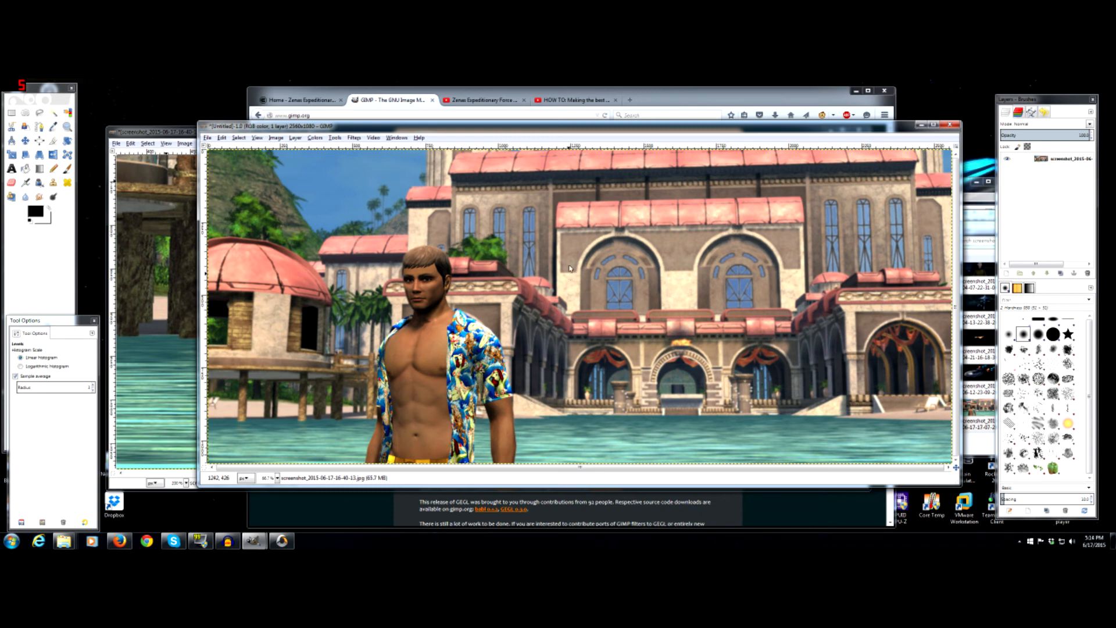
mouse_move(583, 228)
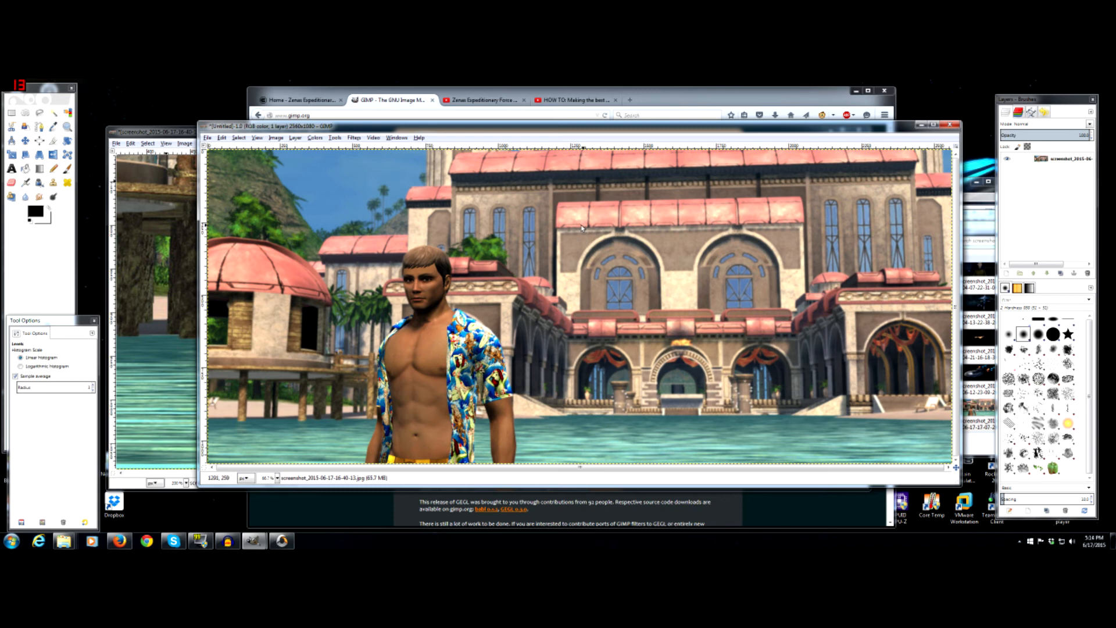
mouse_move(313, 365)
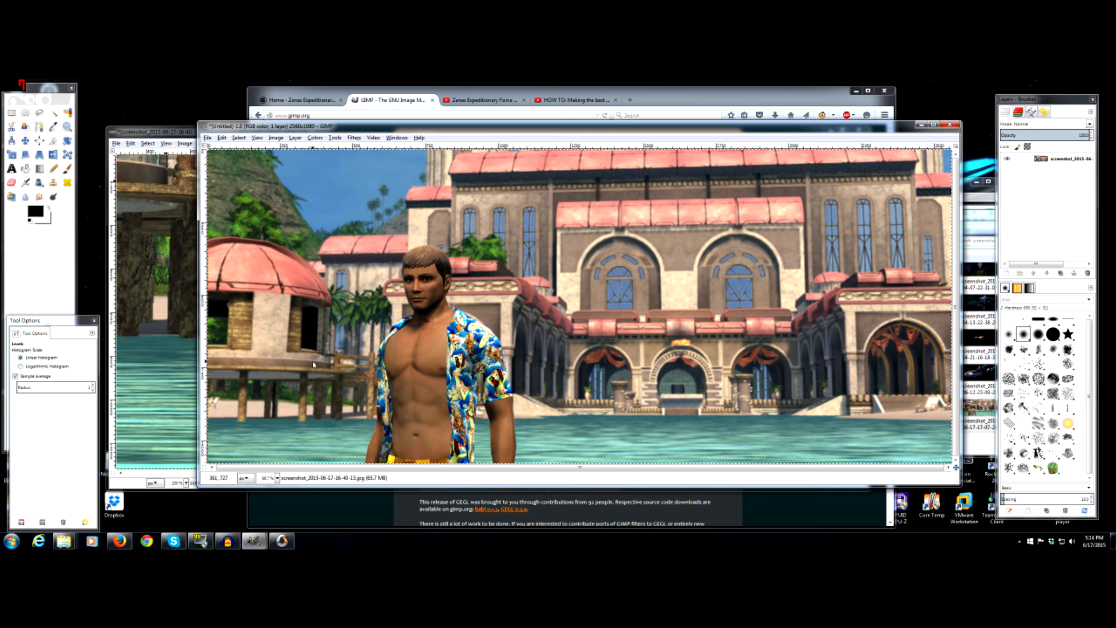
mouse_move(313, 364)
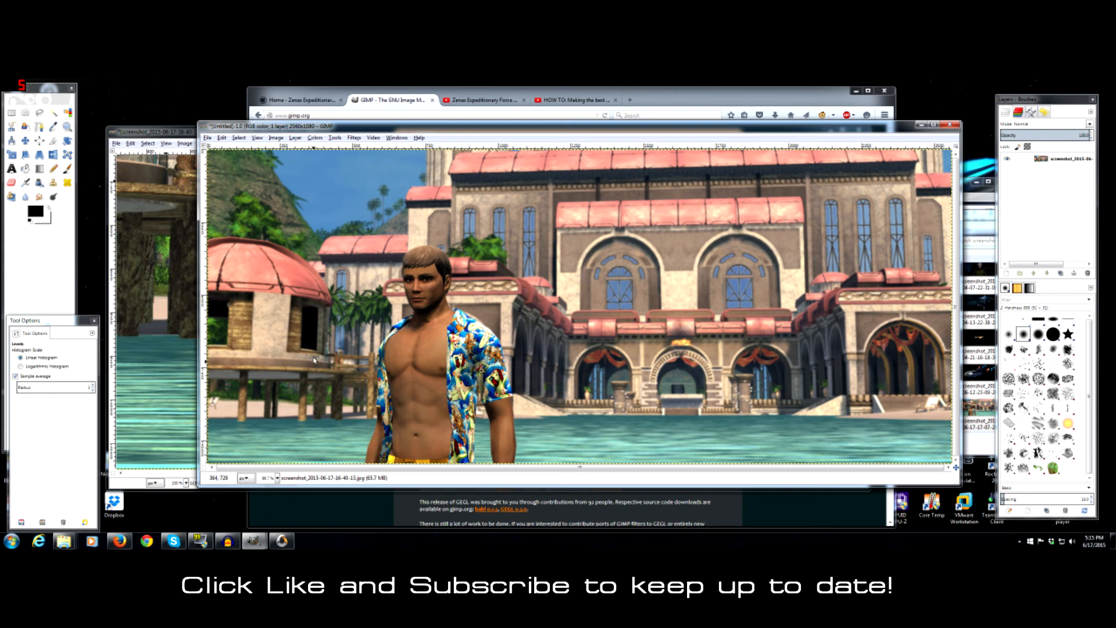
mouse_move(342, 357)
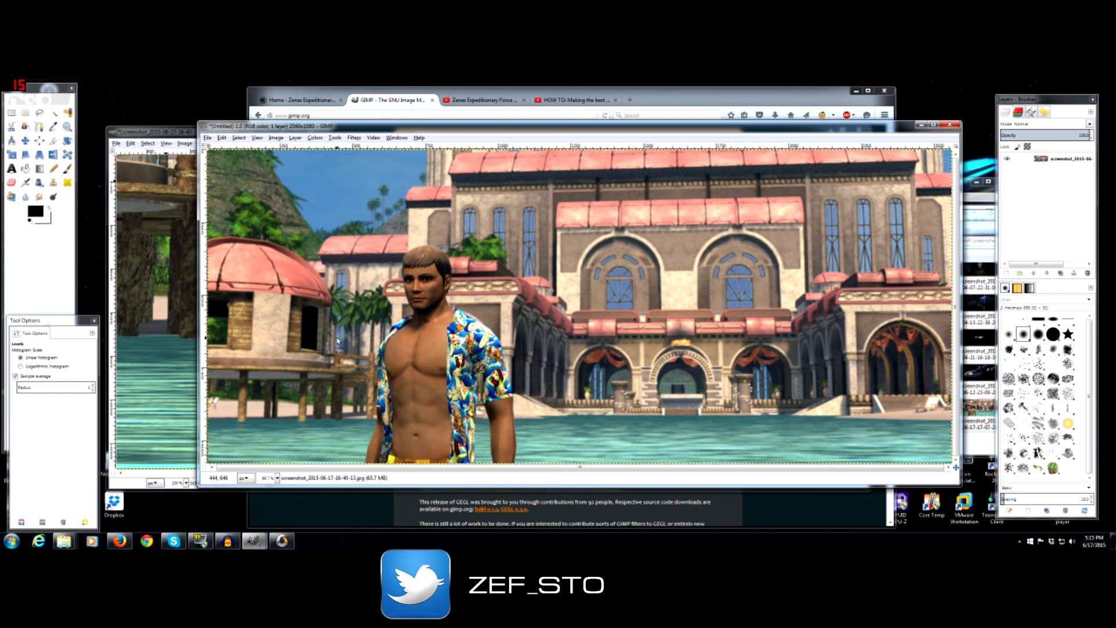
mouse_move(338, 339)
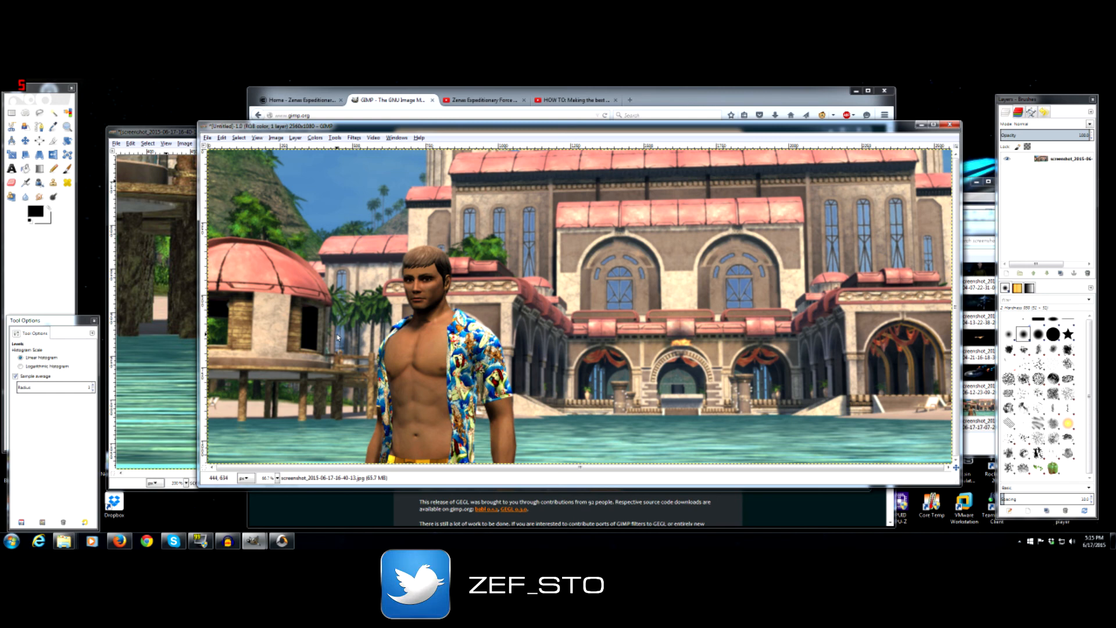
mouse_move(345, 315)
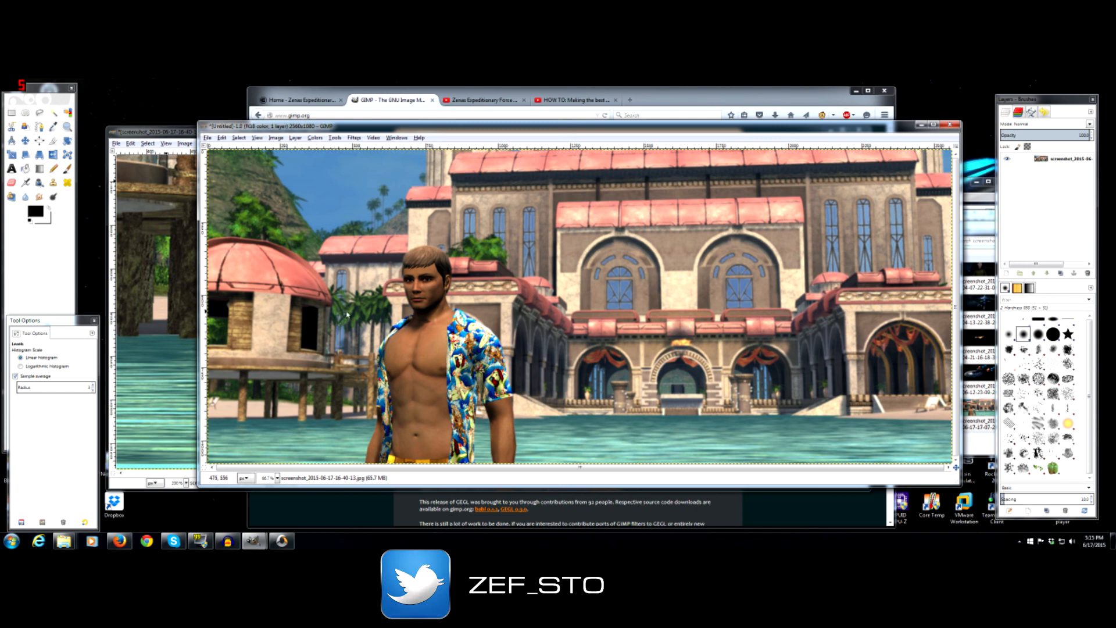